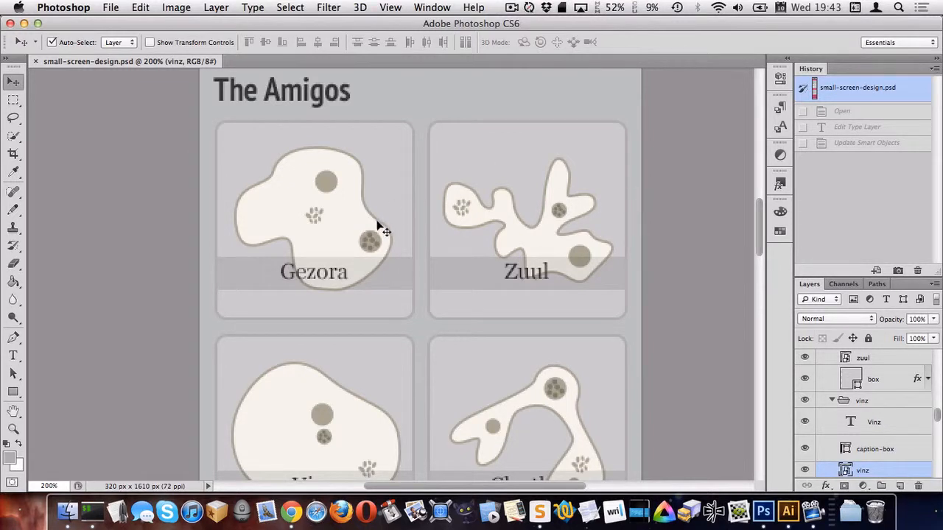
{"action": "mouse_move", "coordinate": [159, 233]}
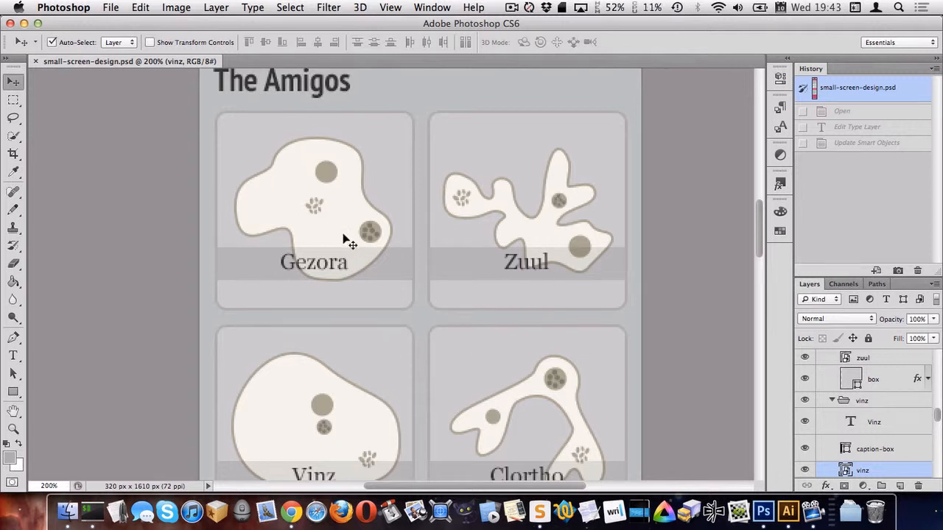
Save a copy as clortho.svg in SVG format into the assignment-6 img folder and confirm export settings
{"action": "scroll", "scroll_direction": "down", "scroll_amount": 3}
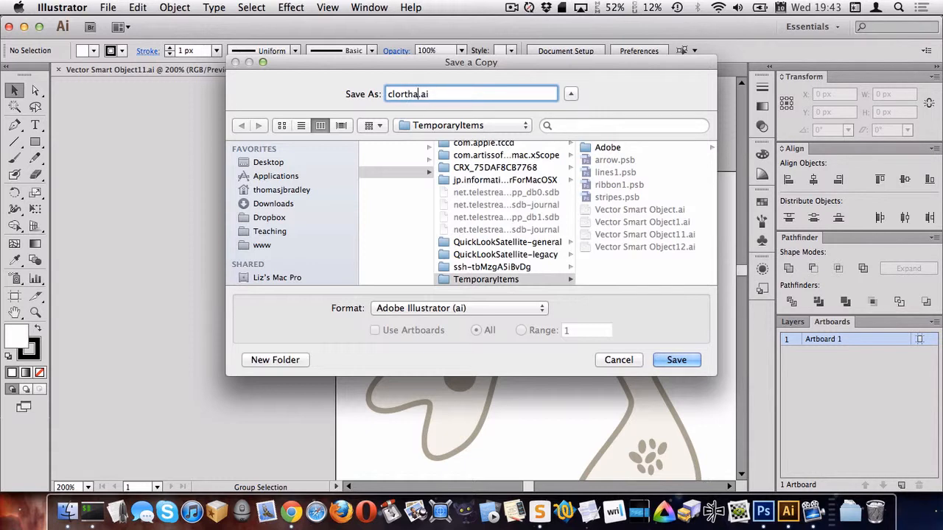
{"action": "left_click", "coordinate": [458, 308]}
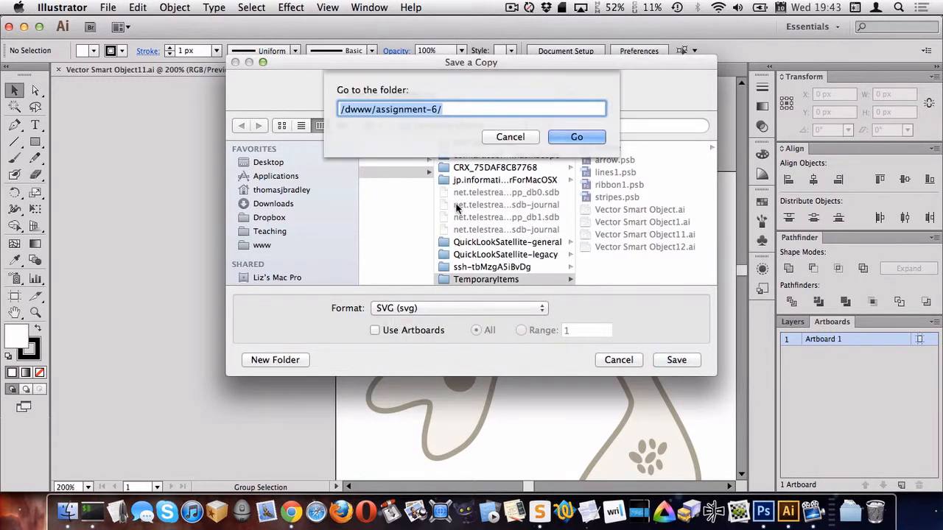
{"action": "left_click", "coordinate": [576, 137]}
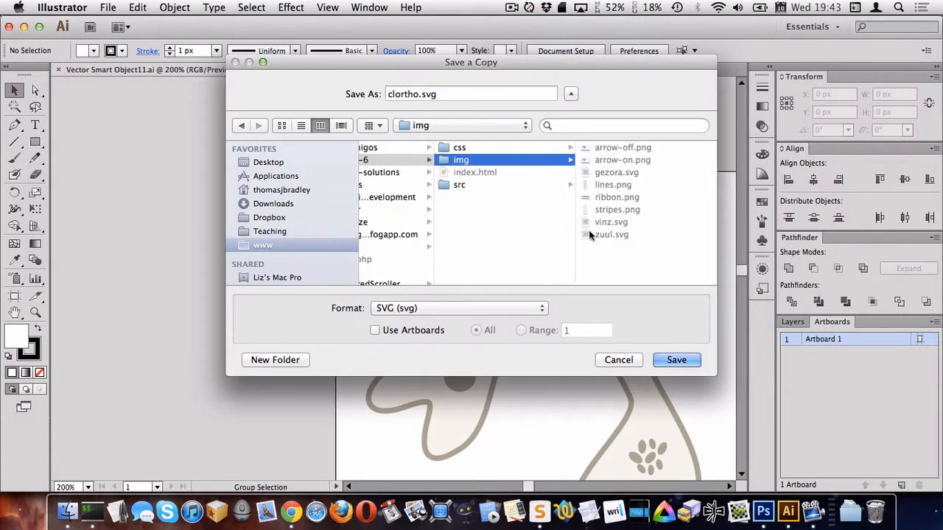
{"action": "left_click", "coordinate": [675, 360]}
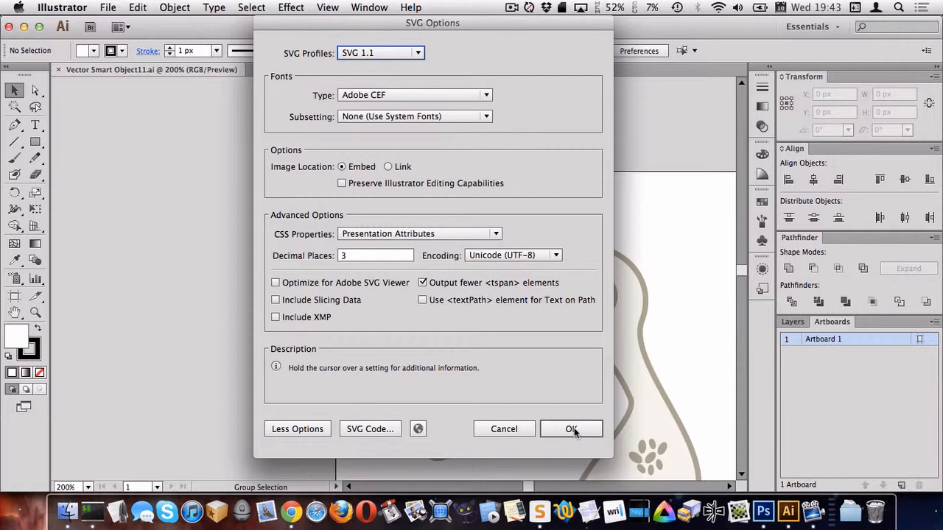
{"action": "left_click", "coordinate": [572, 428]}
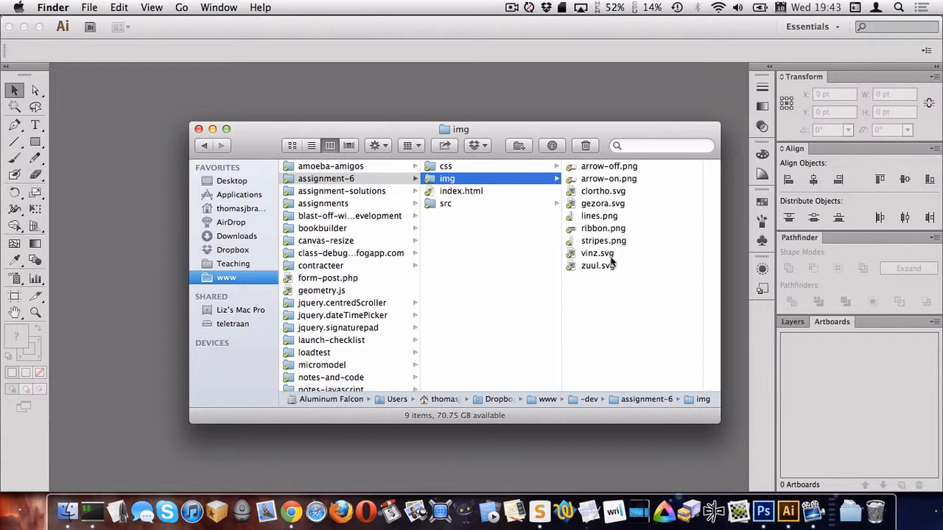
{"action": "mouse_move", "coordinate": [606, 273]}
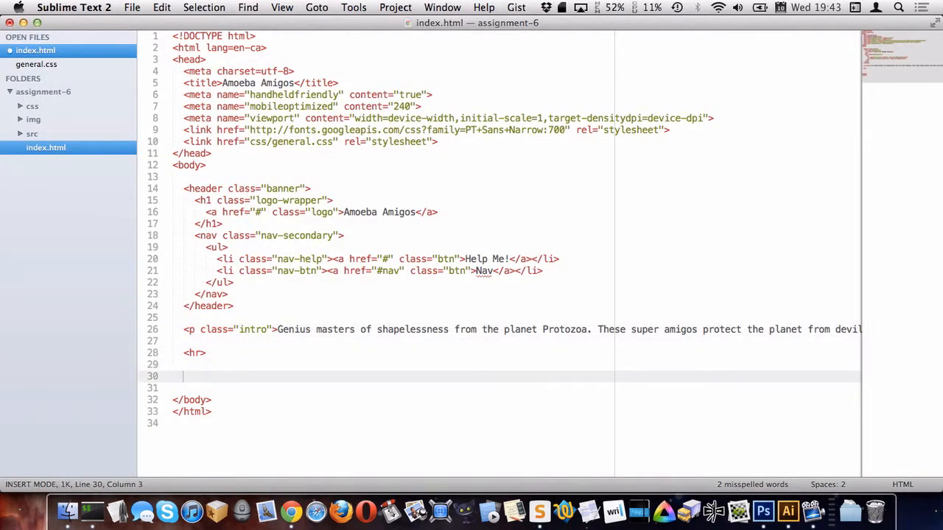
Add an <h2>The Amigos</h2> heading below the hr in index.html and save
{"action": "type", "text": "<h2>The Am"}
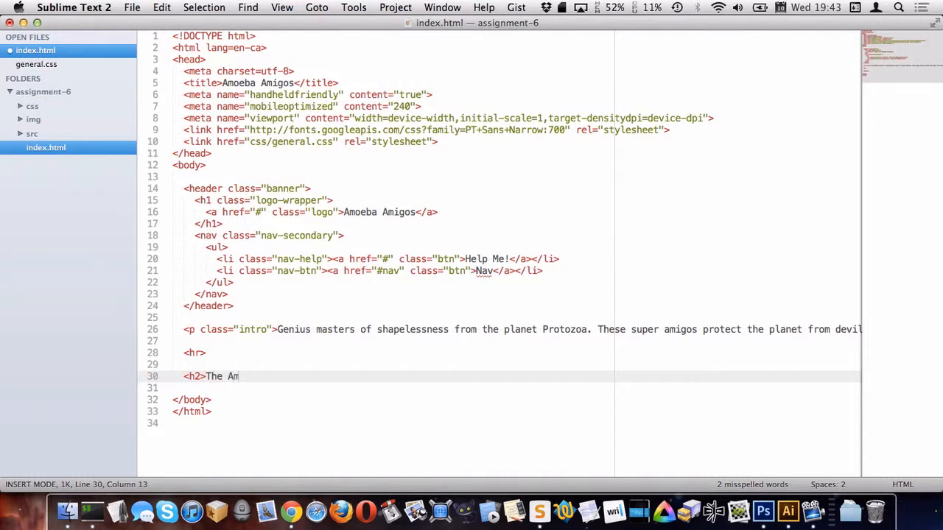
{"action": "type", "text": "igos</h2>"}
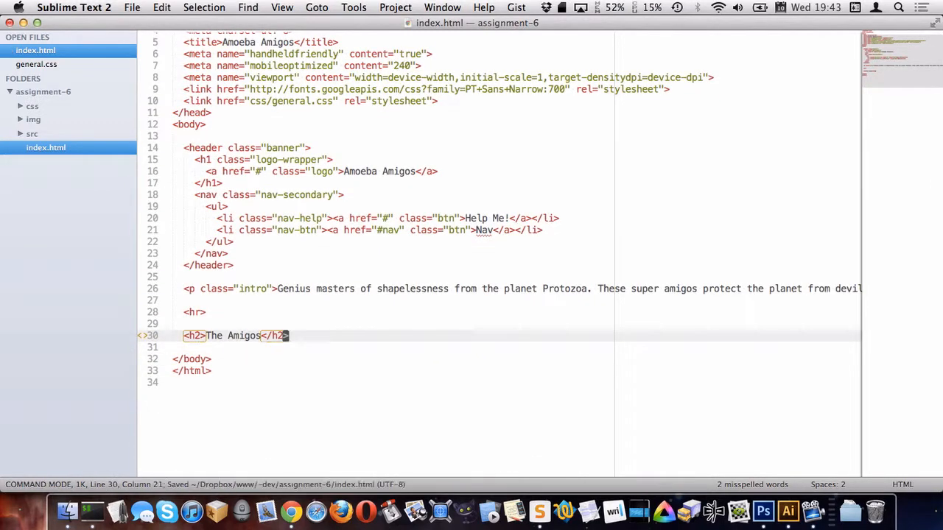
Start an h2 rule in general.css with font weight 700 and size 1.5em/1, checking the mockup
{"action": "left_click", "coordinate": [35, 65]}
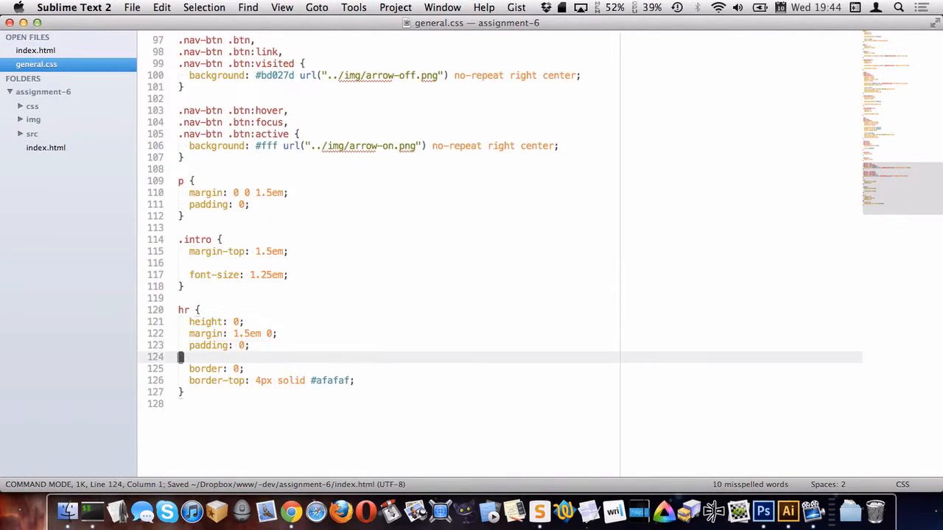
{"action": "type", "text": "h2"}
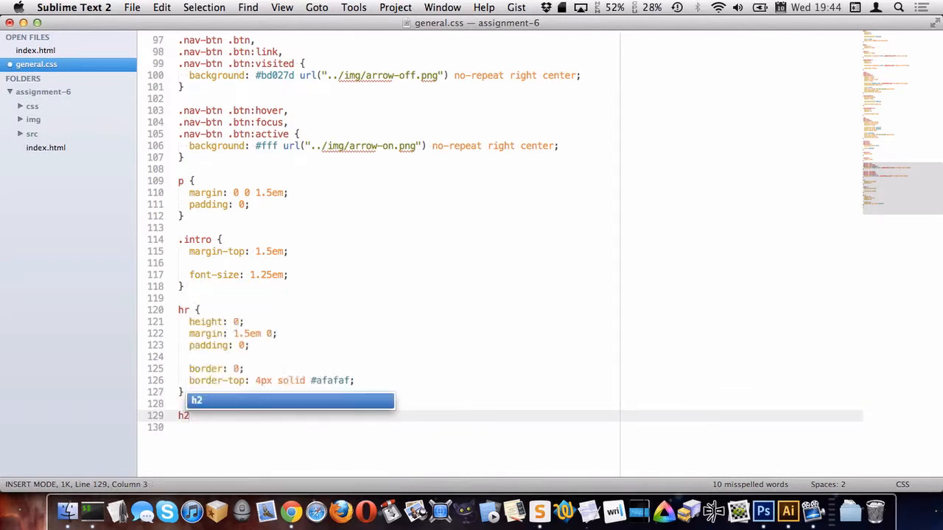
{"action": "type", "text": "{"}
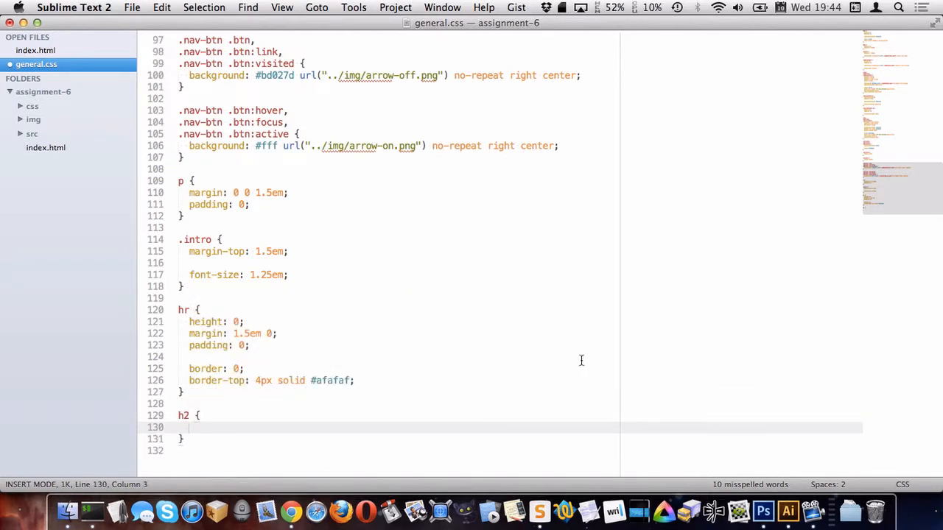
{"action": "left_click", "coordinate": [763, 509]}
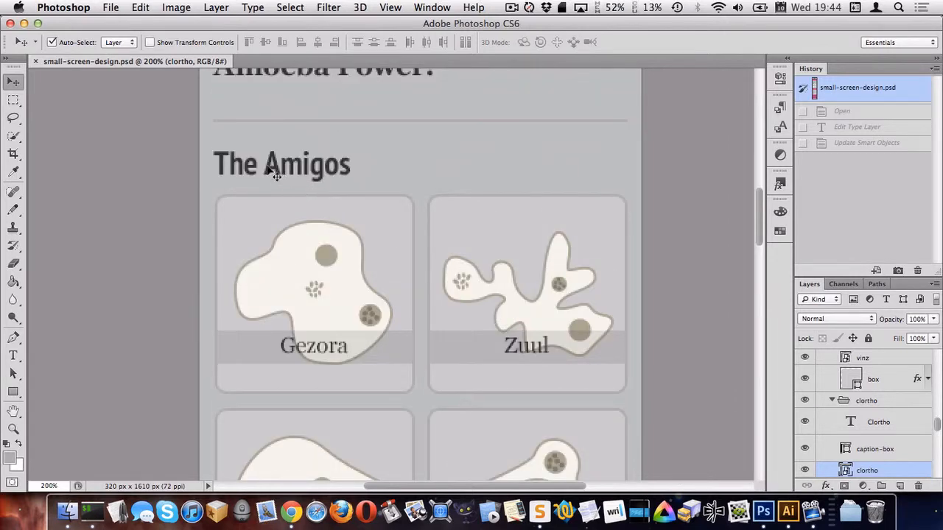
{"action": "mouse_move", "coordinate": [611, 380]}
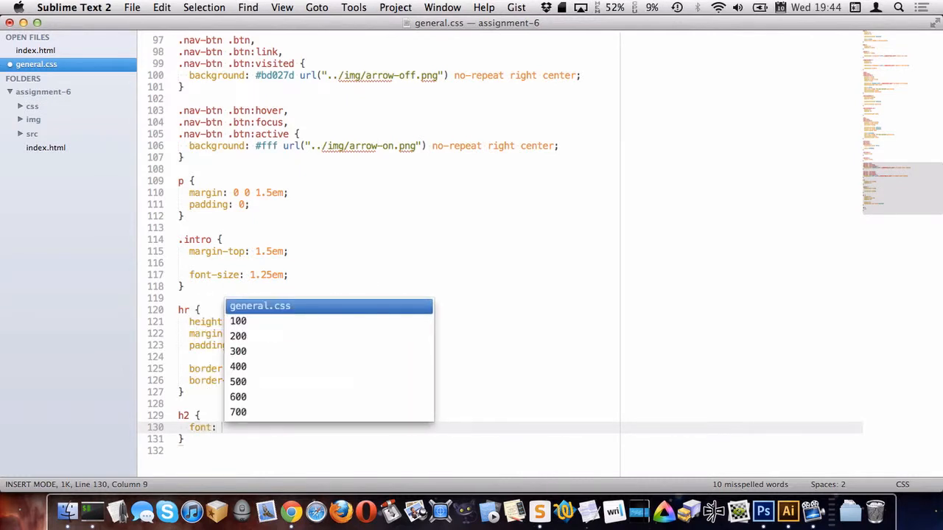
{"action": "key", "text": "escape"}
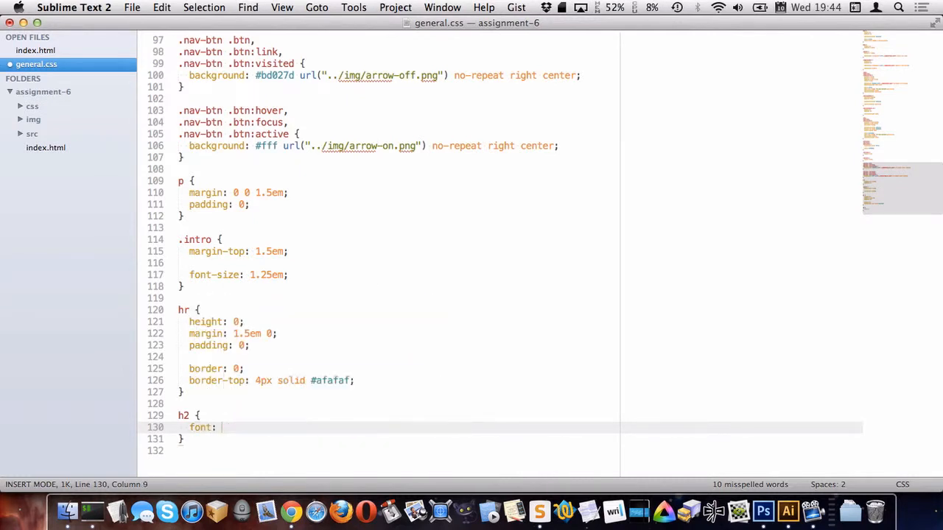
{"action": "type", "text": "700"}
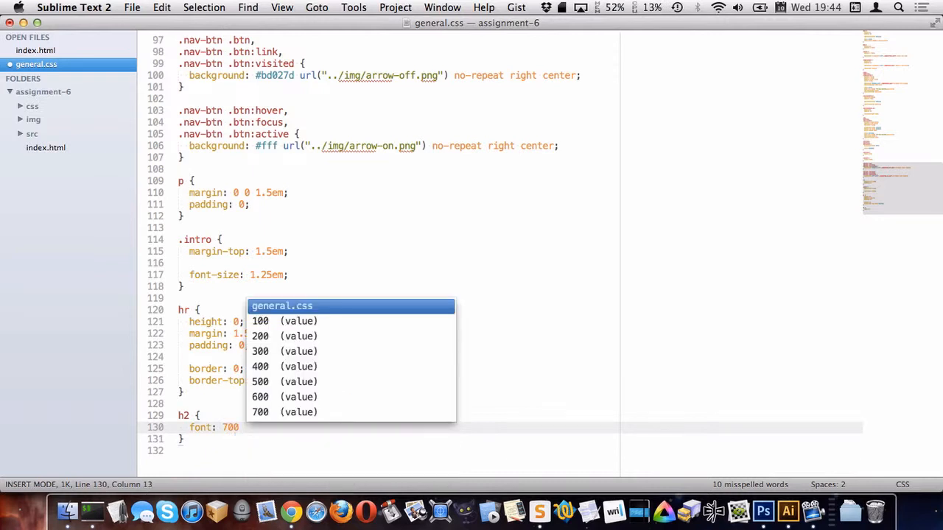
{"action": "type", "text": "1.5"}
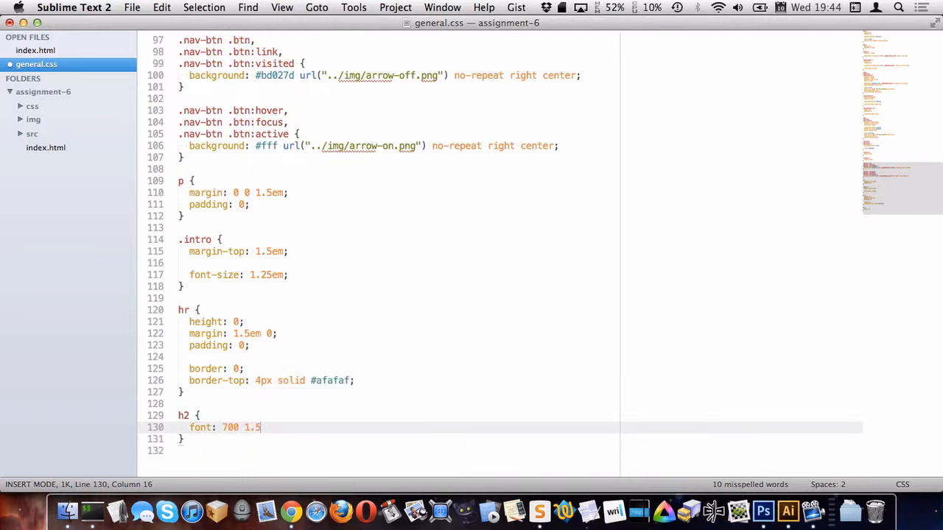
{"action": "type", "text": "/1 \"PT S"}
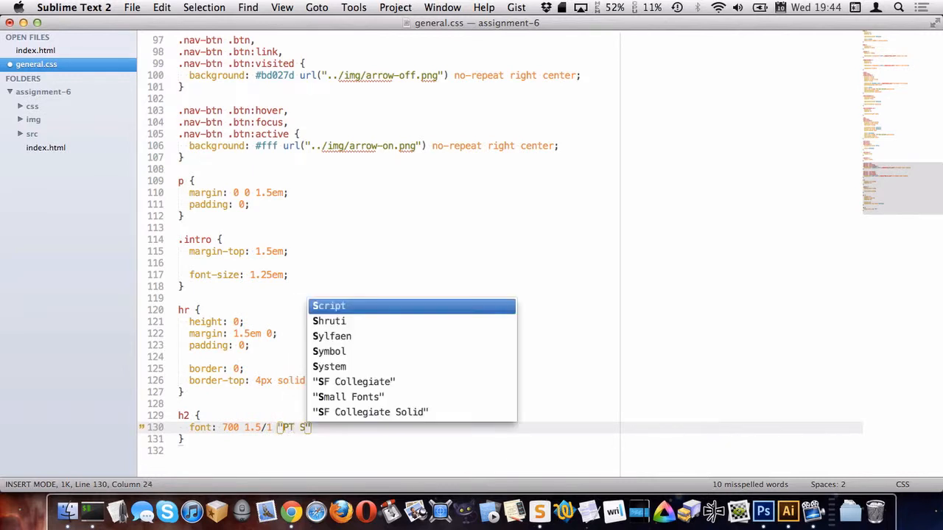
Finish the h2 font stack as "PT Sans Narrow",sans-serif and adjust the size in em
{"action": "type", "text": "ans"}
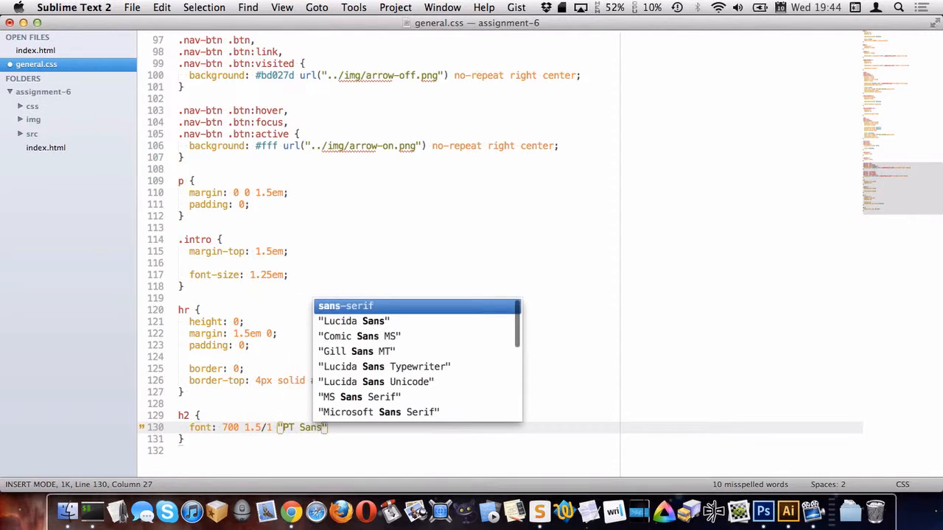
{"action": "type", "text": "Narrow"}
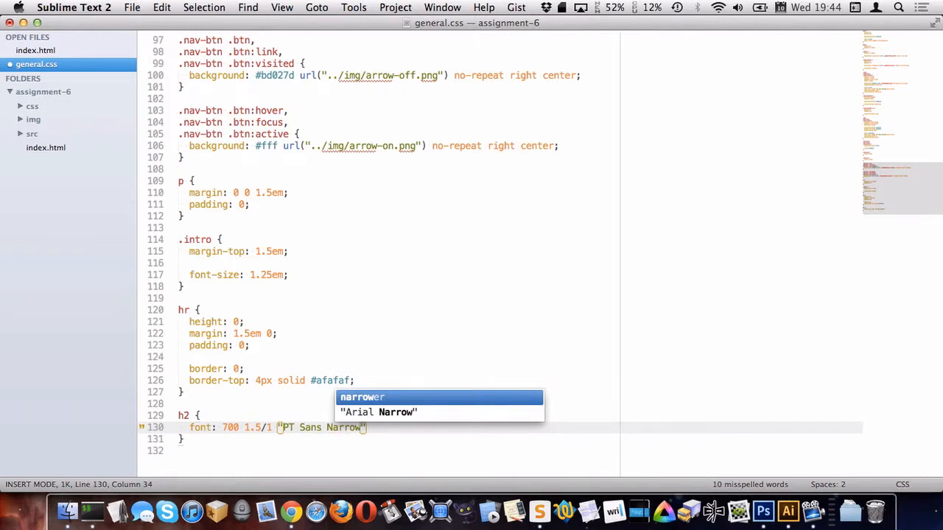
{"action": "type", "text": ",sans-serif;"}
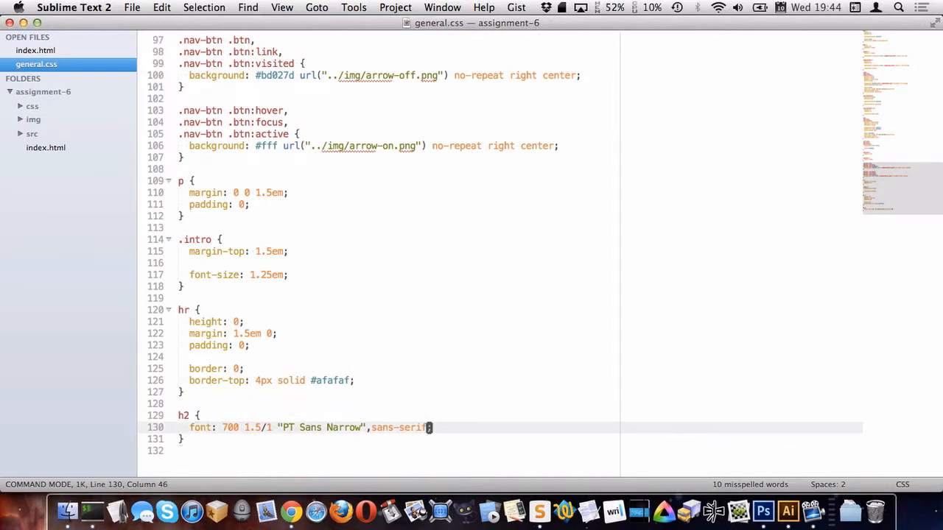
{"action": "scroll", "scroll_direction": "up", "scroll_amount": 3}
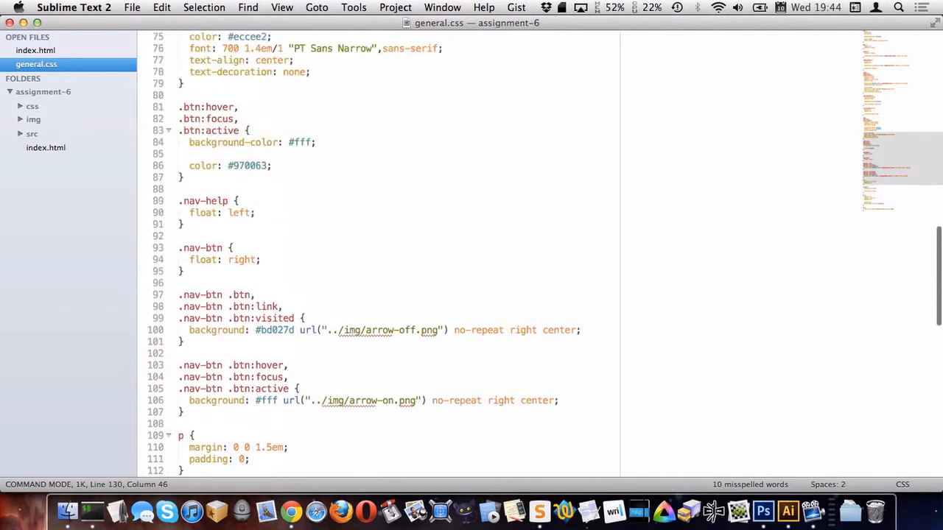
{"action": "scroll", "scroll_direction": "down", "scroll_amount": 3}
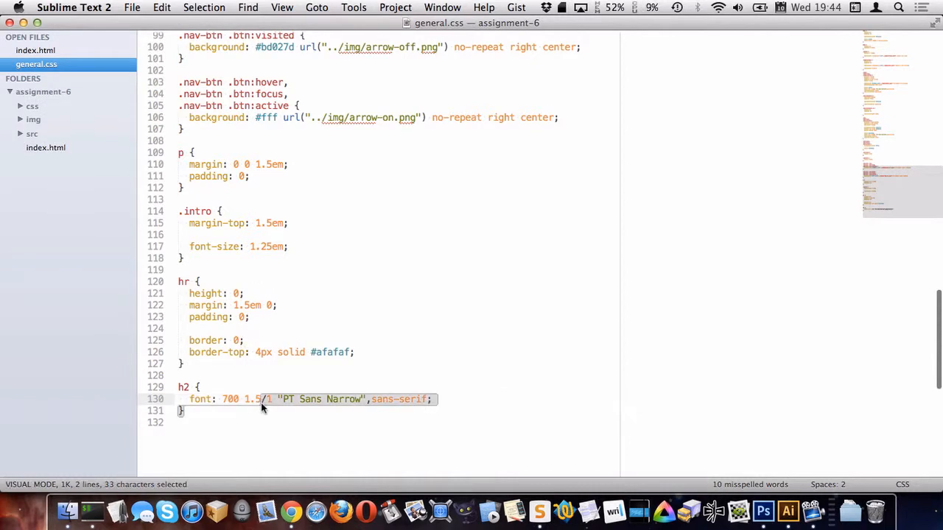
{"action": "type", "text": "em"}
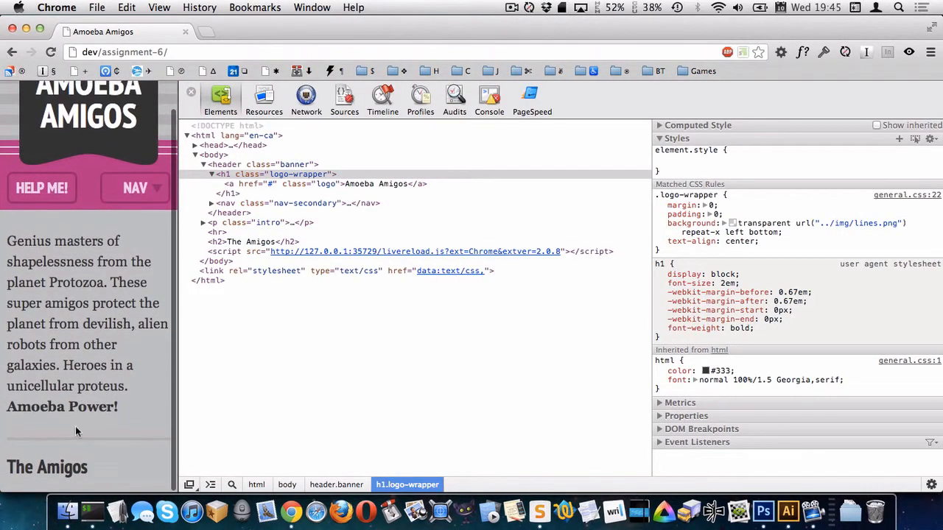
{"action": "mouse_move", "coordinate": [80, 413]}
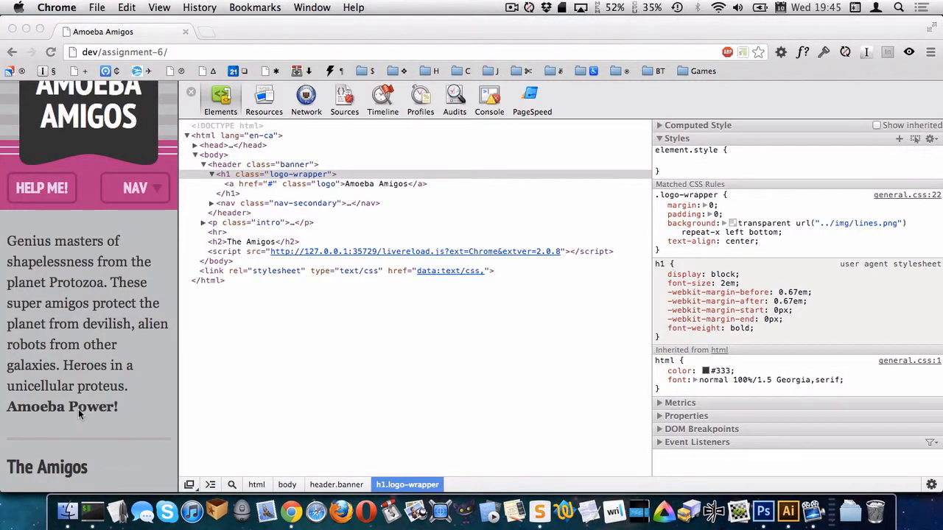
{"action": "mouse_move", "coordinate": [109, 380]}
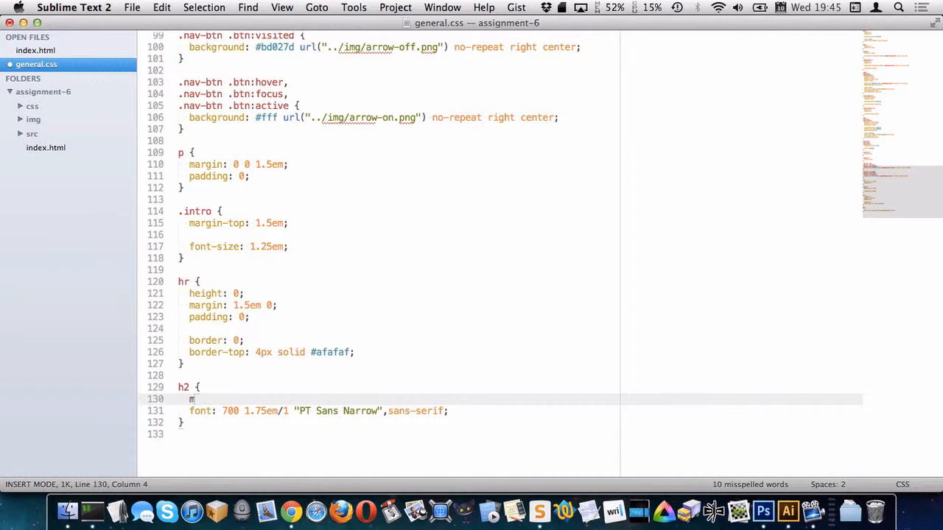
Give the h2 rule a margin of 1em 0 above its font line, then return to index.html
{"action": "type", "text": "argin:"}
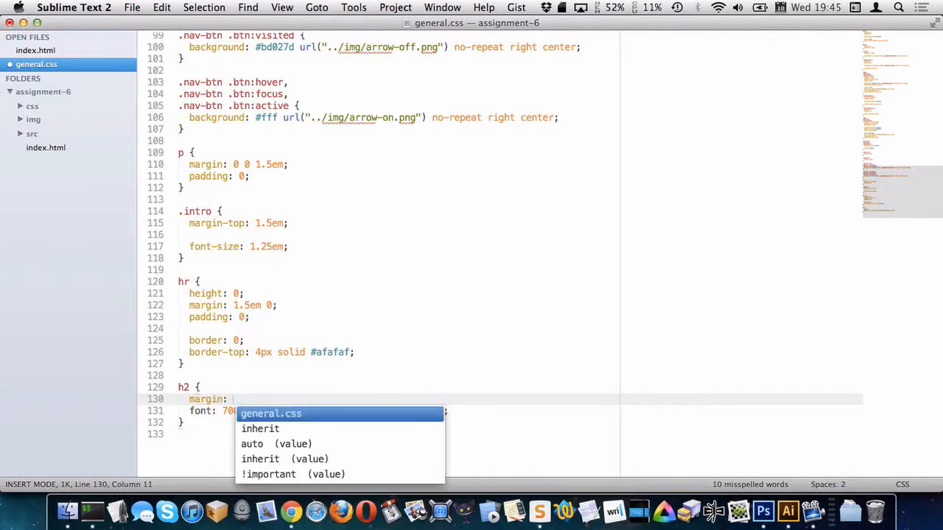
{"action": "type", "text": "1em 0;"}
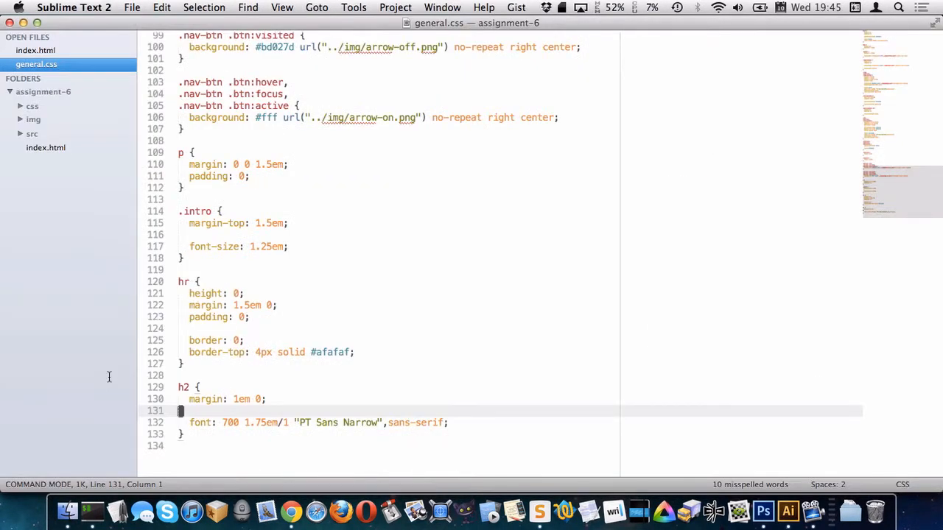
{"action": "left_click", "coordinate": [35, 50]}
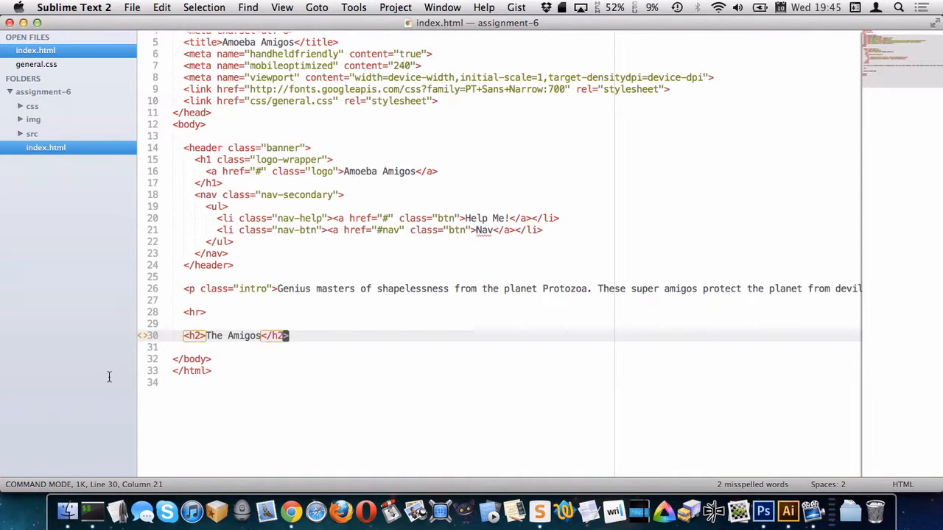
{"action": "mouse_move", "coordinate": [680, 447]}
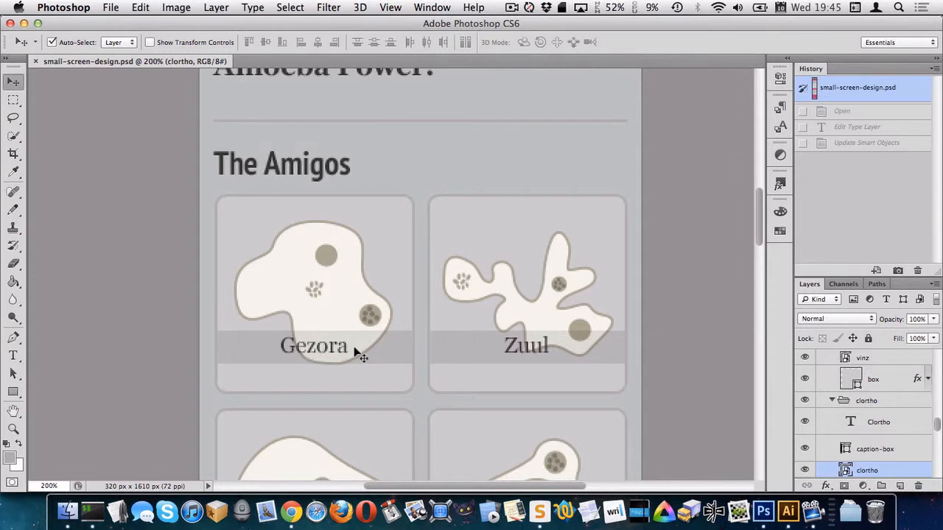
{"action": "mouse_move", "coordinate": [356, 333]}
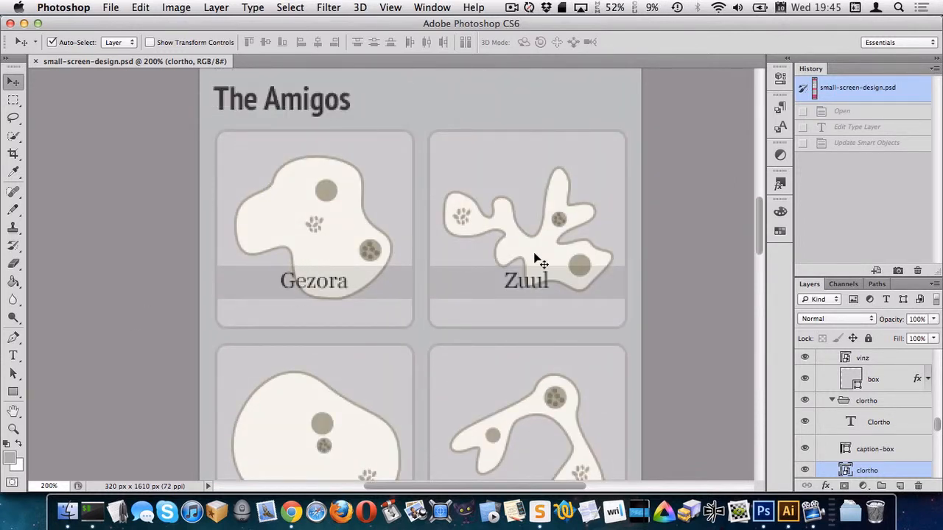
{"action": "mouse_move", "coordinate": [660, 247]}
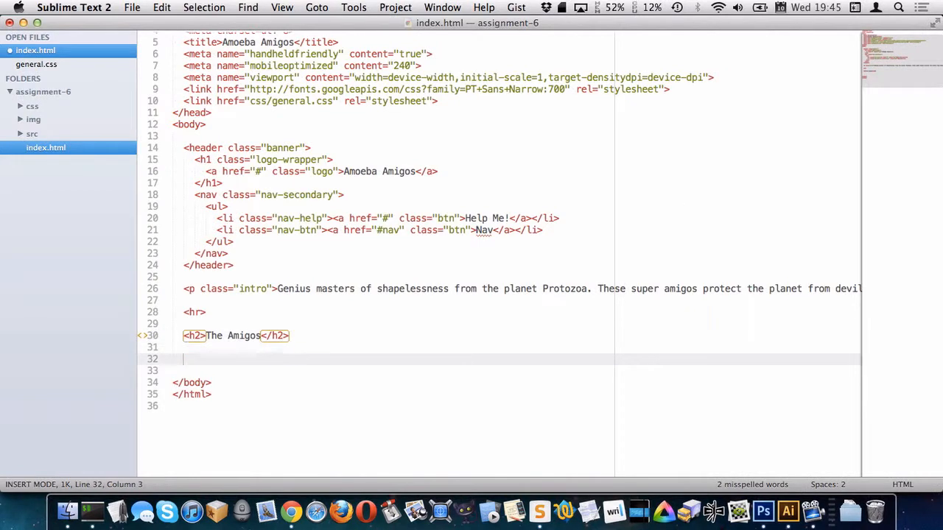
Write a ul.imgboxes list with an li.imgbox item wrapping an anchor link
{"action": "type", "text": "<ul>"}
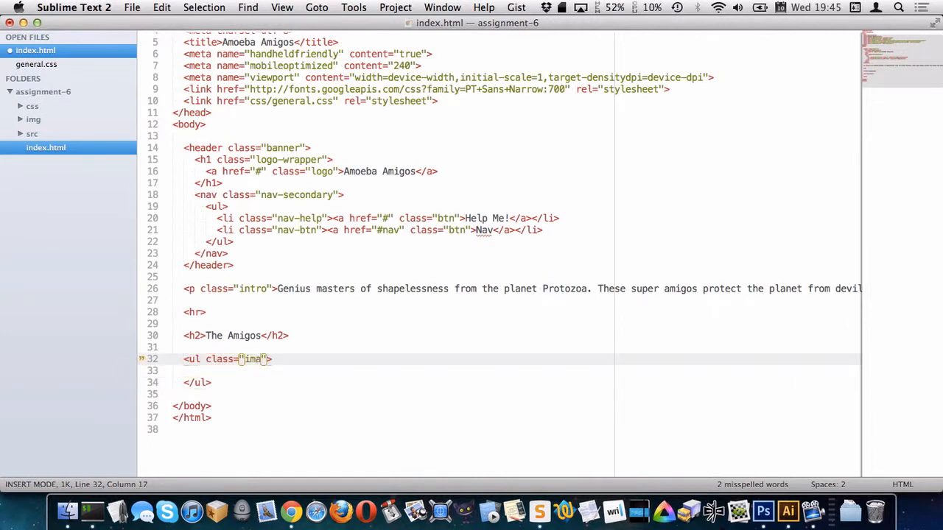
{"action": "type", "text": "boxesj"}
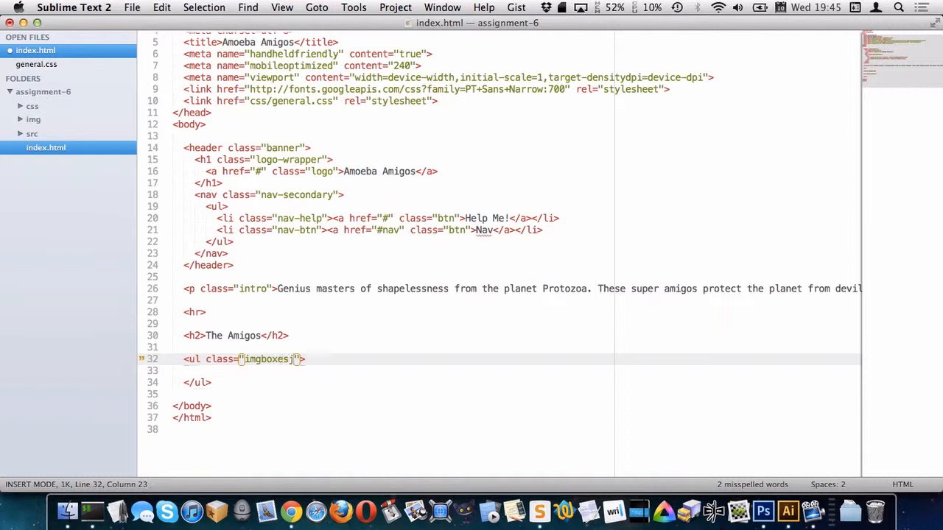
{"action": "type", "text": "<li"}
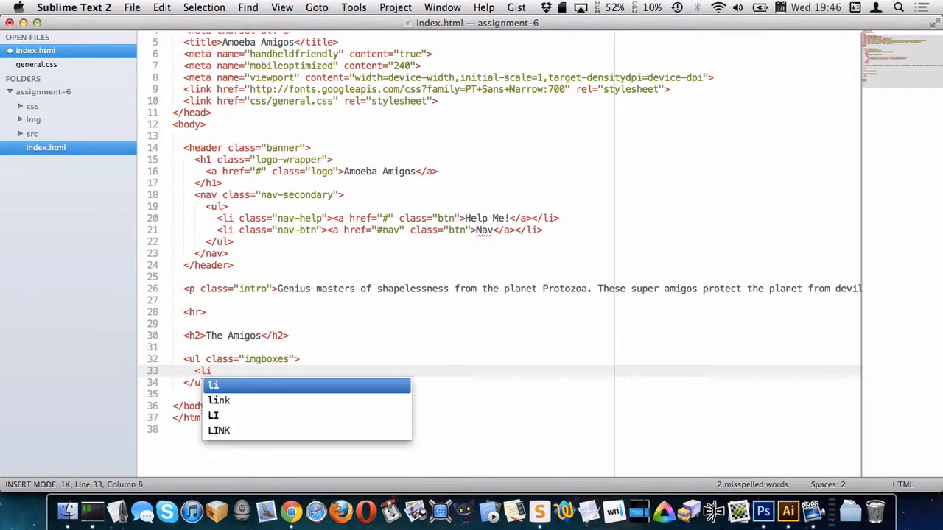
{"action": "type", "text": "class=\""}
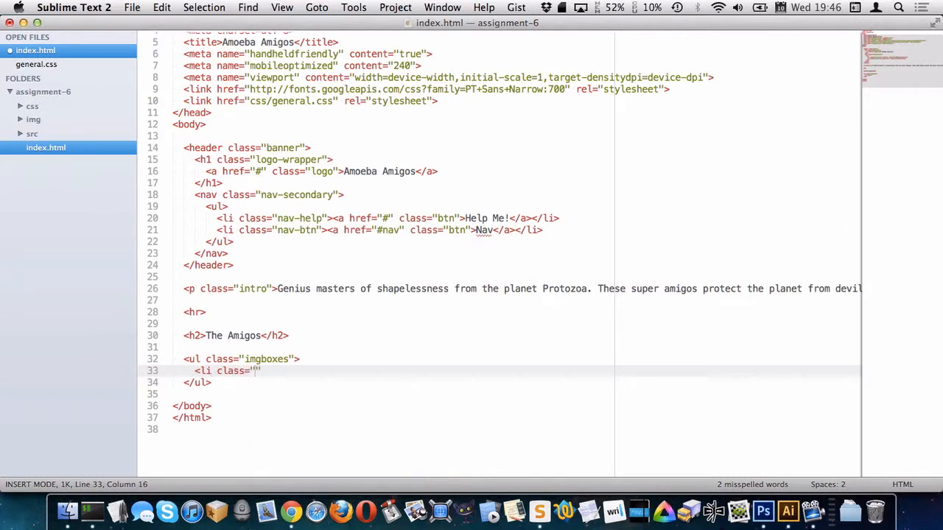
{"action": "type", "text": "imb"}
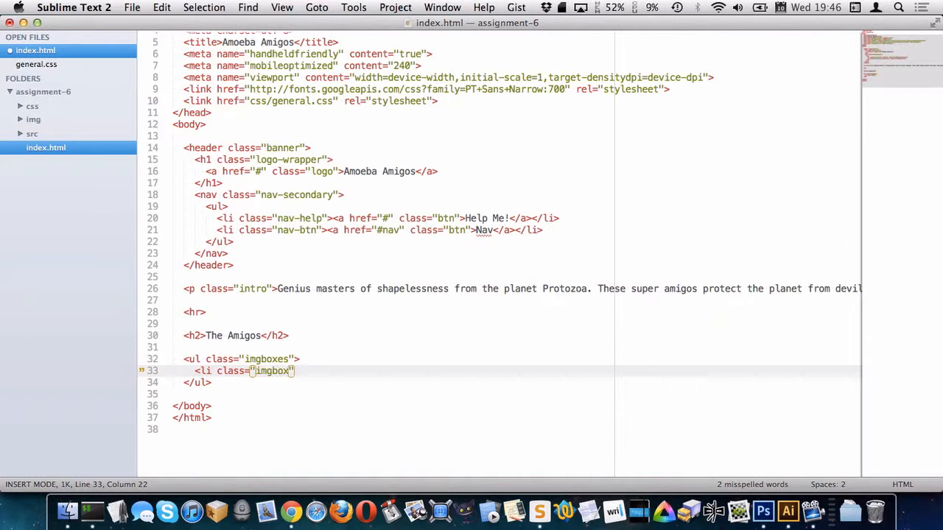
{"action": "type", "text": ">"}
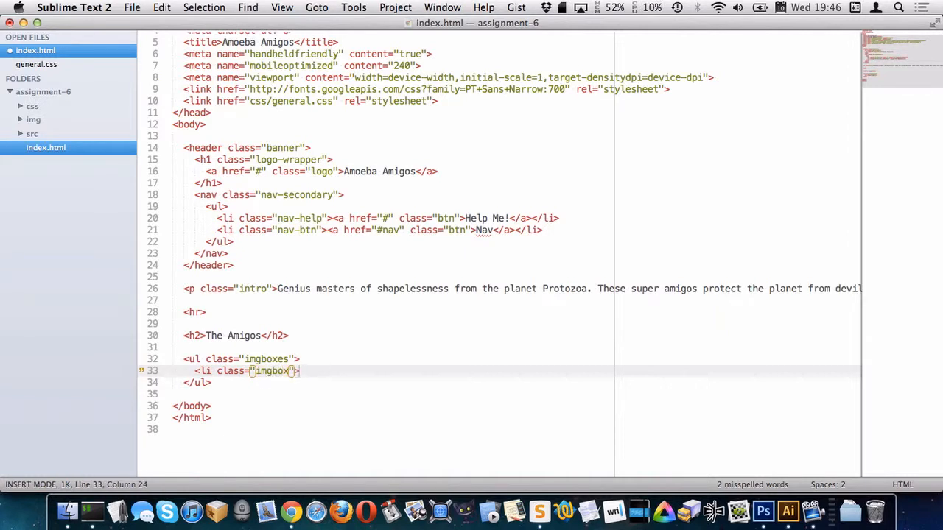
{"action": "type", "text": "</li>"}
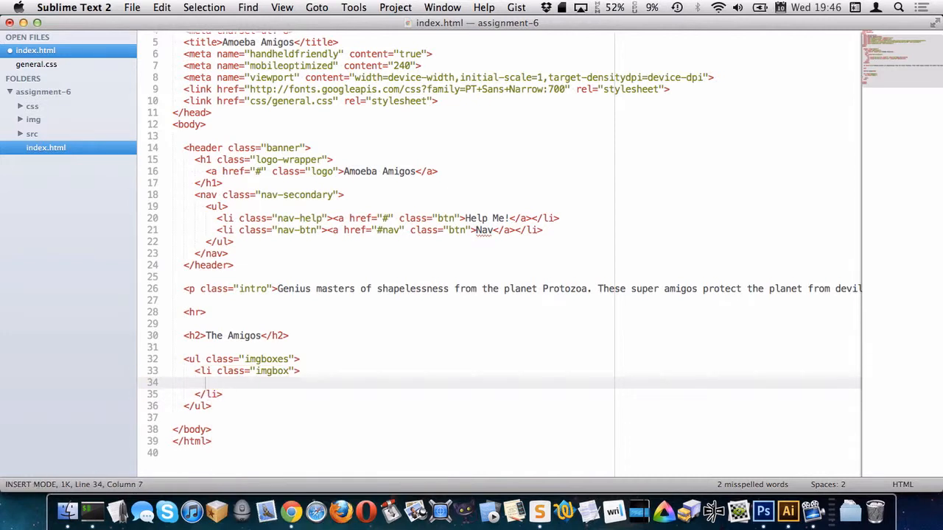
{"action": "type", "text": "<a href=\"#\">"}
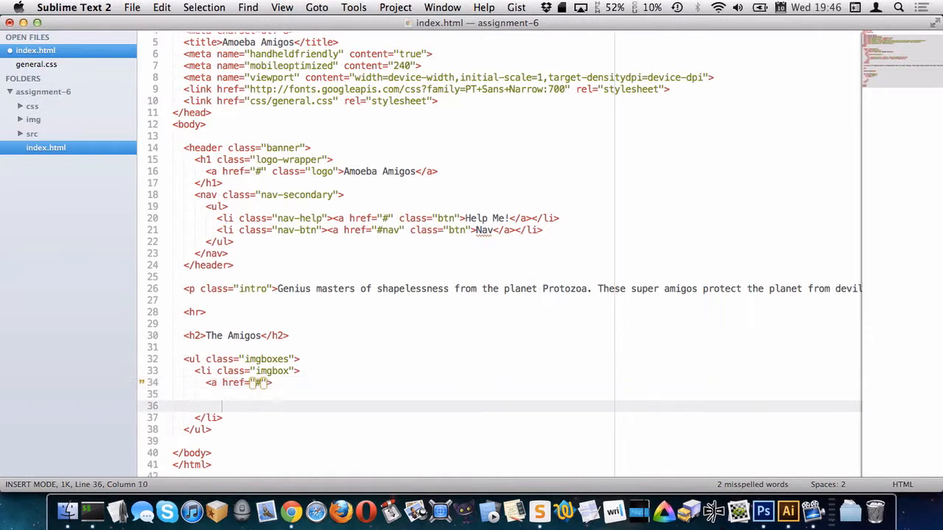
{"action": "type", "text": "</a>"}
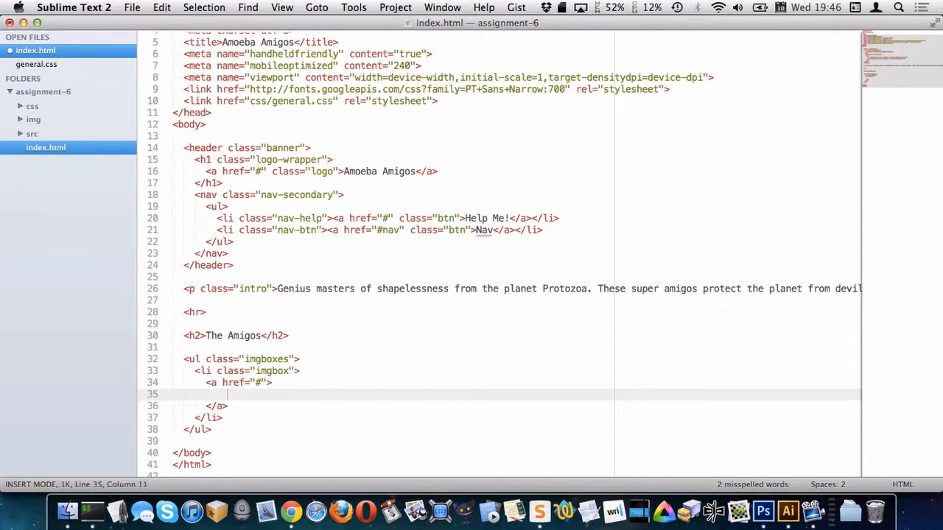
Nest a figure.imgbox-wrapper inside the link holding an img with src img/gezora.svg and alt
{"action": "type", "text": "<fug"}
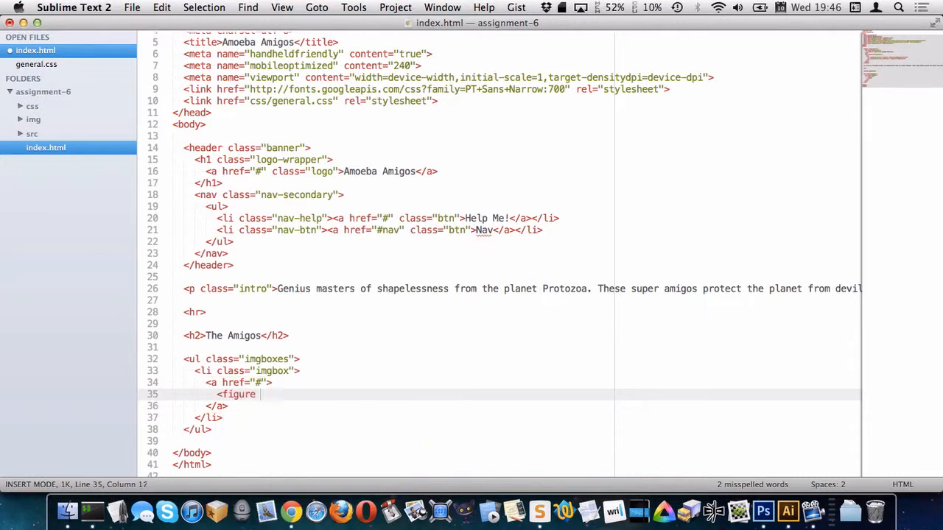
{"action": "type", "text": "class=\"\""}
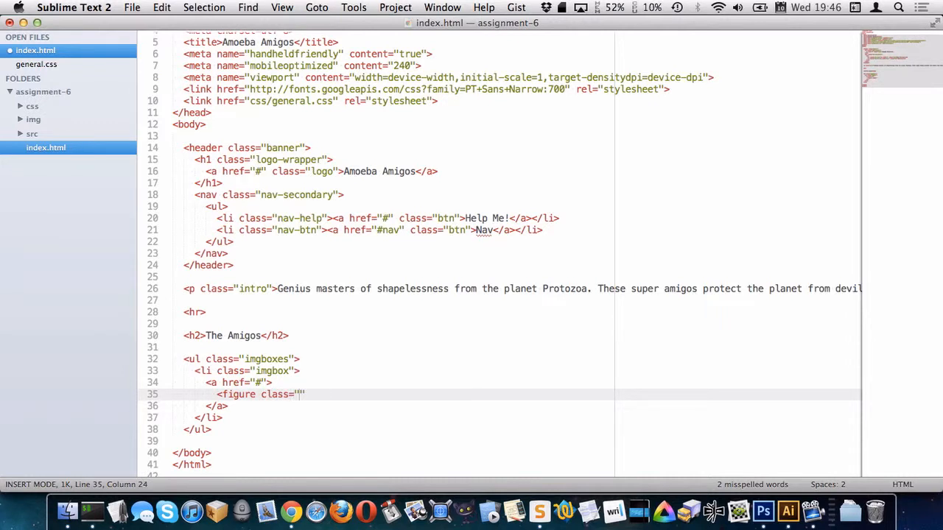
{"action": "type", "text": "imgbox-"}
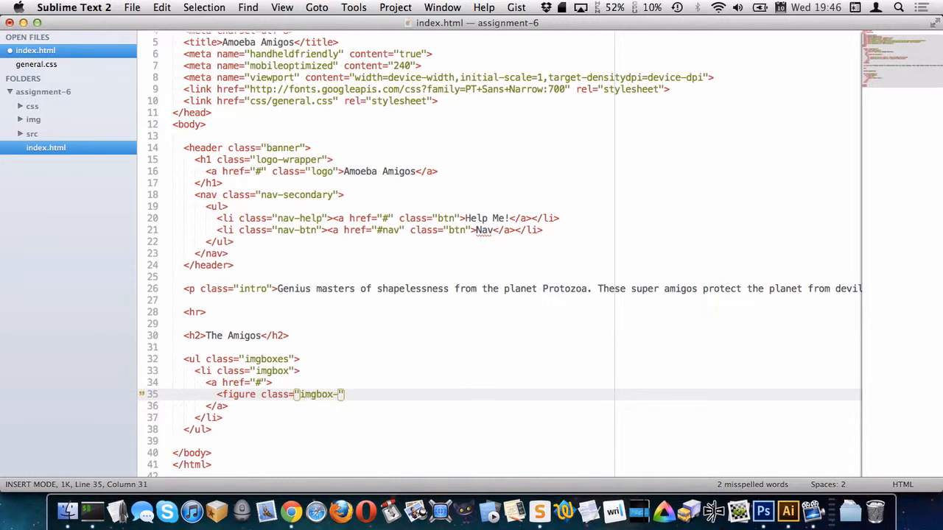
{"action": "type", "text": "wrapper"}
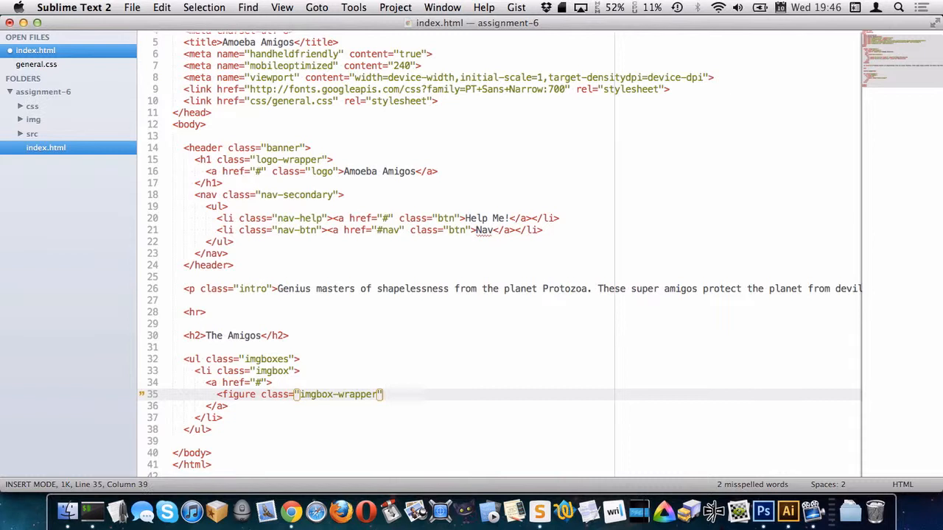
{"action": "type", "text": "</figure>"}
{"action": "type", "text": "<img src=\"i"}
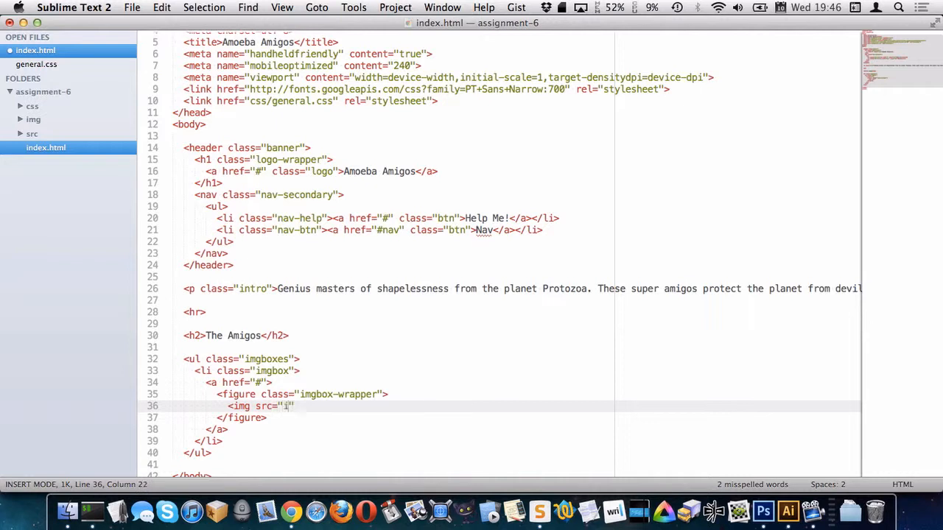
{"action": "type", "text": "img/clortho.svg"}
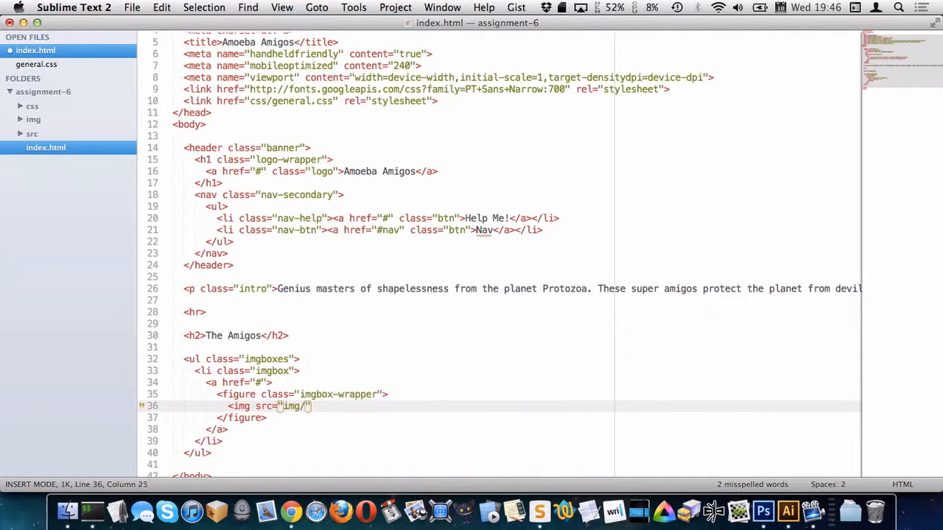
{"action": "type", "text": "gezora"}
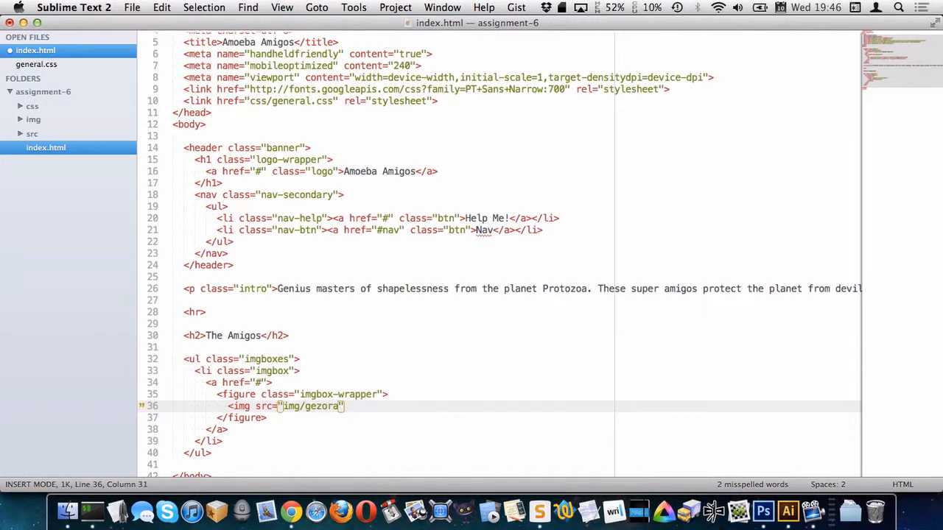
{"action": "type", "text": ".svgj"}
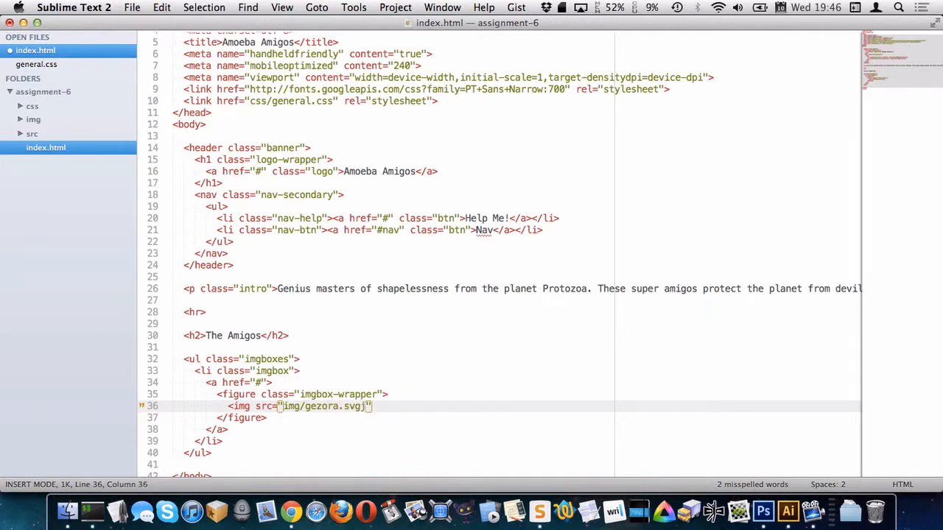
{"action": "type", "text": "alt=\"\">"}
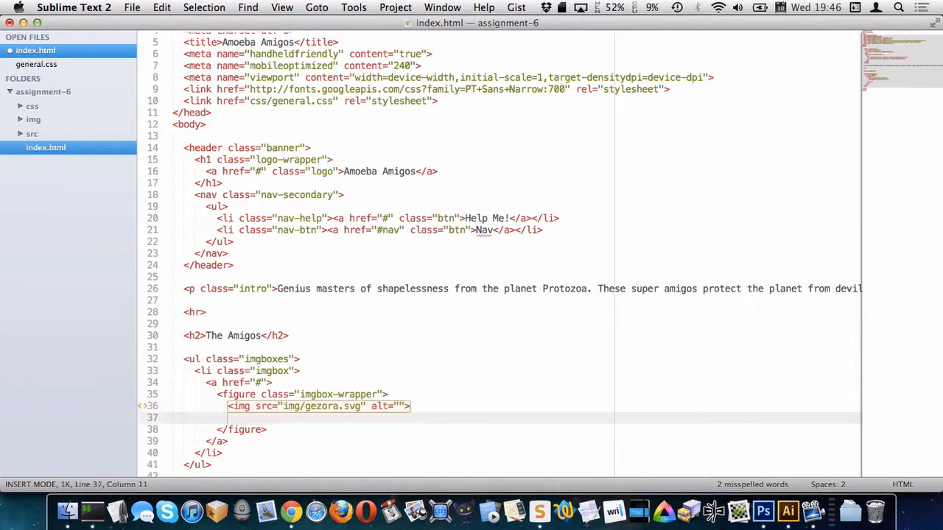
Add a figcaption.imgbox-caption reading Clortho inside the figure
{"action": "type", "text": "<figc"}
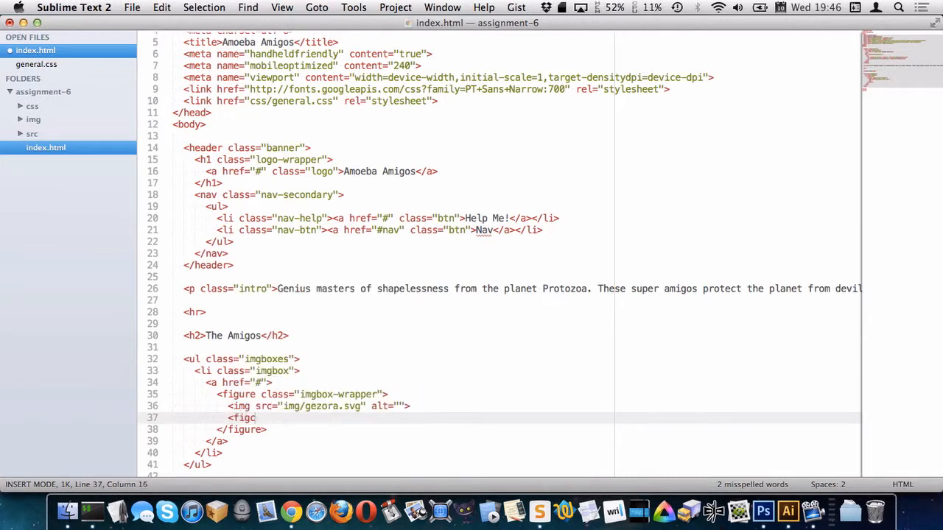
{"action": "type", "text": "aption class=\"imgbox-\""}
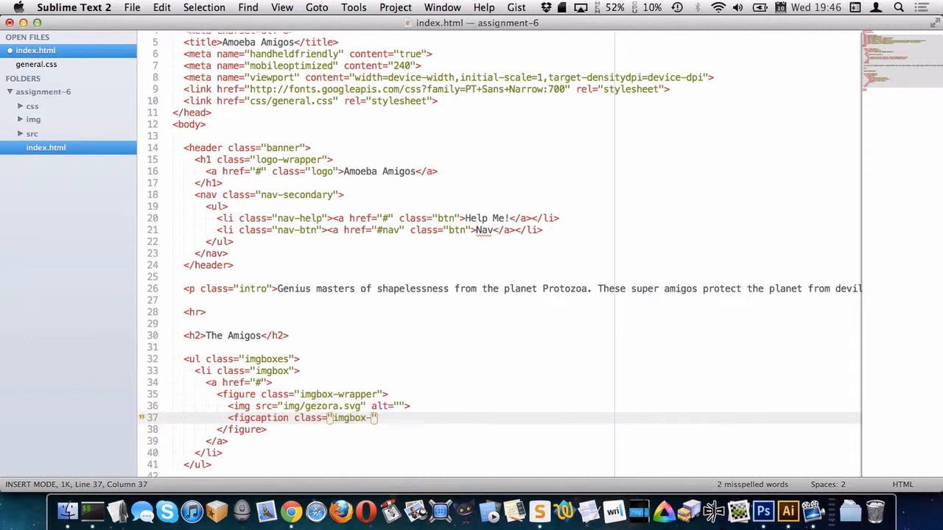
{"action": "type", "text": "captio"}
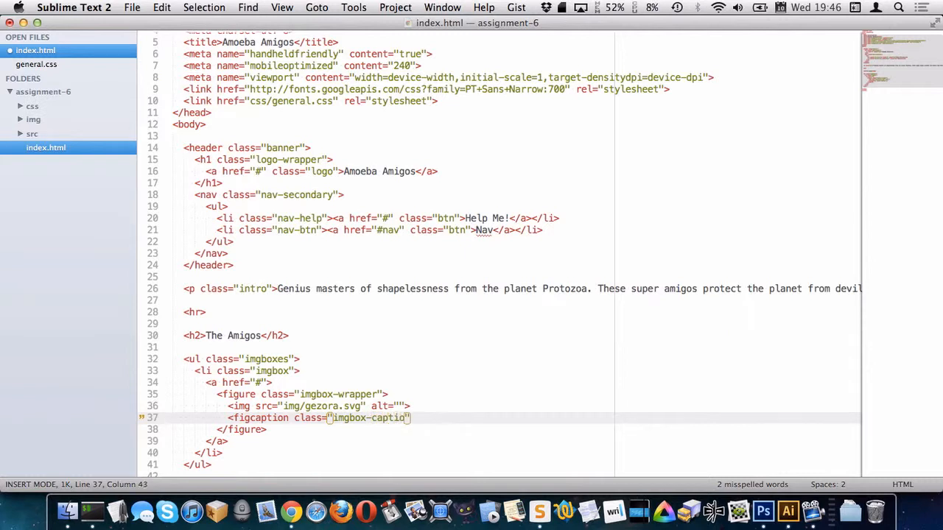
{"action": "key", "text": "escape"}
{"action": "type", "text": "n"}
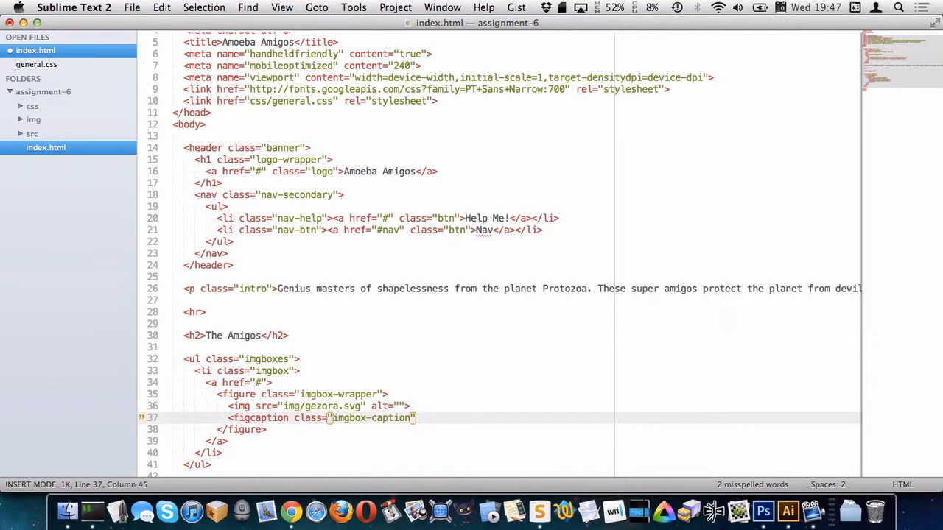
{"action": "type", "text": "Clortho"}
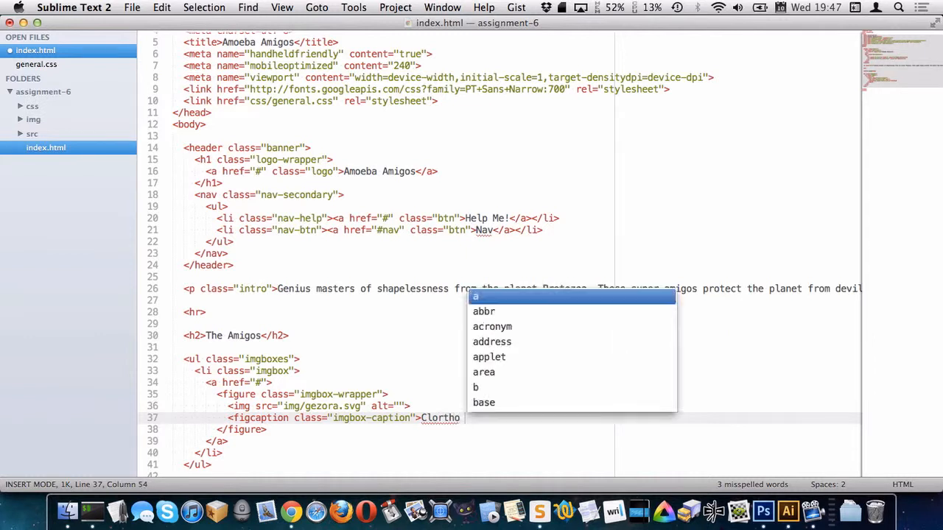
{"action": "type", "text": "</figcaption>"}
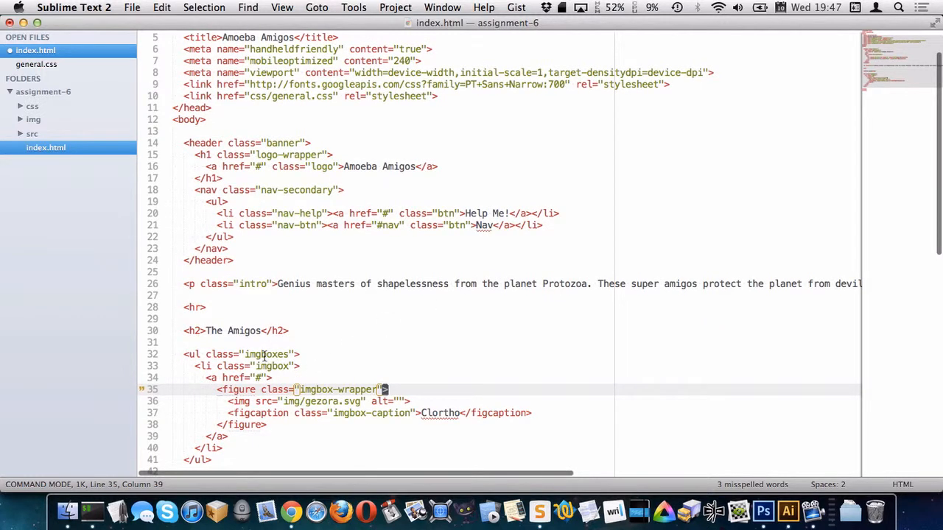
Set the four list items' image sources and captions to Gezora, Zuul, Vinz and Clortho
{"action": "scroll", "scroll_direction": "down", "scroll_amount": 3}
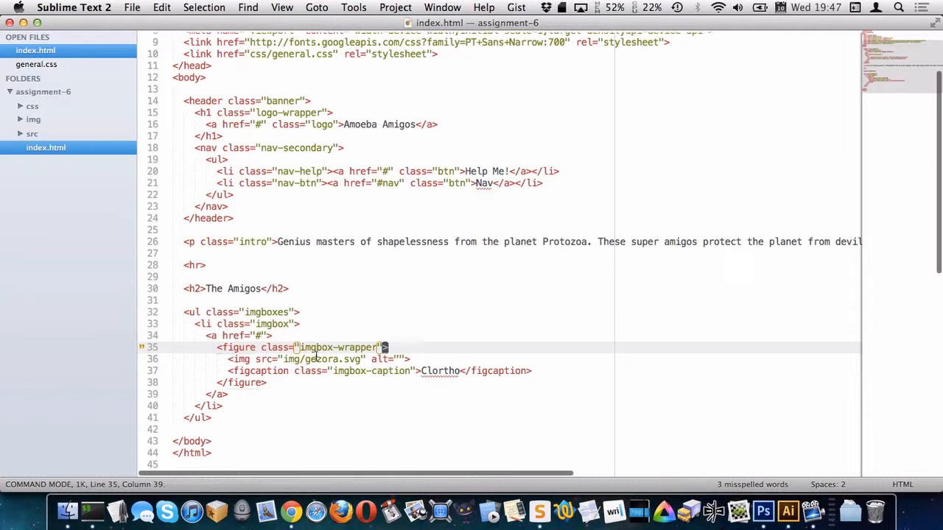
{"action": "mouse_move", "coordinate": [405, 339]}
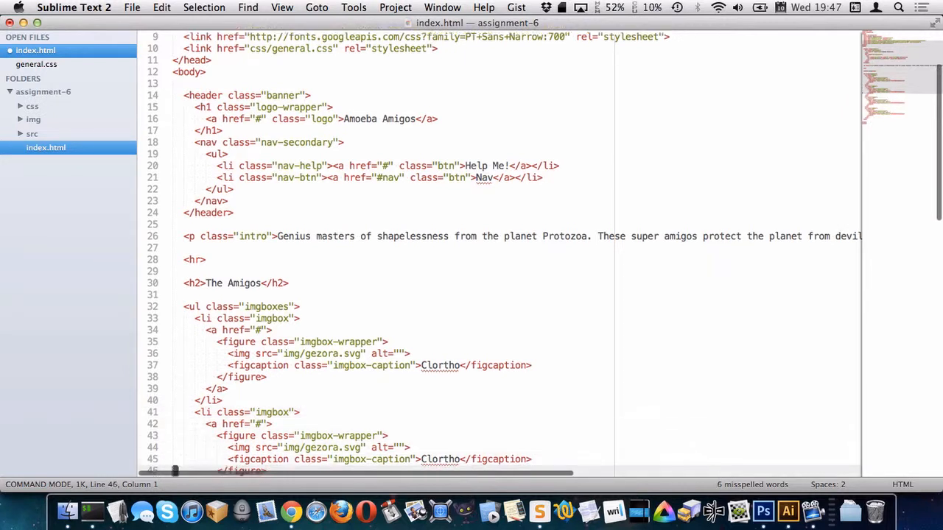
{"action": "scroll", "scroll_direction": "down", "scroll_amount": 3}
{"action": "type", "text": "uul"}
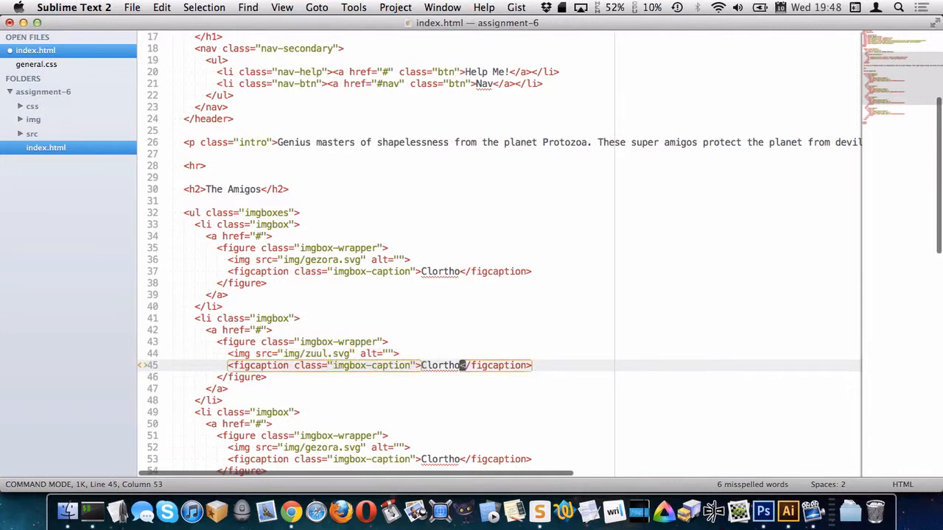
{"action": "type", "text": "Zuul"}
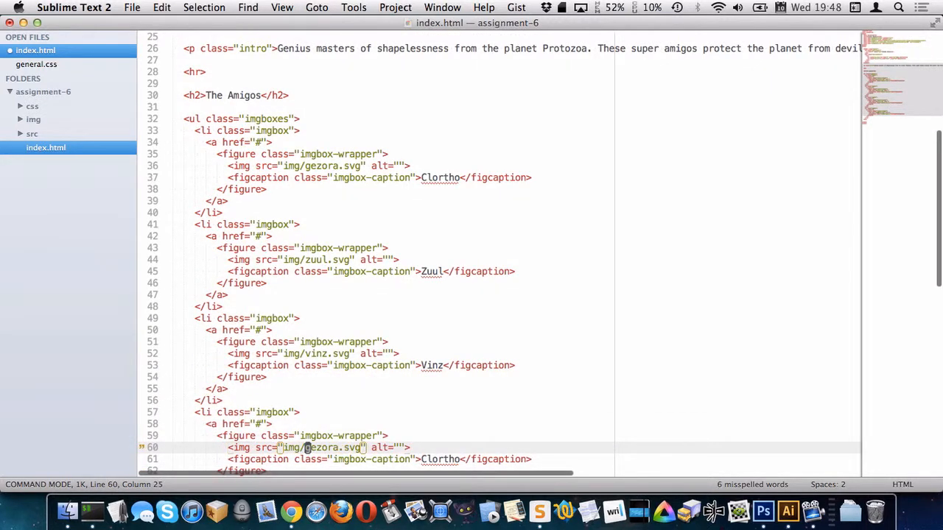
{"action": "type", "text": "clortho"}
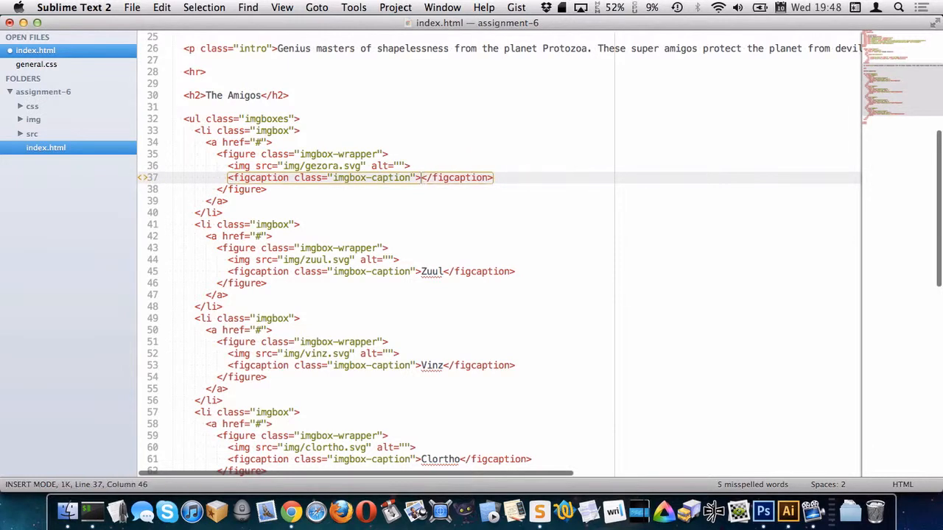
{"action": "type", "text": "Gezora"}
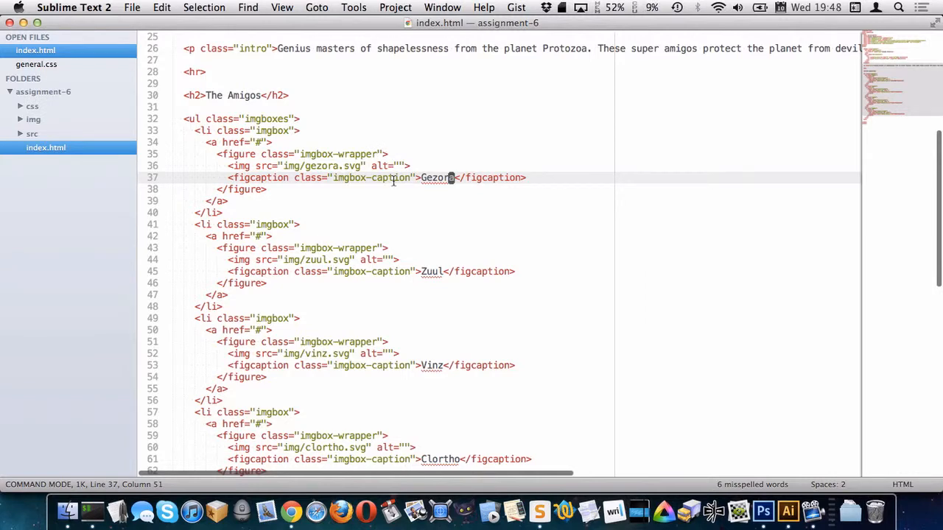
Add .imgboxes with margin 1.5em 0, padding 0 and no list style, then begin an img width rule
{"action": "left_click", "coordinate": [35, 65]}
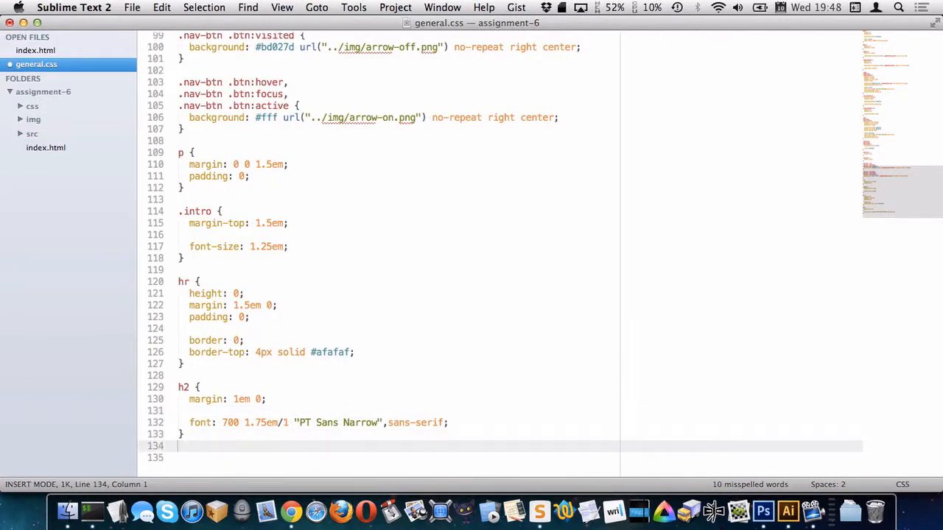
{"action": "type", "text": ".imgboxes {"}
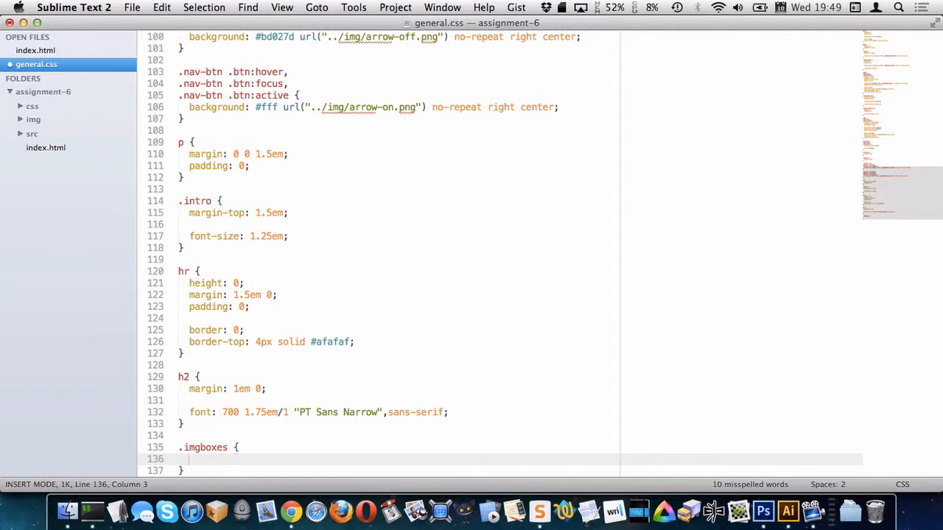
{"action": "type", "text": "margin:"}
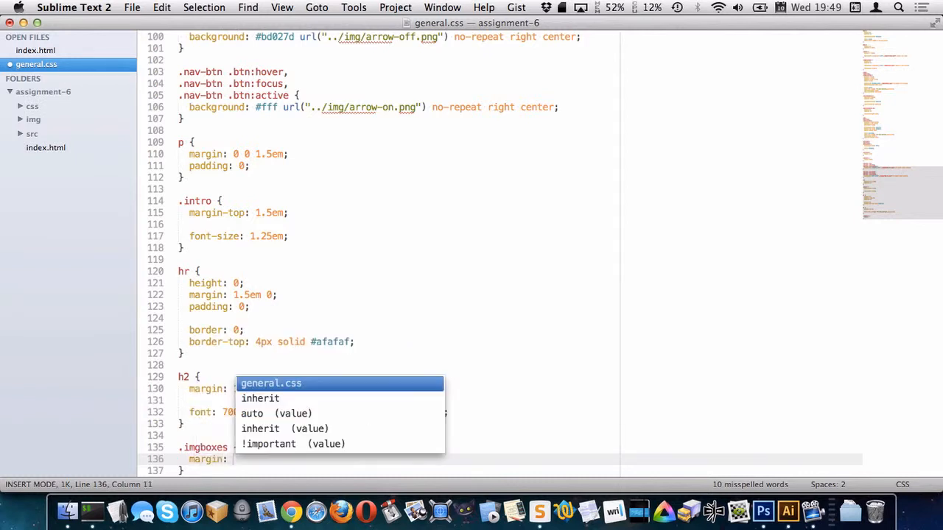
{"action": "type", "text": "1.5em"}
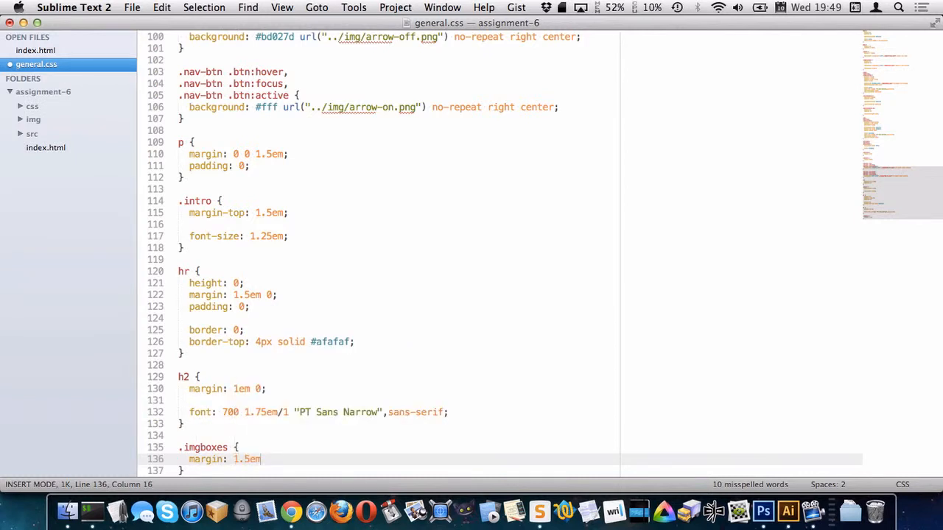
{"action": "type", "text": "0;"}
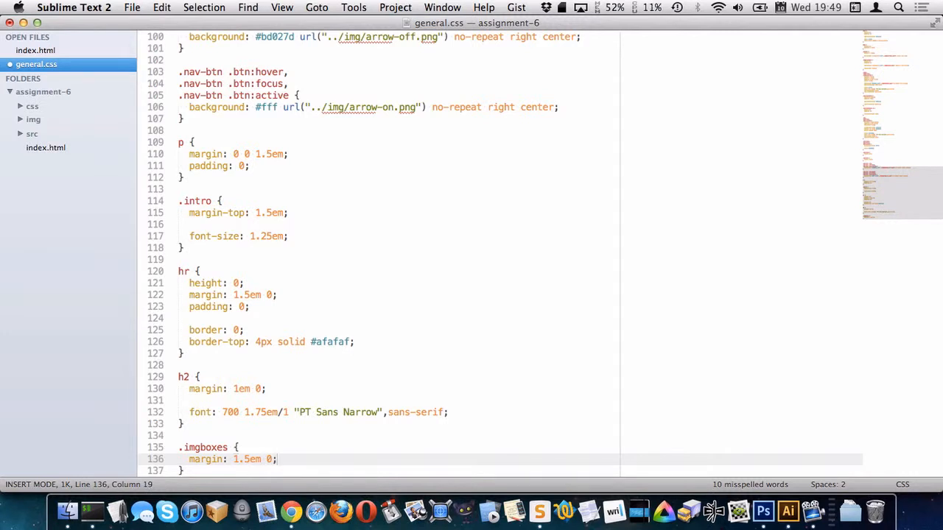
{"action": "type", "text": "padding: 0;"}
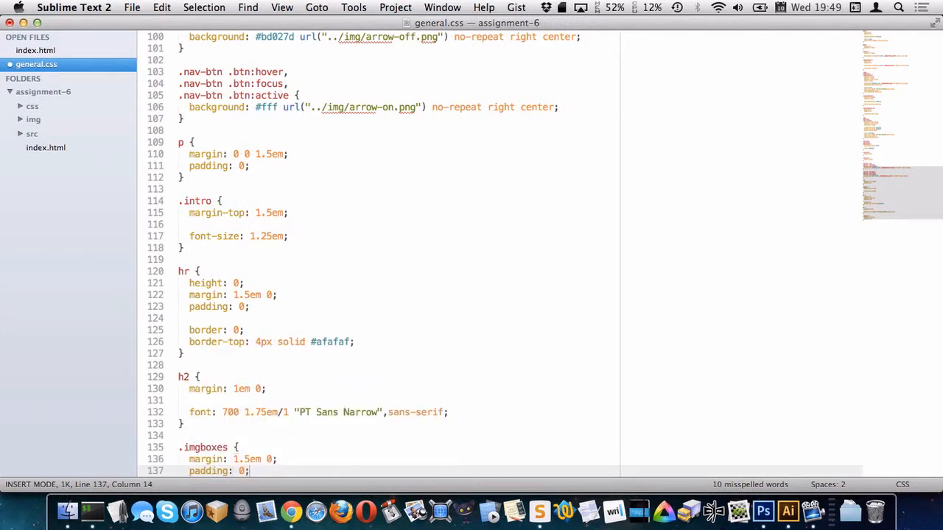
{"action": "type", "text": "list-style-type: none;"}
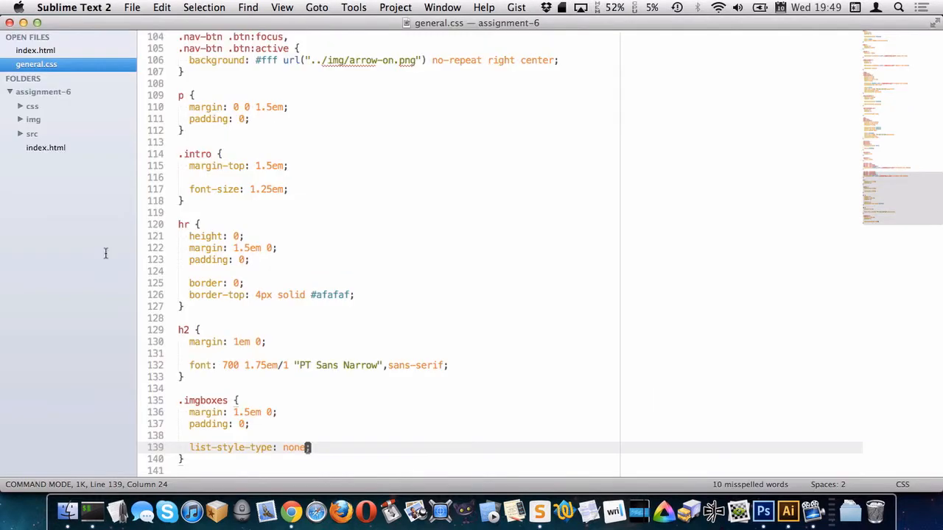
{"action": "type", "text": "img"}
{"action": "type", "text": "display"}
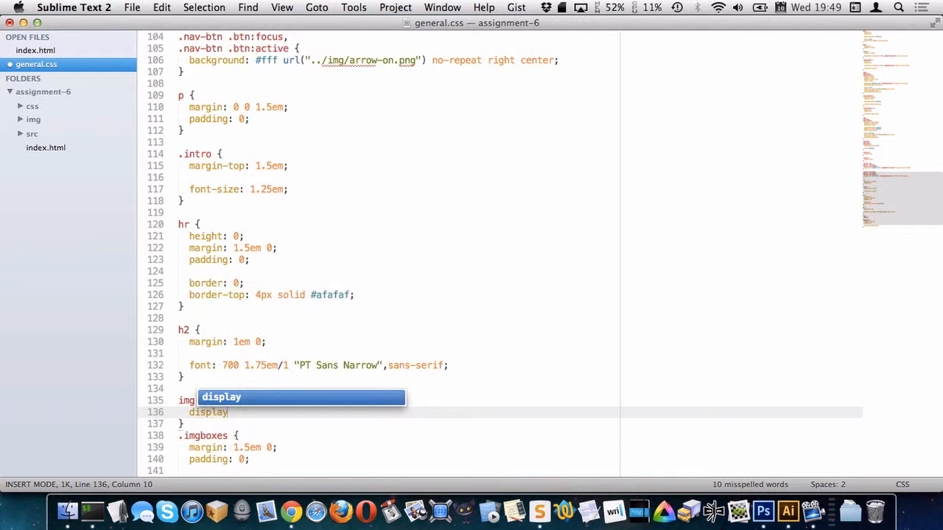
{"action": "type", "text": "width"}
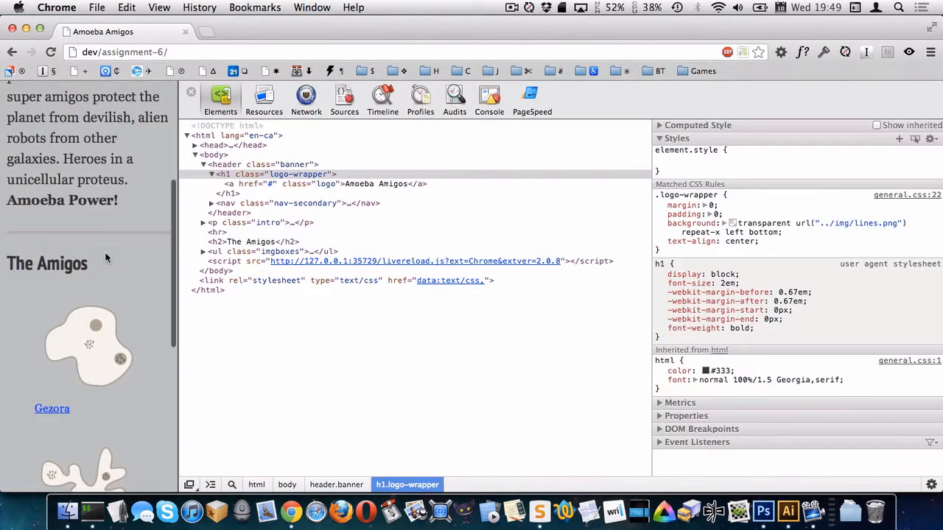
Add .imgbox with zero margin and padding and a block-level .imgbox-wrapper, then save and preview
{"action": "scroll", "scroll_direction": "down", "scroll_amount": 3}
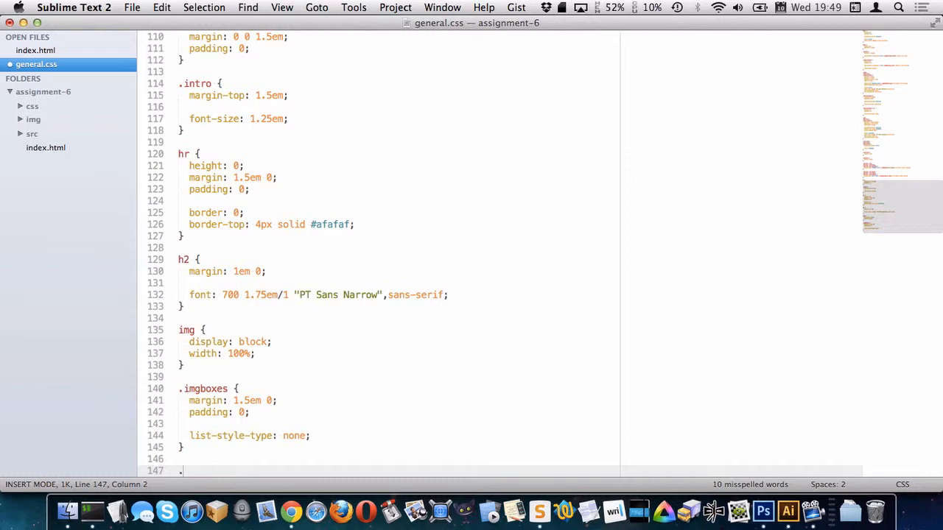
{"action": "type", "text": "imgbox {}"}
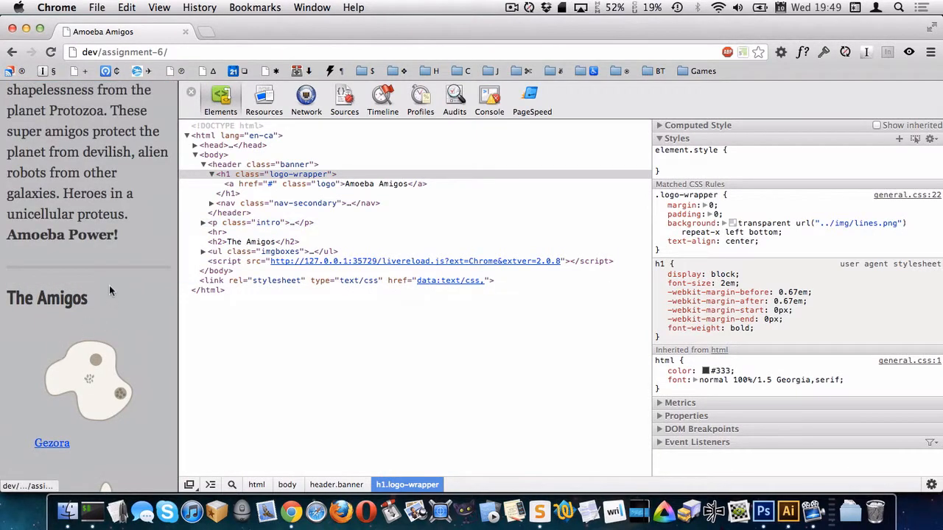
{"action": "scroll", "scroll_direction": "down", "scroll_amount": 3}
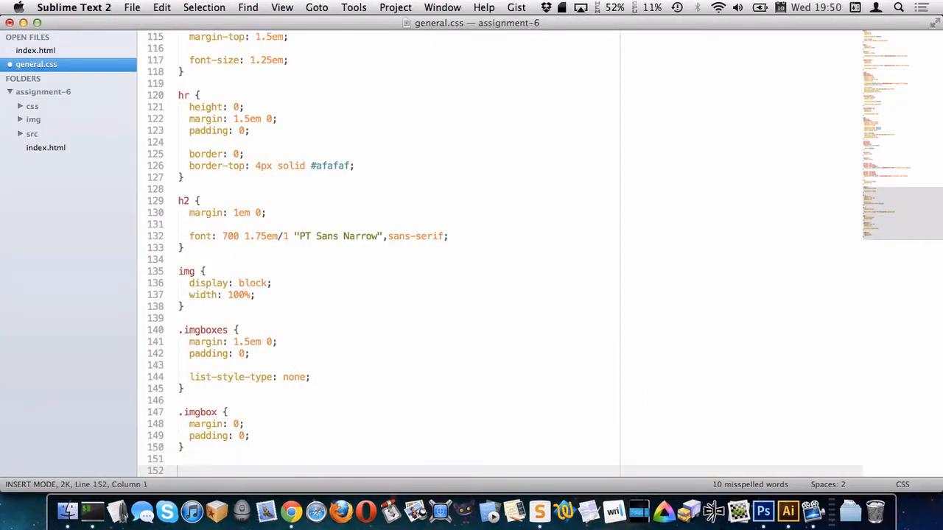
{"action": "type", "text": ".img"}
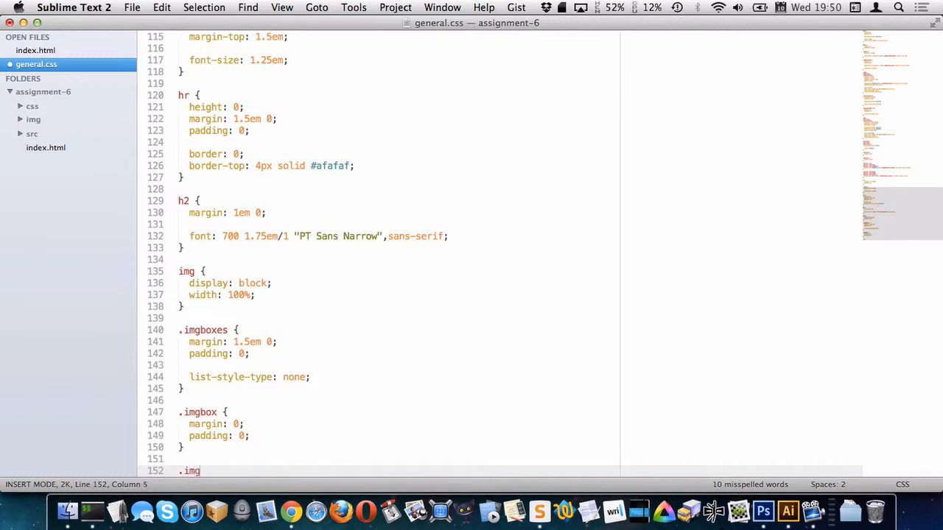
{"action": "type", "text": "box-wrapper {"}
{"action": "type", "text": "padding: 0;"}
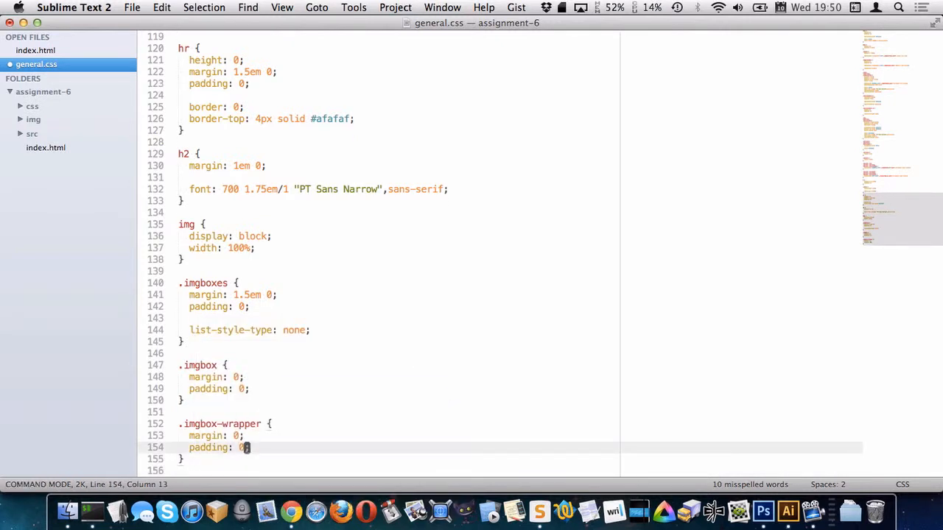
{"action": "type", "text": "display: block;"}
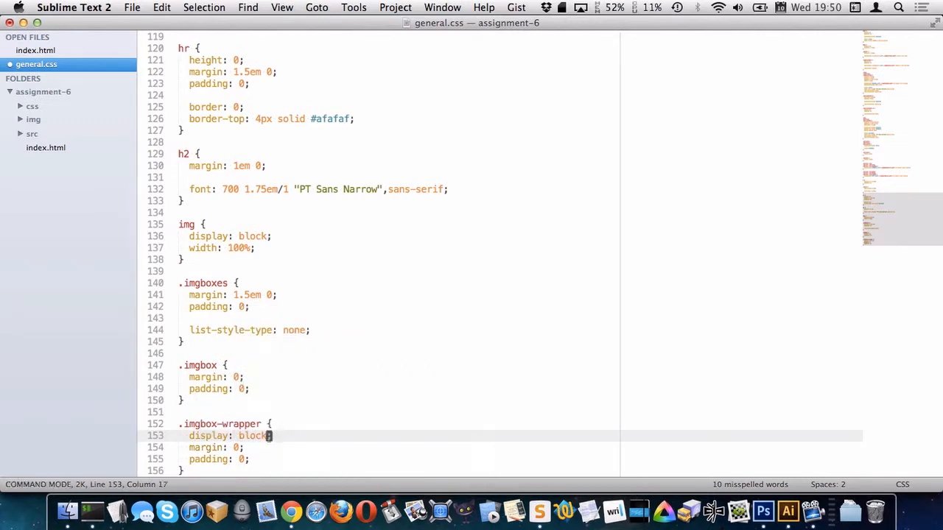
{"action": "key", "text": "cmd+s"}
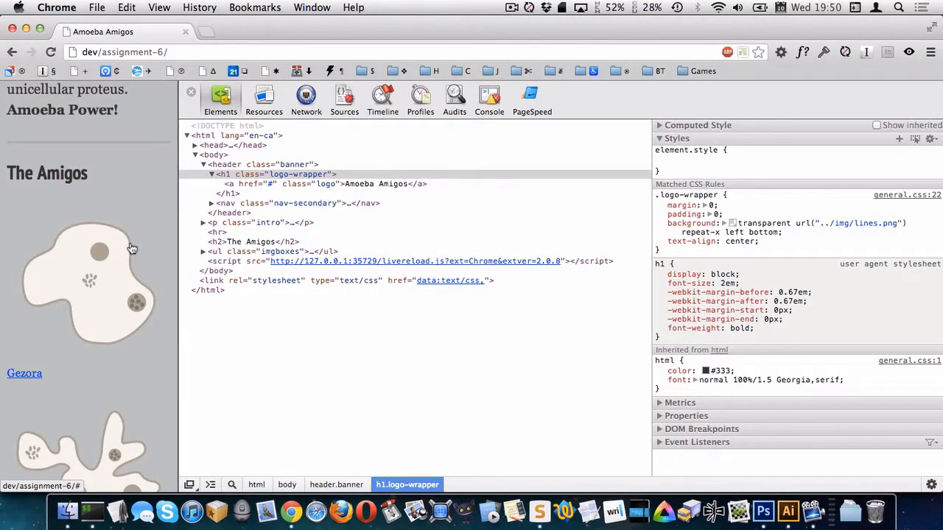
{"action": "scroll", "scroll_direction": "down", "scroll_amount": 3}
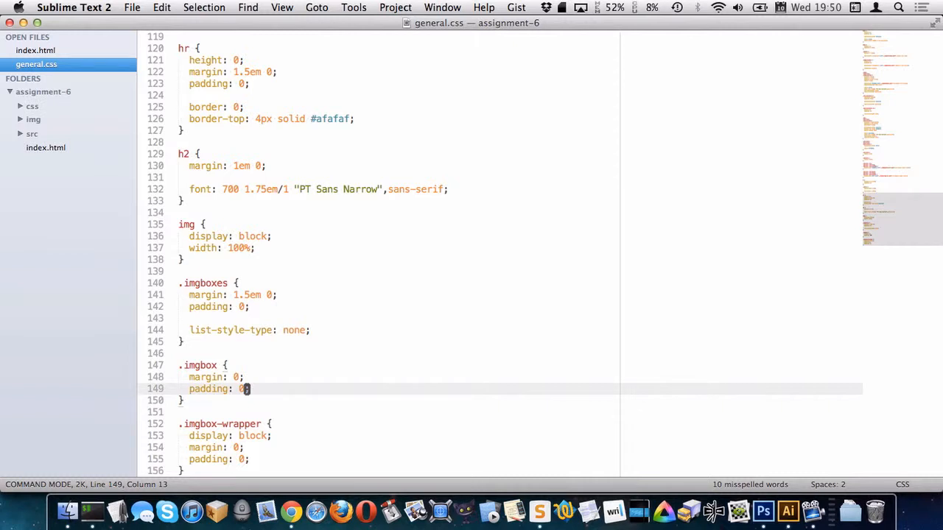
Float .imgbox left at 50% width and give .imgboxes overflow hidden for a two-column grid
{"action": "type", "text": "float: left;"}
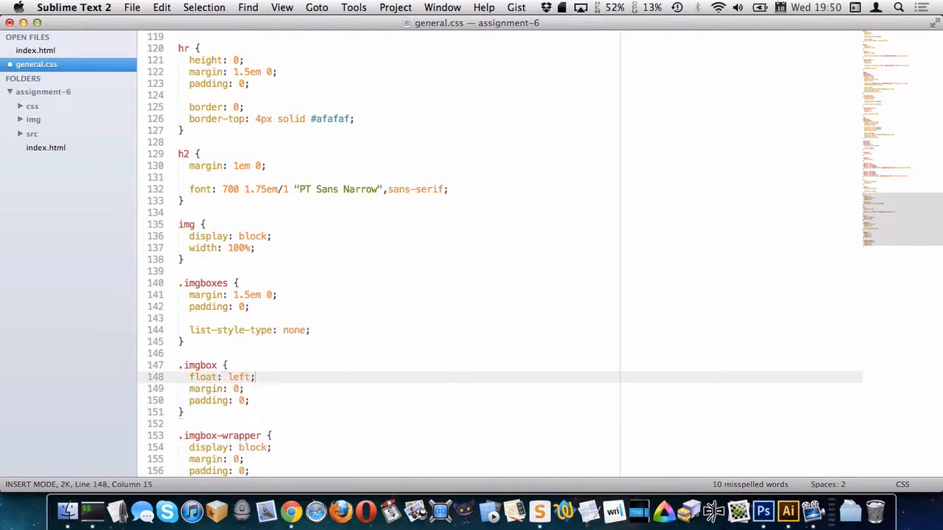
{"action": "type", "text": "width: 50%;"}
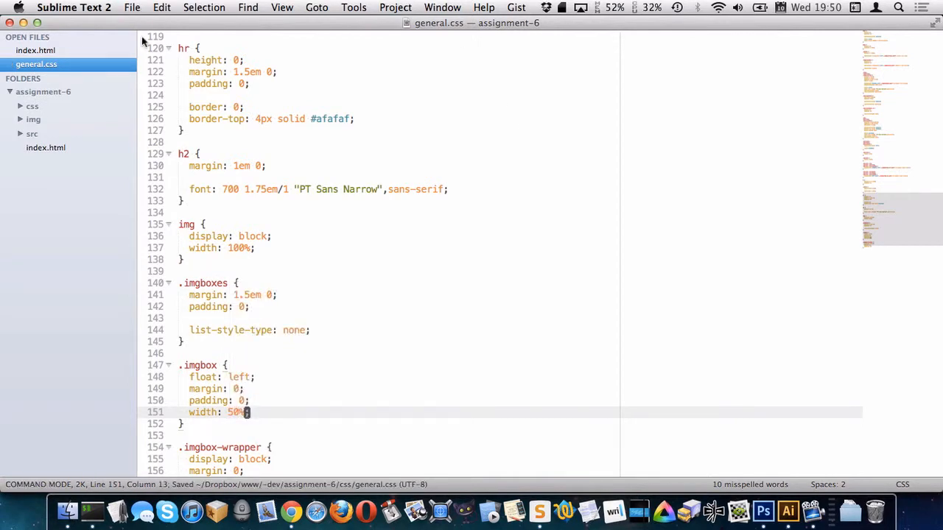
{"action": "left_click", "coordinate": [35, 50]}
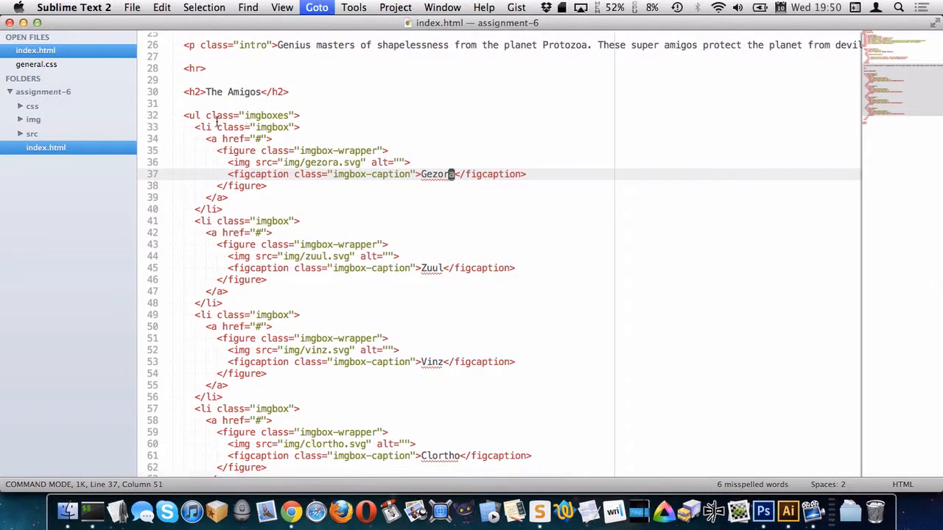
{"action": "left_click", "coordinate": [35, 65]}
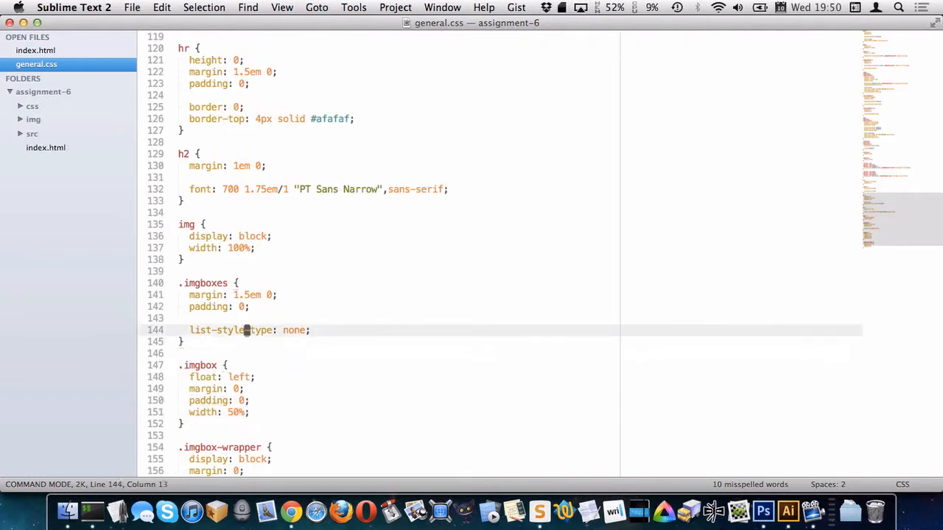
{"action": "type", "text": "overflow: hidden;"}
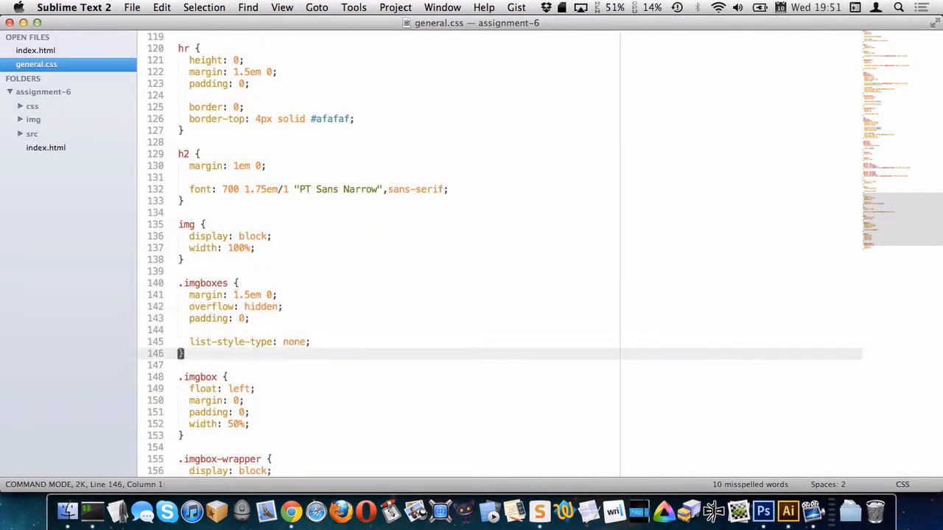
Give the image boxes a temporary #ccc background to check the layout
{"action": "type", "text": "background-color:"}
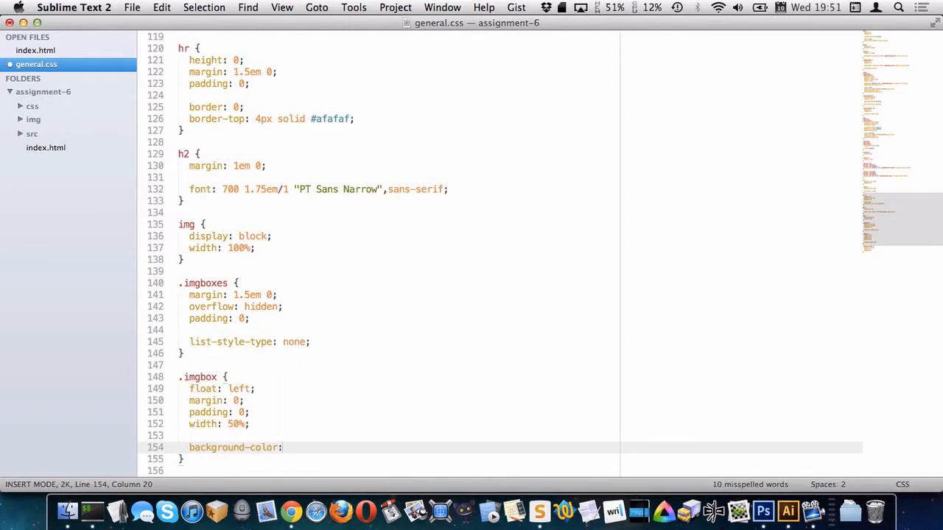
{"action": "type", "text": "#ccc"}
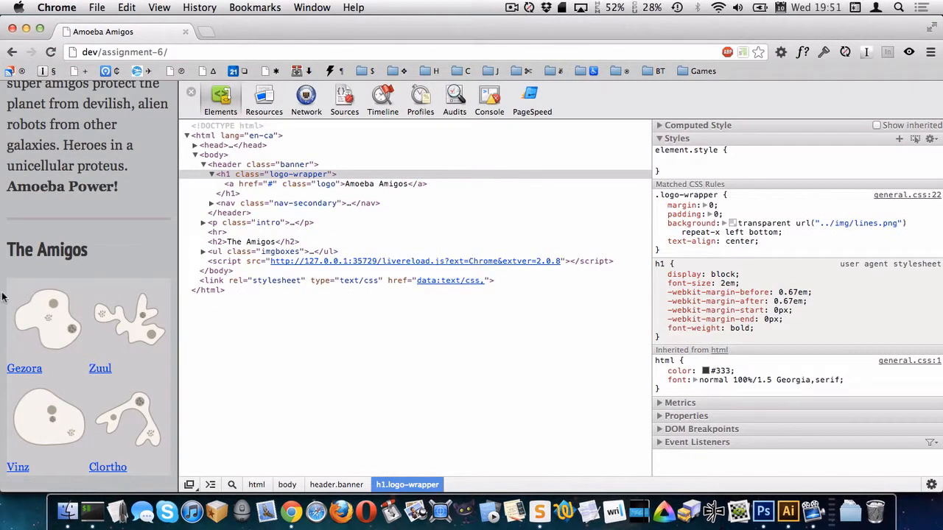
{"action": "mouse_move", "coordinate": [38, 307]}
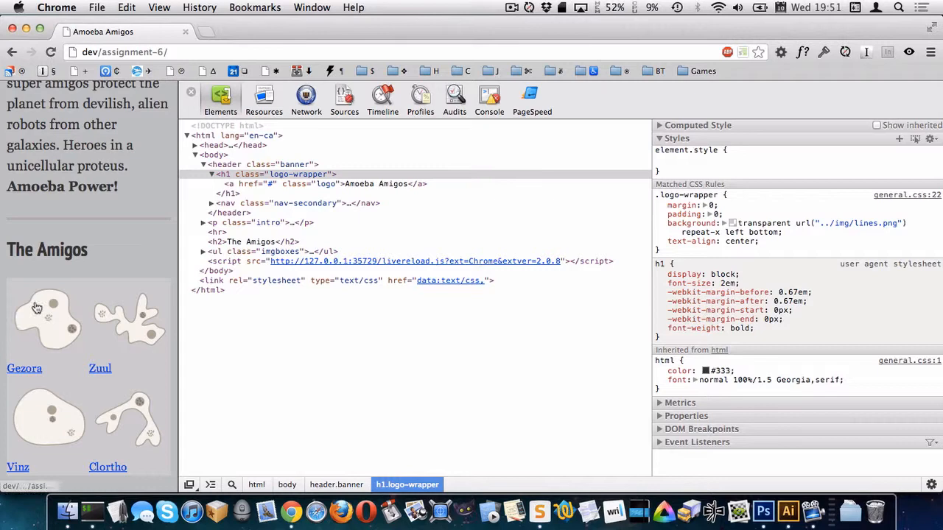
{"action": "mouse_move", "coordinate": [56, 377]}
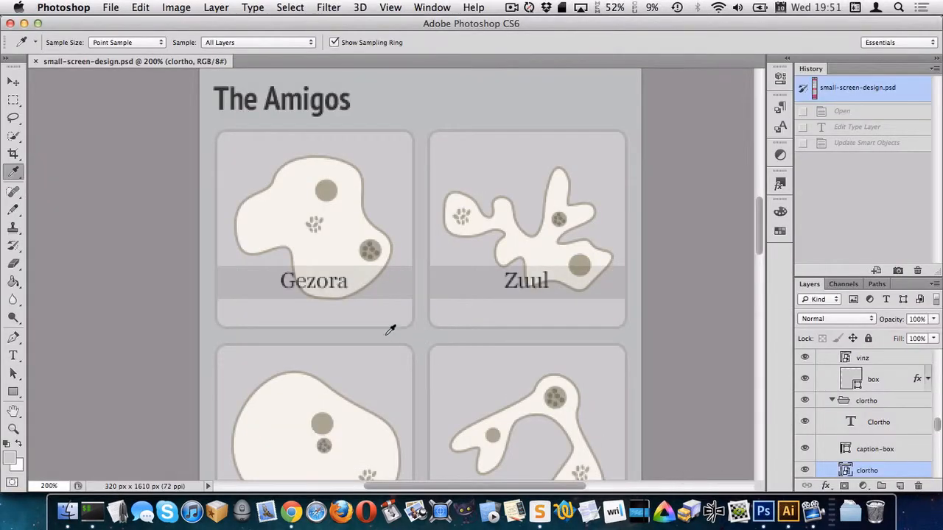
Switch to the Move tool in Photoshop to inspect the amigo box mockup
{"action": "left_click", "coordinate": [14, 81]}
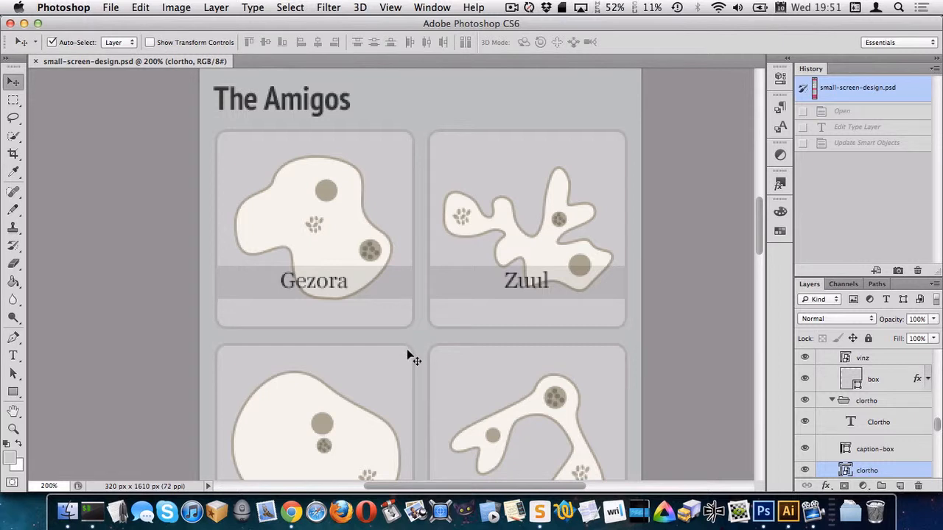
{"action": "mouse_move", "coordinate": [427, 206]}
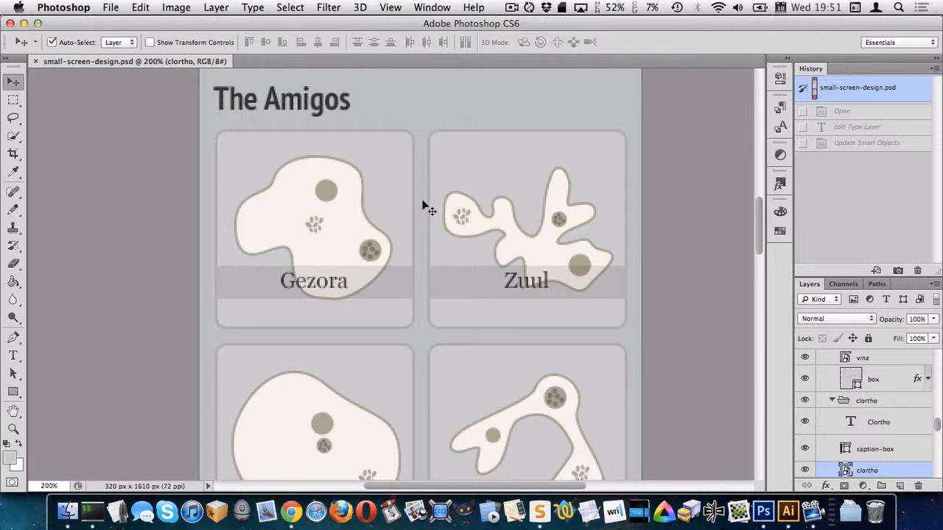
{"action": "mouse_move", "coordinate": [426, 230]}
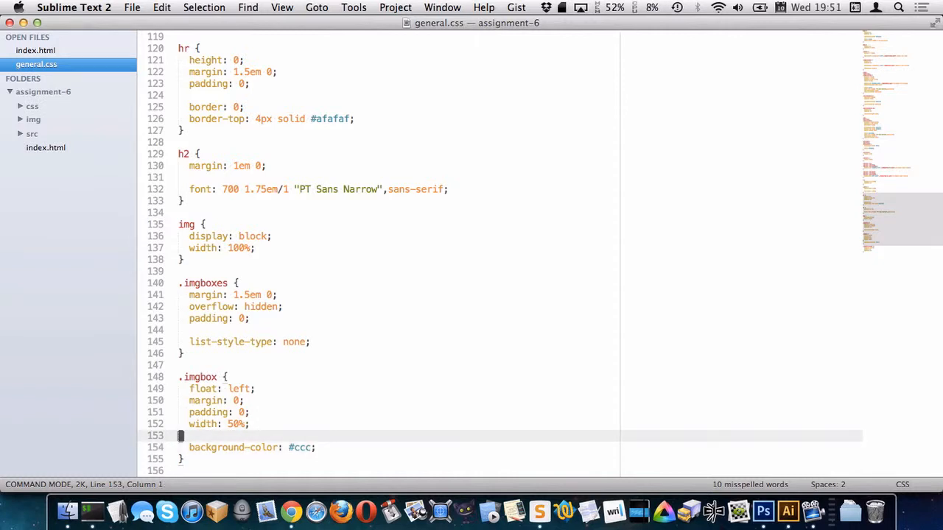
Give .imgbox padding 0 0 10px 10px and -webkit-prefixed border-box box-sizing
{"action": "scroll", "scroll_direction": "down", "scroll_amount": 3}
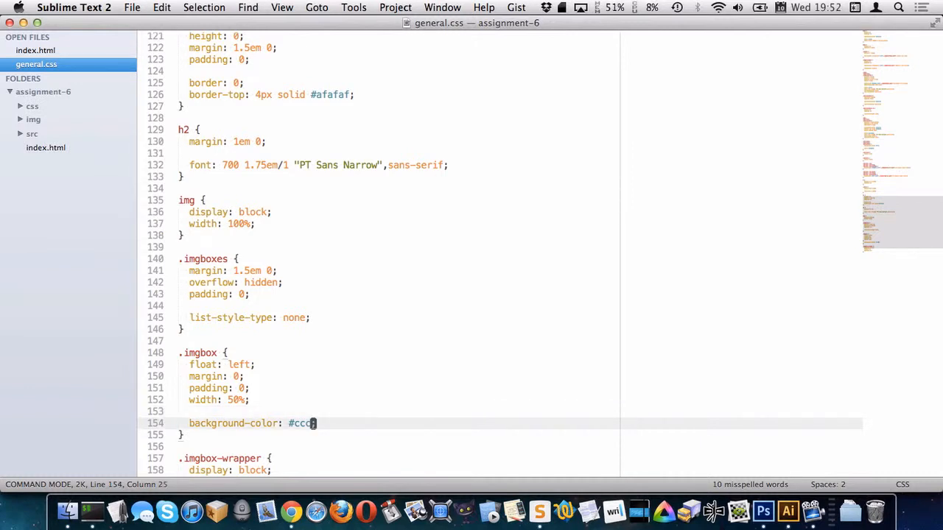
{"action": "type", "text": "box-sizing: border-box;"}
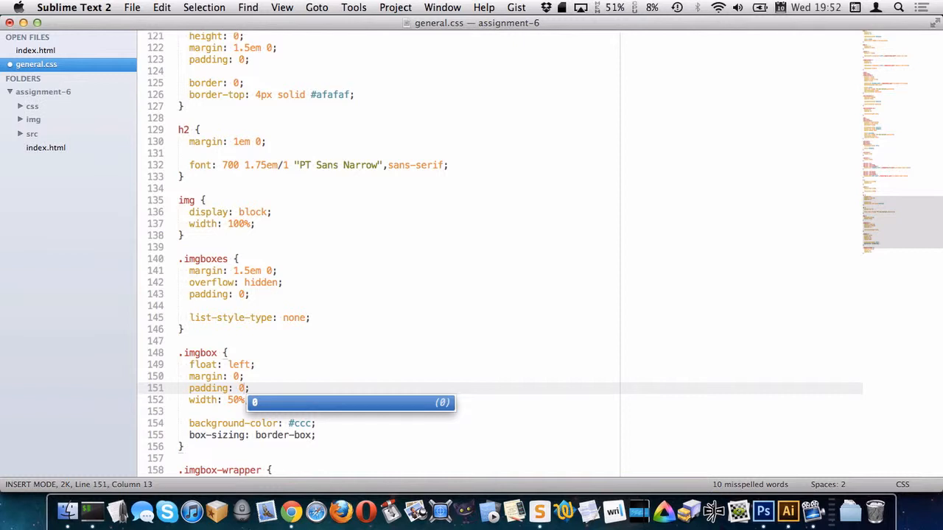
{"action": "type", "text": "0"}
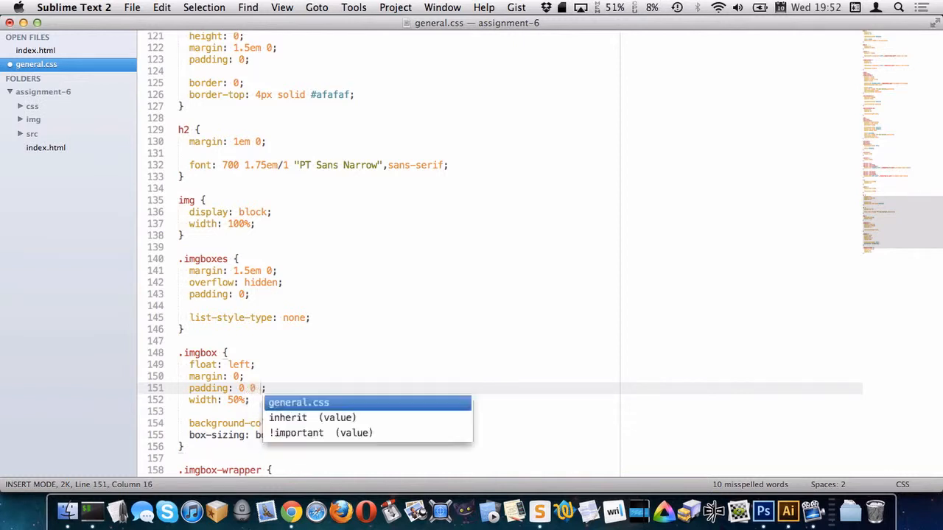
{"action": "type", "text": "10px 10px"}
{"action": "left_click", "coordinate": [330, 436]}
{"action": "type", "text": "-"}
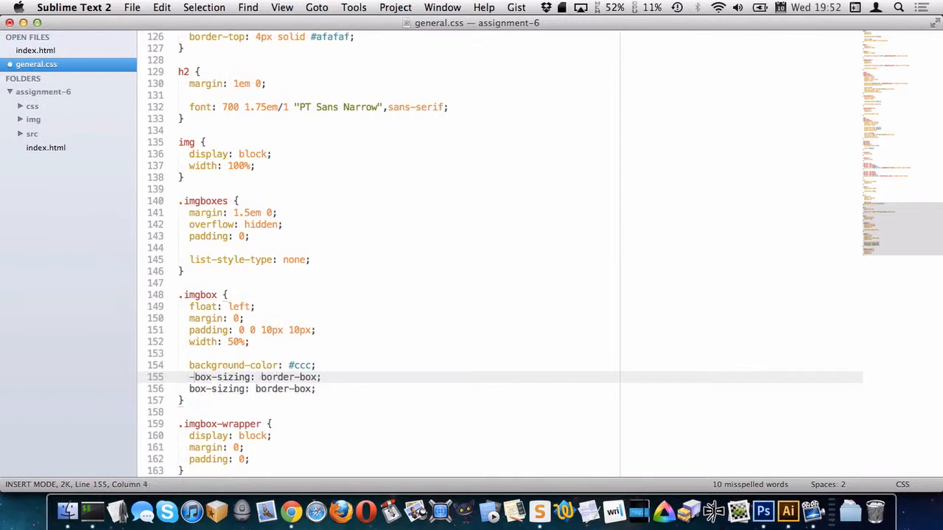
{"action": "type", "text": "webkit"}
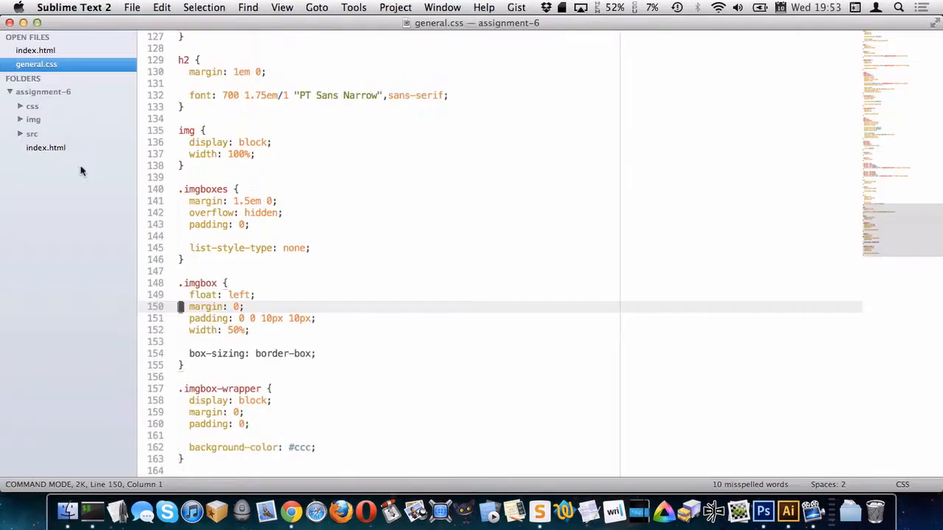
{"action": "mouse_move", "coordinate": [268, 308]}
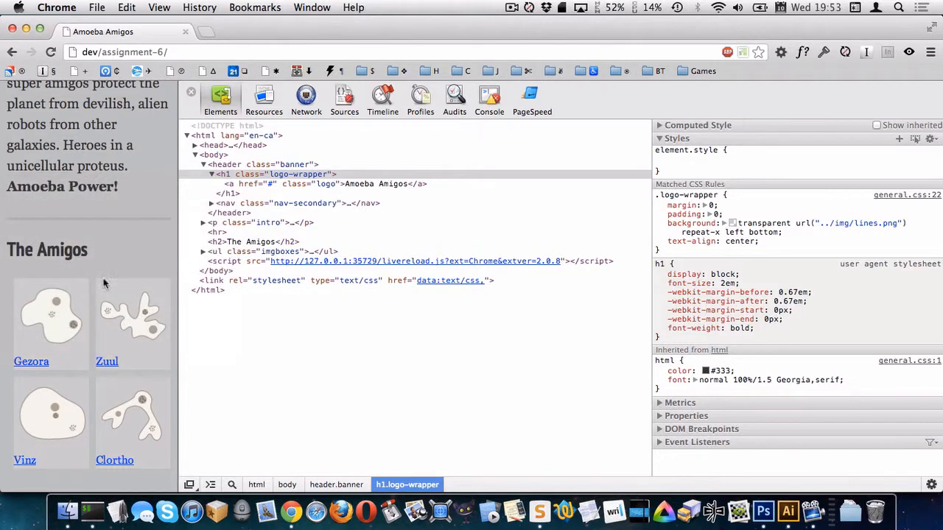
{"action": "mouse_move", "coordinate": [9, 352]}
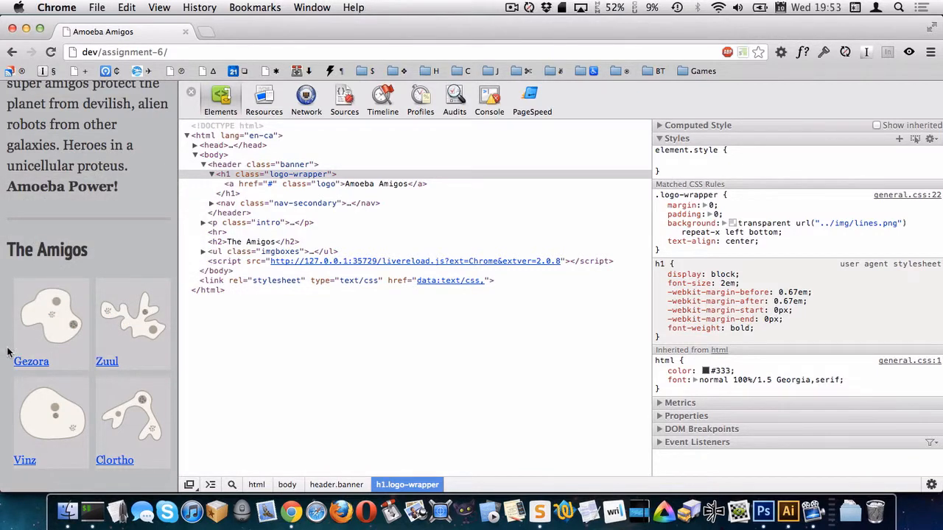
{"action": "mouse_move", "coordinate": [9, 333]}
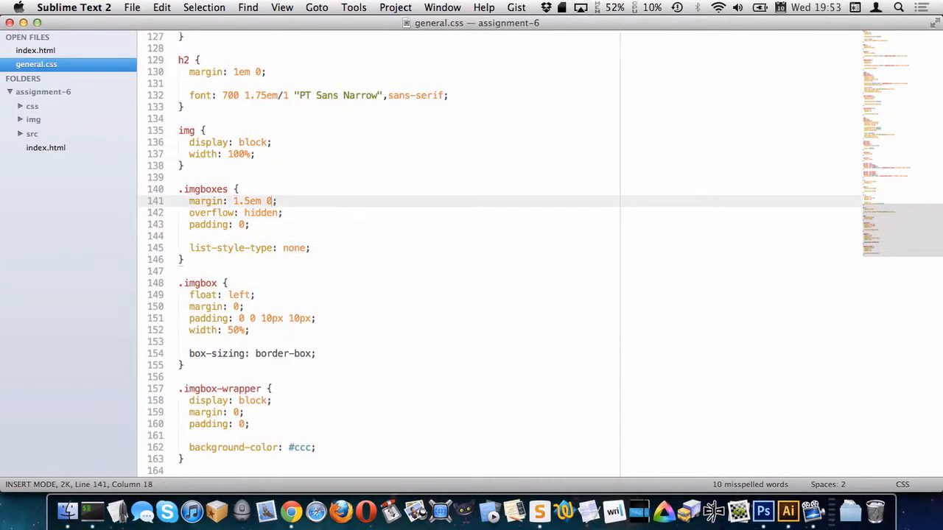
Change the .imgboxes margin to 1.5em 0 1.5em -10px
{"action": "type", "text": "1.5em"}
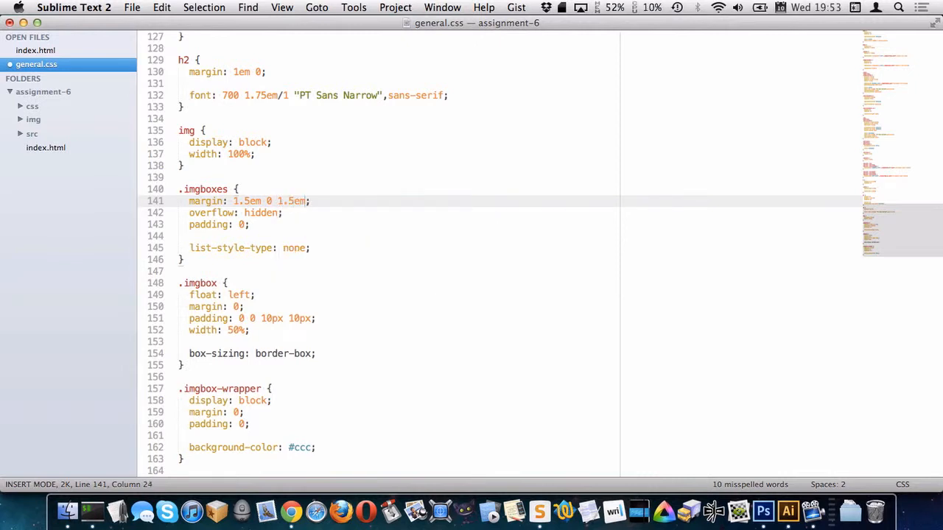
{"action": "type", "text": "-10px"}
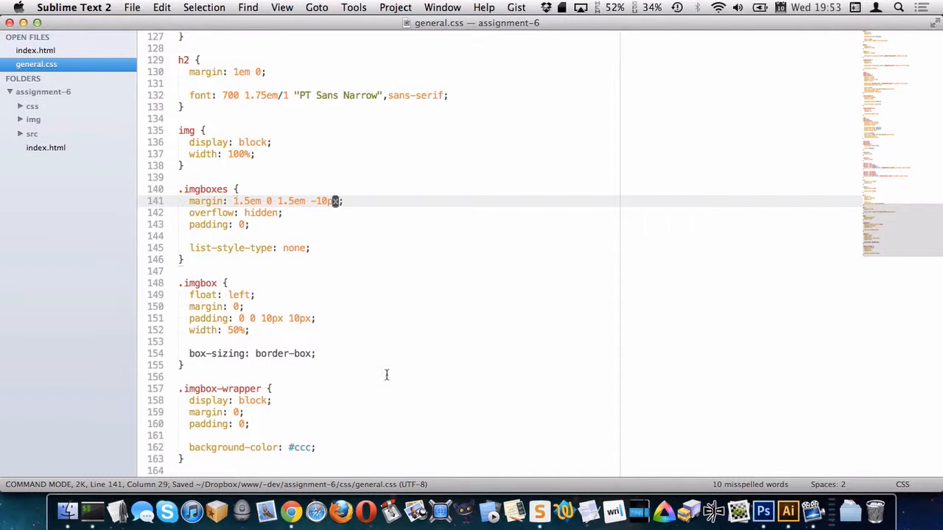
{"action": "mouse_move", "coordinate": [295, 321]}
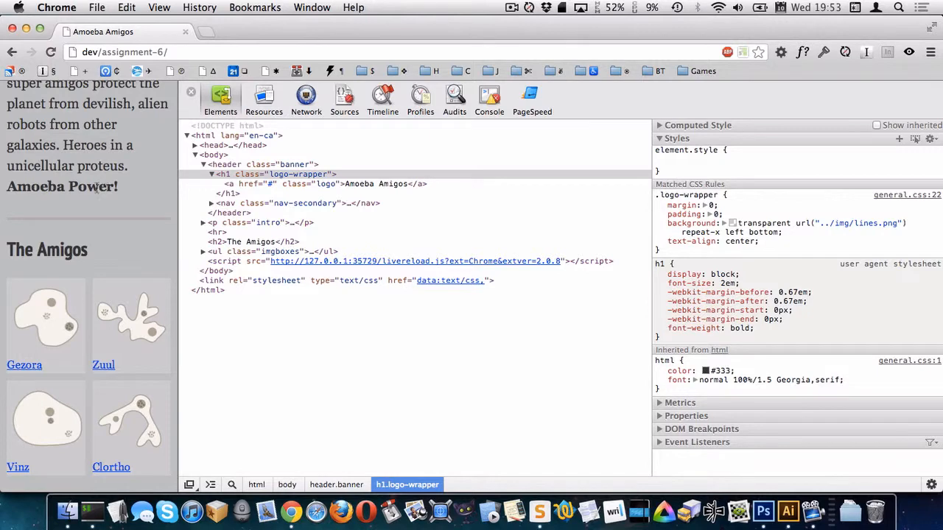
{"action": "mouse_move", "coordinate": [265, 510]}
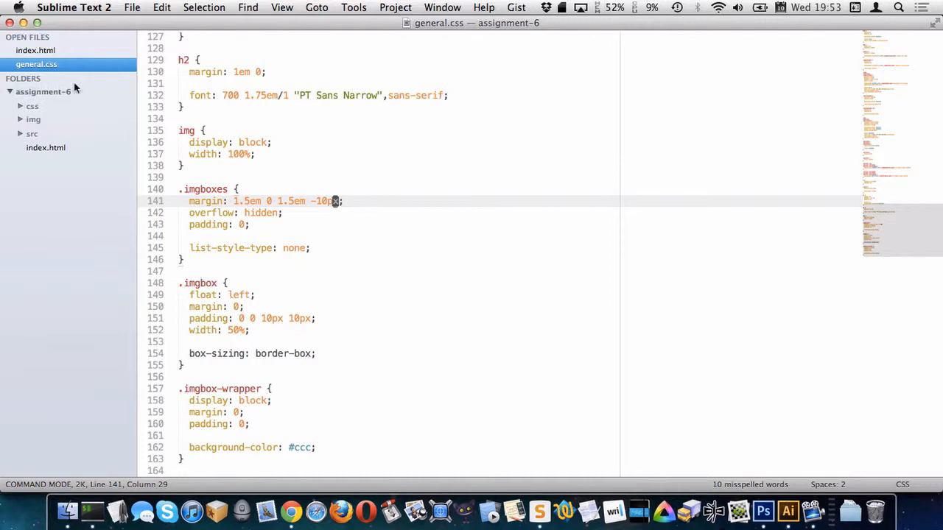
{"action": "left_click", "coordinate": [35, 50]}
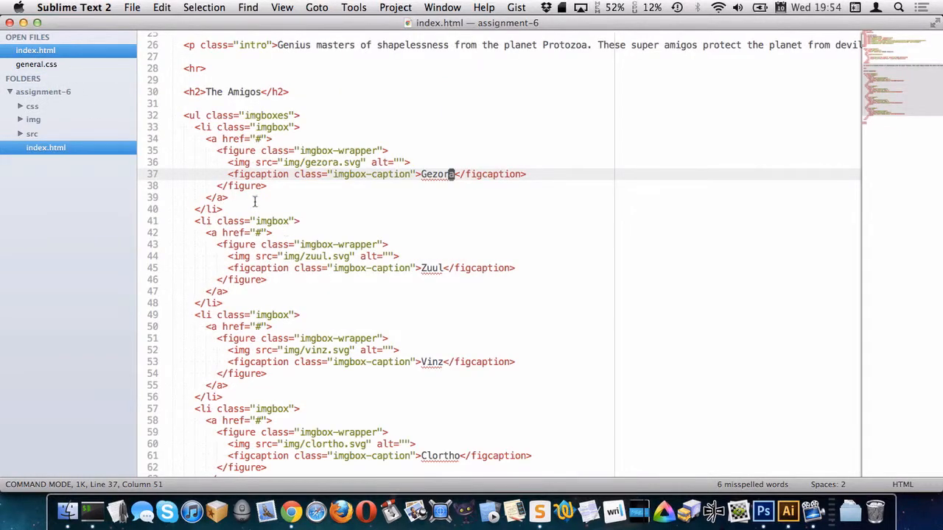
{"action": "left_click", "coordinate": [36, 65]}
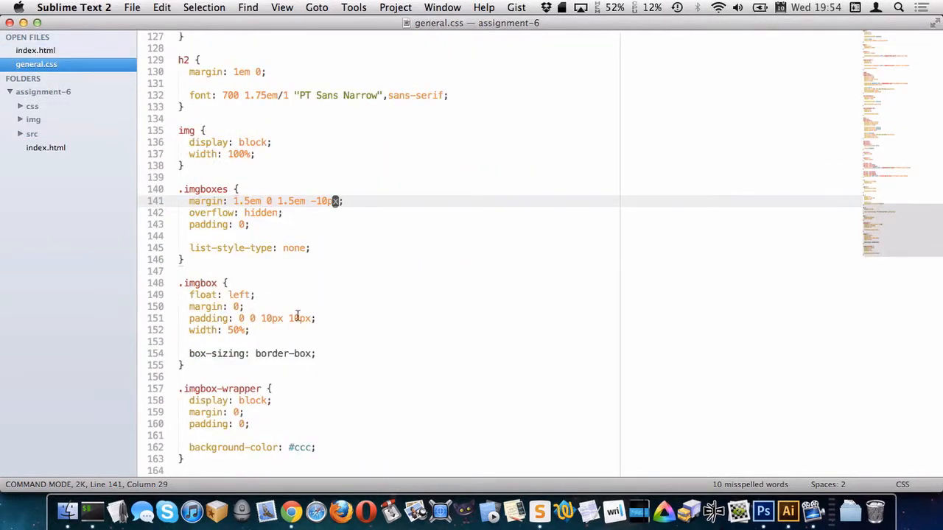
{"action": "left_click", "coordinate": [309, 318]}
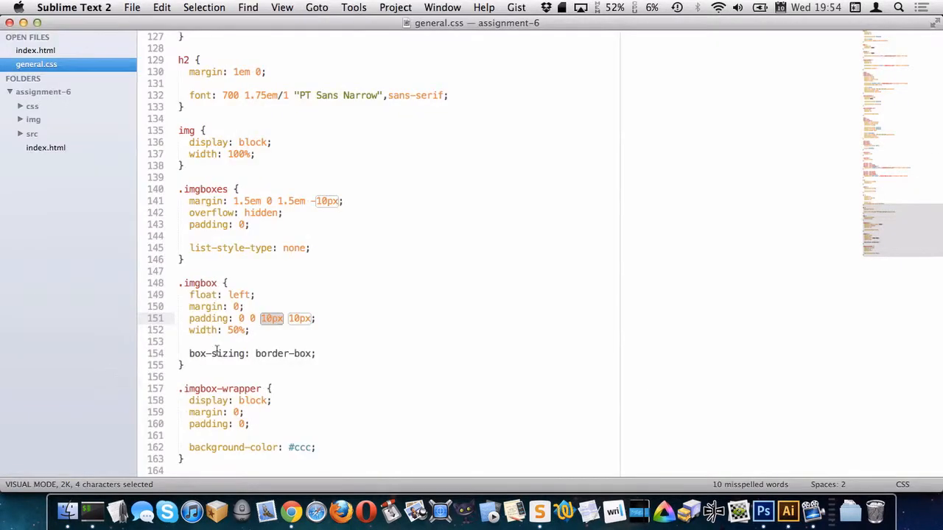
{"action": "double_click", "coordinate": [236, 330]}
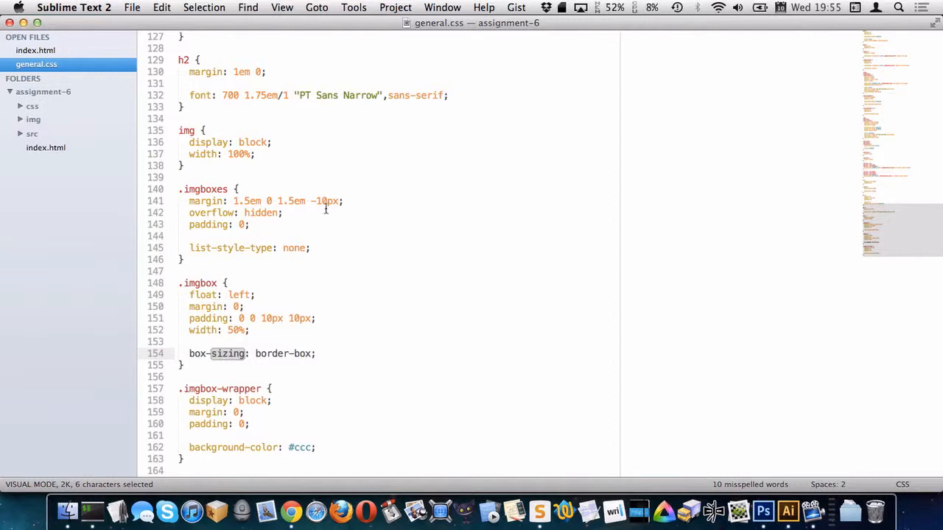
{"action": "mouse_move", "coordinate": [300, 318]}
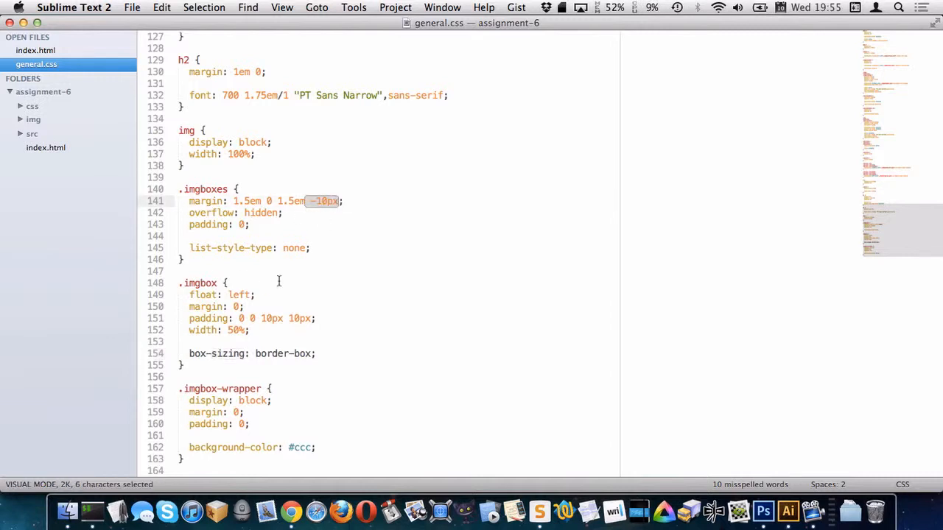
{"action": "mouse_move", "coordinate": [304, 277]}
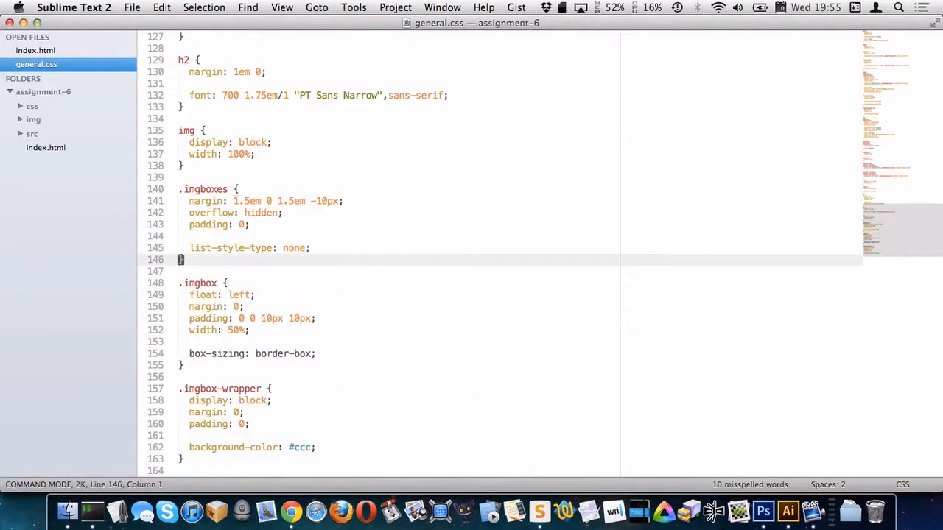
Begin a border declaration, then compare against the Photoshop mockup
{"action": "type", "text": "bor"}
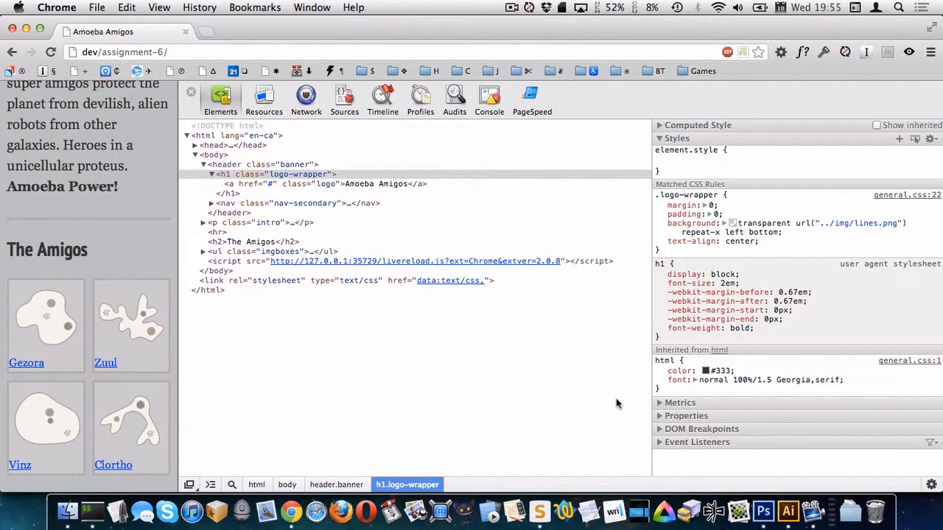
{"action": "left_click", "coordinate": [763, 509]}
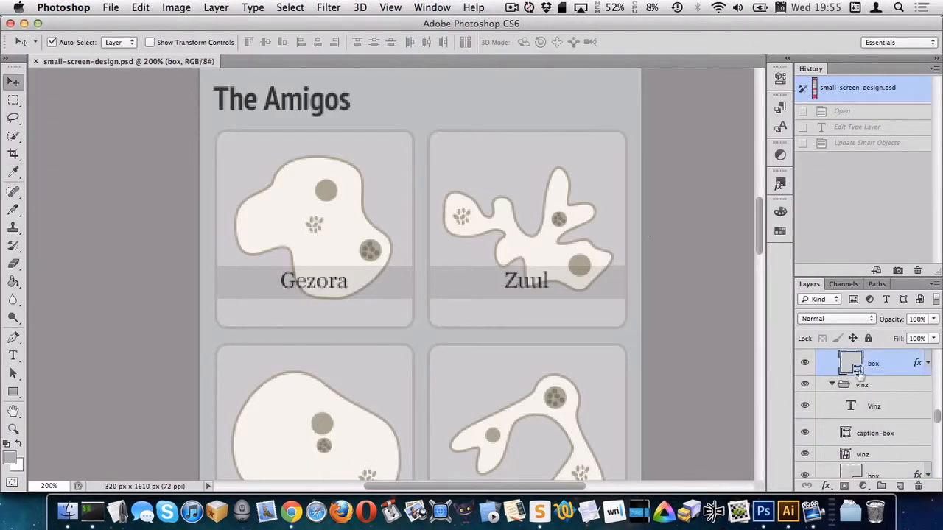
{"action": "left_click", "coordinate": [927, 362]}
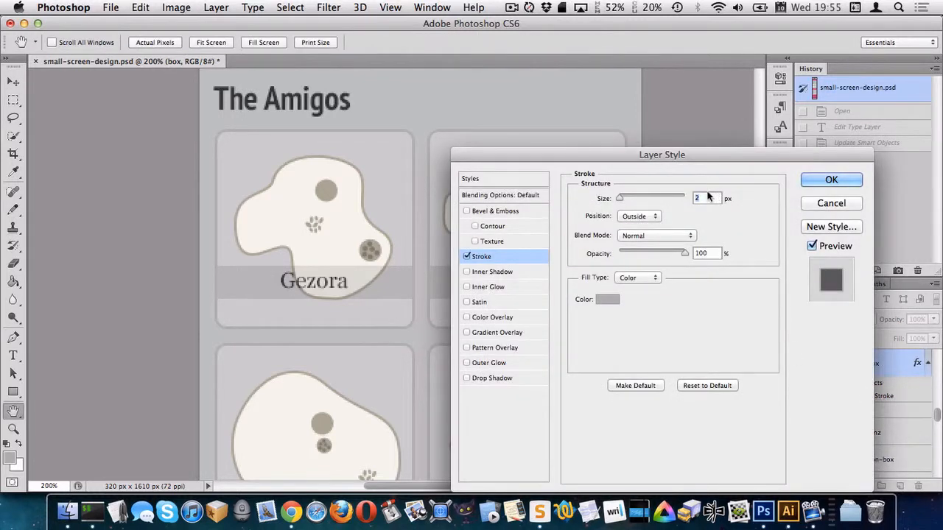
{"action": "left_click", "coordinate": [831, 179]}
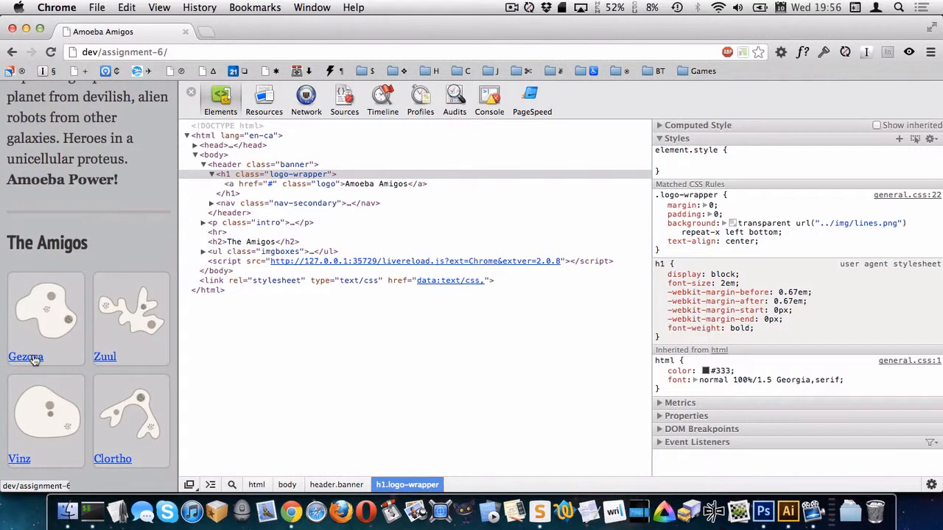
{"action": "mouse_move", "coordinate": [552, 386]}
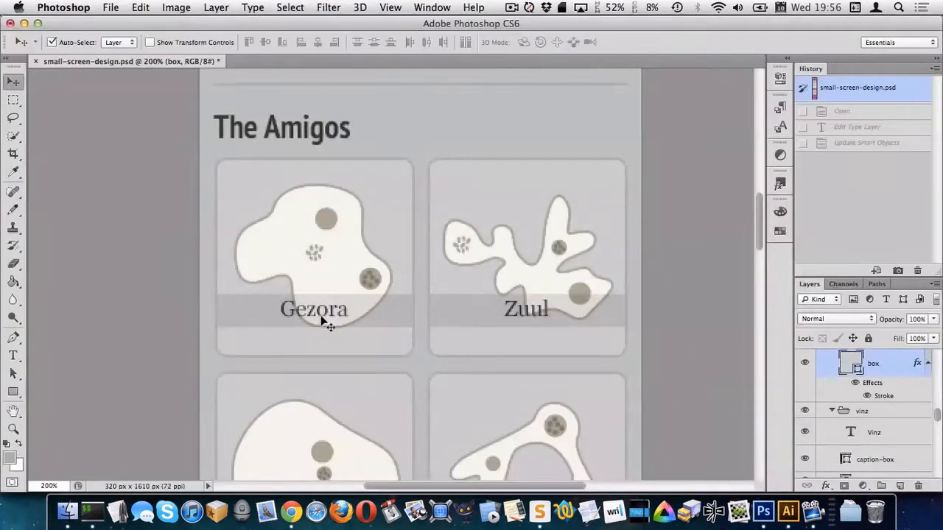
{"action": "mouse_move", "coordinate": [354, 308]}
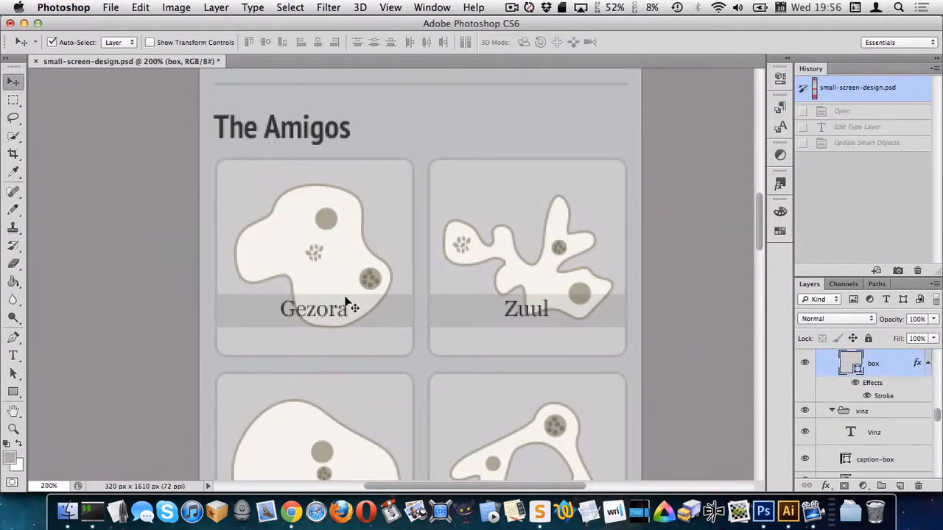
{"action": "mouse_move", "coordinate": [313, 308]}
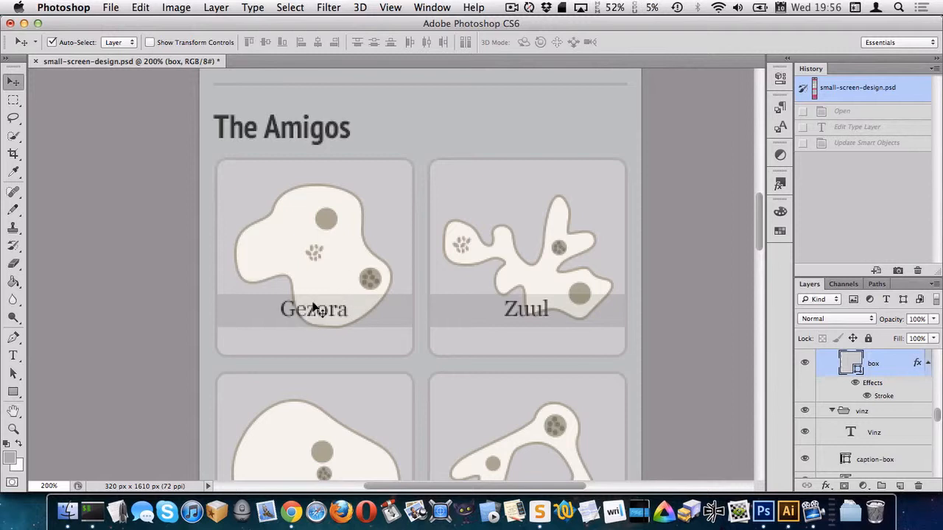
{"action": "mouse_move", "coordinate": [338, 327]}
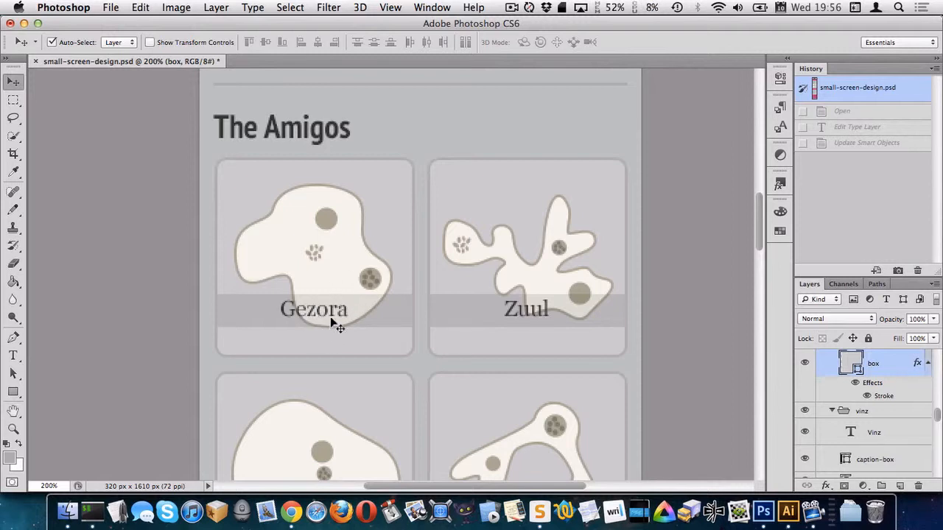
{"action": "mouse_move", "coordinate": [330, 345]}
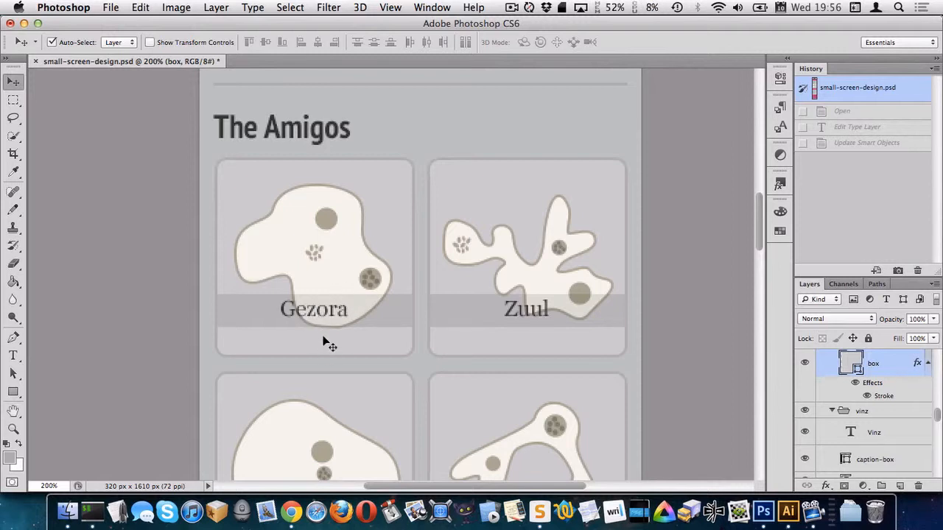
{"action": "scroll", "scroll_direction": "down", "scroll_amount": 3}
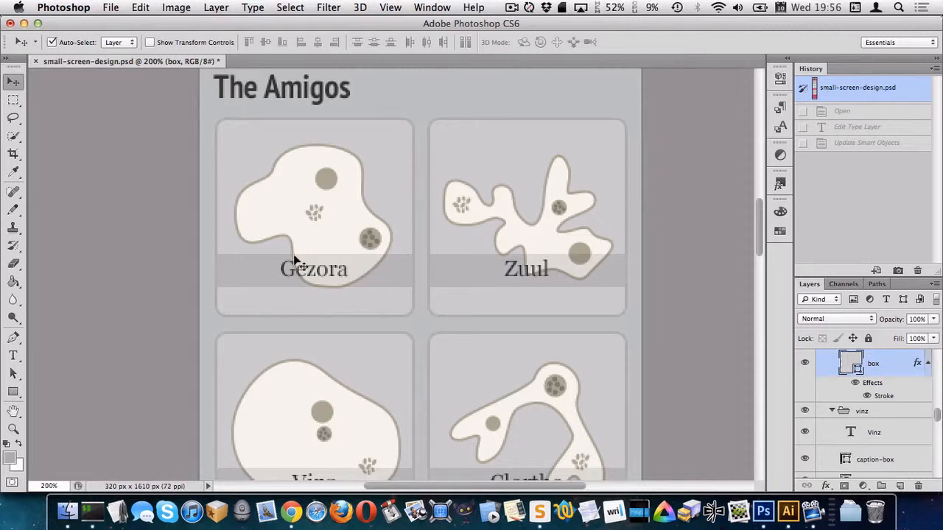
{"action": "mouse_move", "coordinate": [301, 209]}
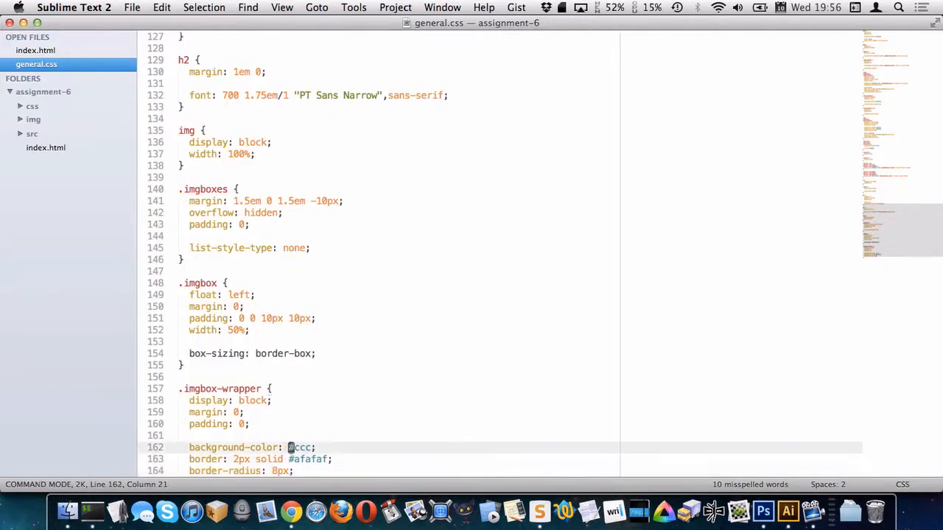
Make .imgbox-wrapper position relative and start .imgbox-caption with padding 0.4em 0
{"action": "type", "text": "position:"}
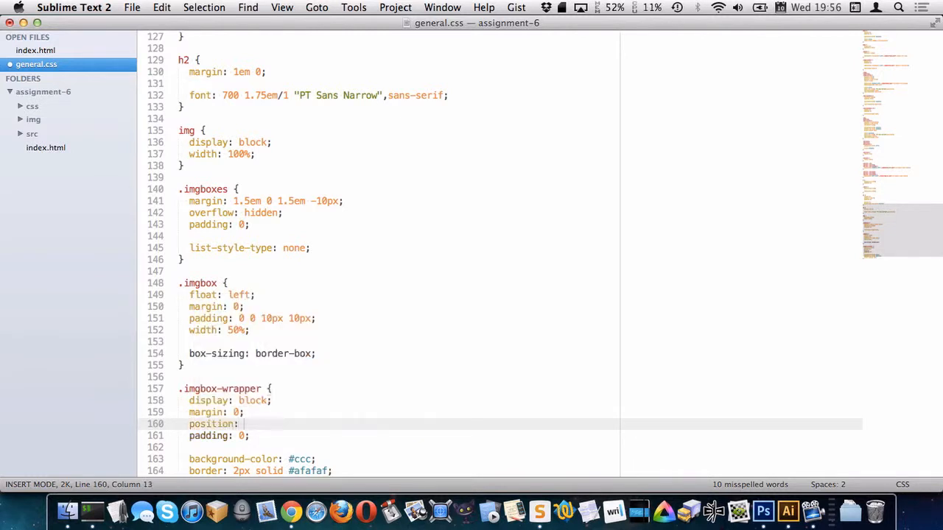
{"action": "type", "text": "relative;j"}
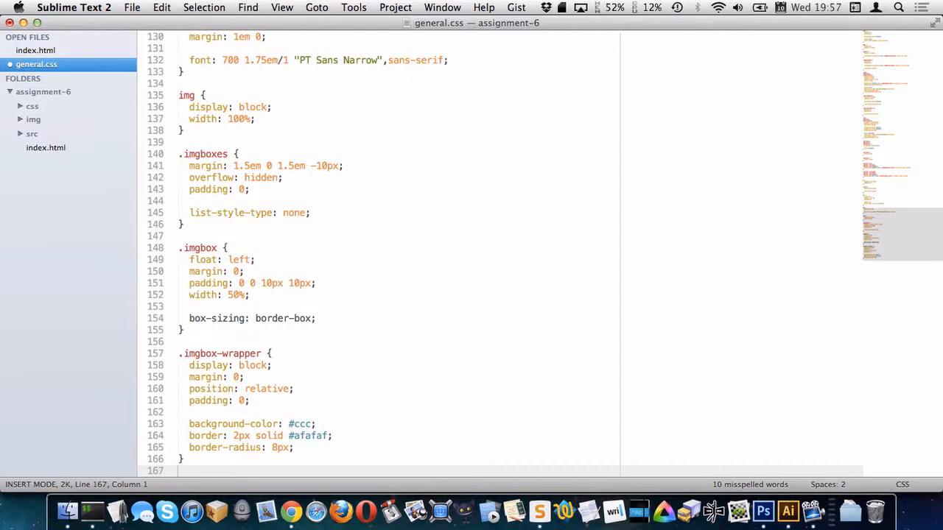
{"action": "type", "text": ".imgbox-caption {"}
{"action": "type", "text": "position: absolute;"}
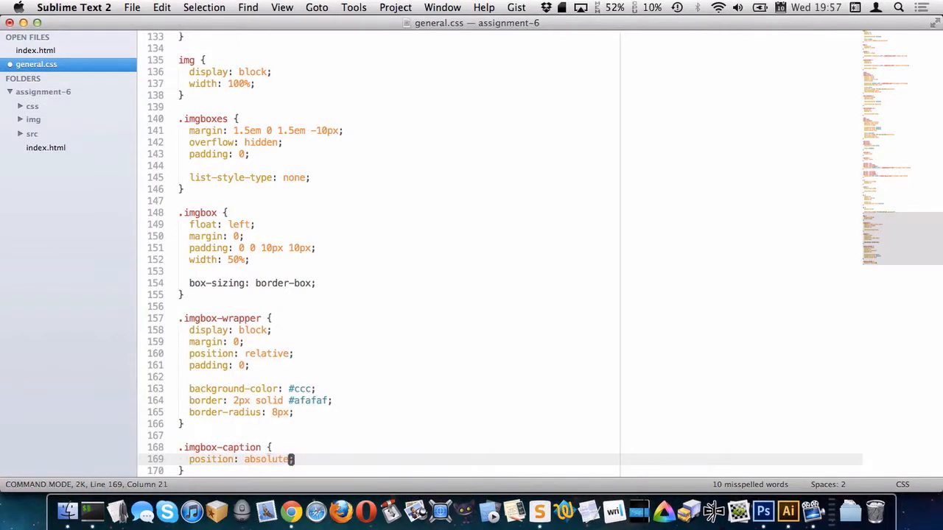
{"action": "key", "text": "enter"}
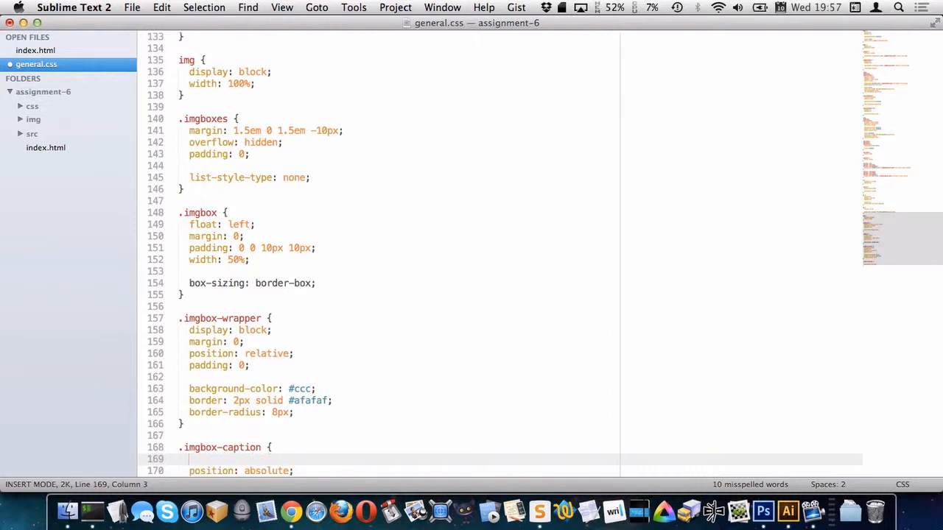
{"action": "type", "text": "padding:"}
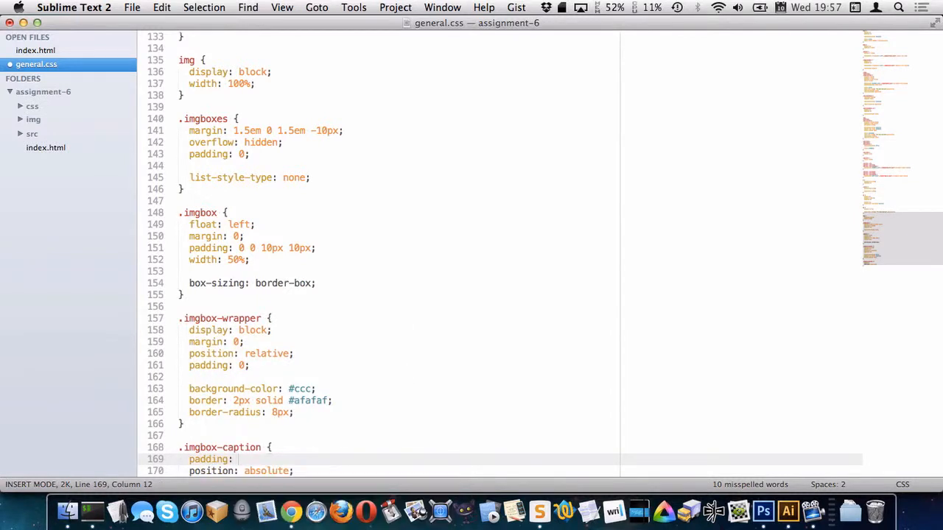
{"action": "type", "text": "0.4em 0;"}
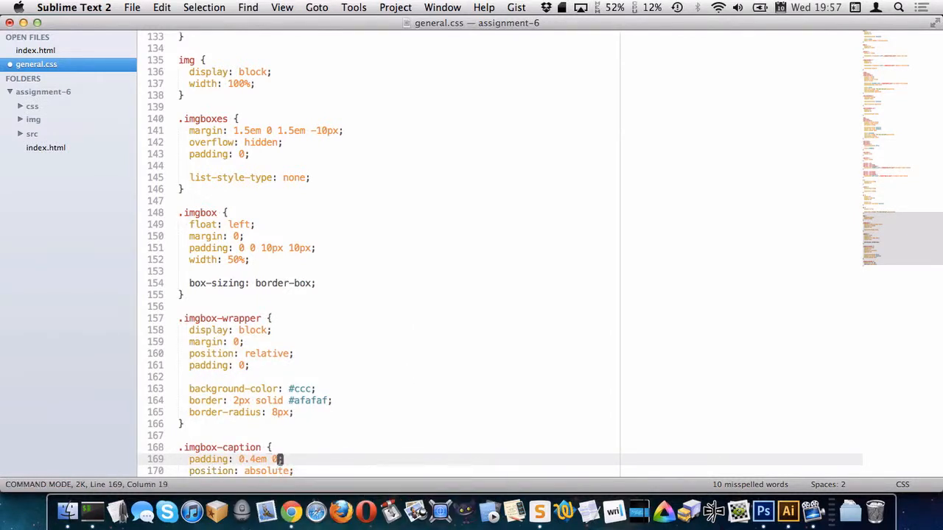
Add width and an rgba(0,0,0,0…) translucent background-color to .imgbox-caption
{"action": "scroll", "scroll_direction": "down", "scroll_amount": 3}
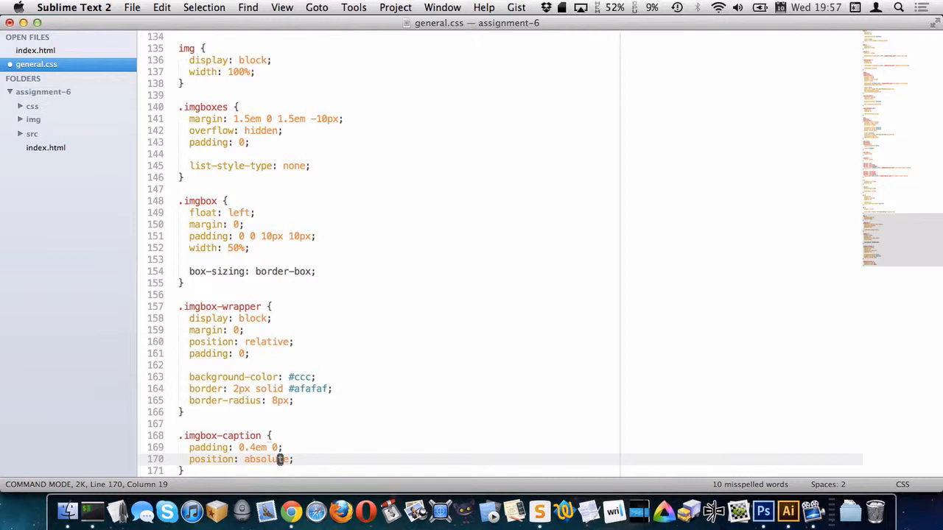
{"action": "type", "text": "width: 100%;"}
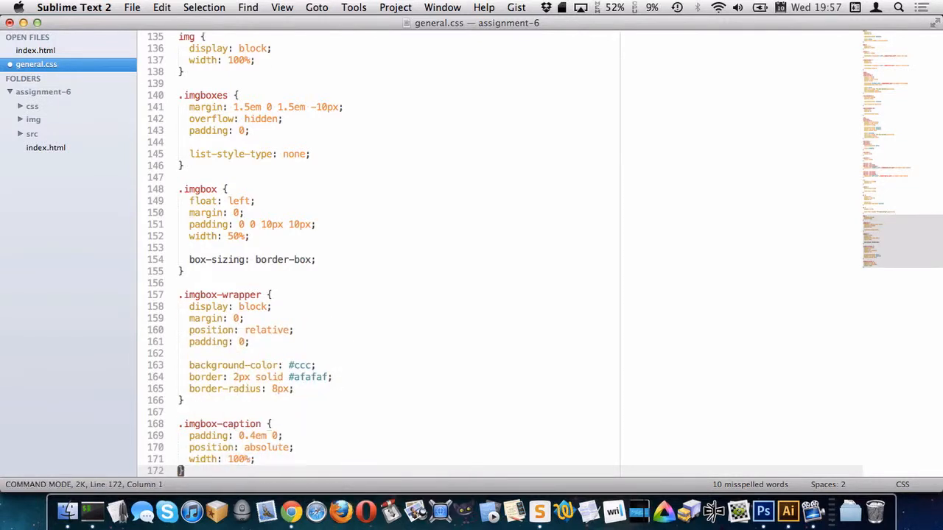
{"action": "type", "text": "background"}
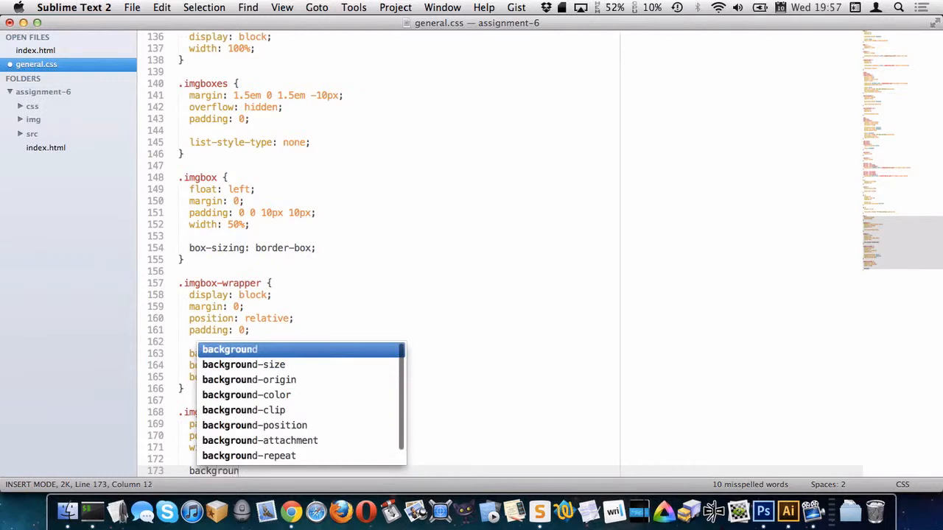
{"action": "key", "text": "Tab"}
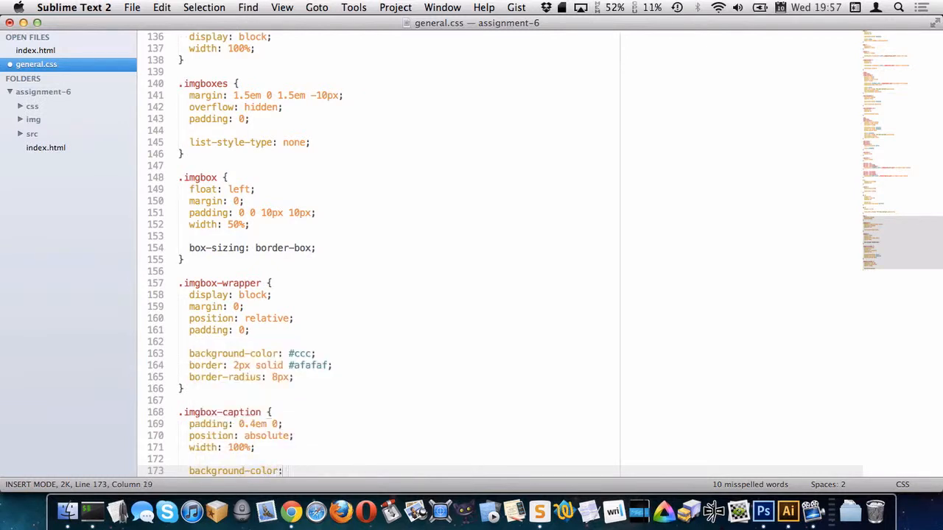
{"action": "type", "text": "rgba()"}
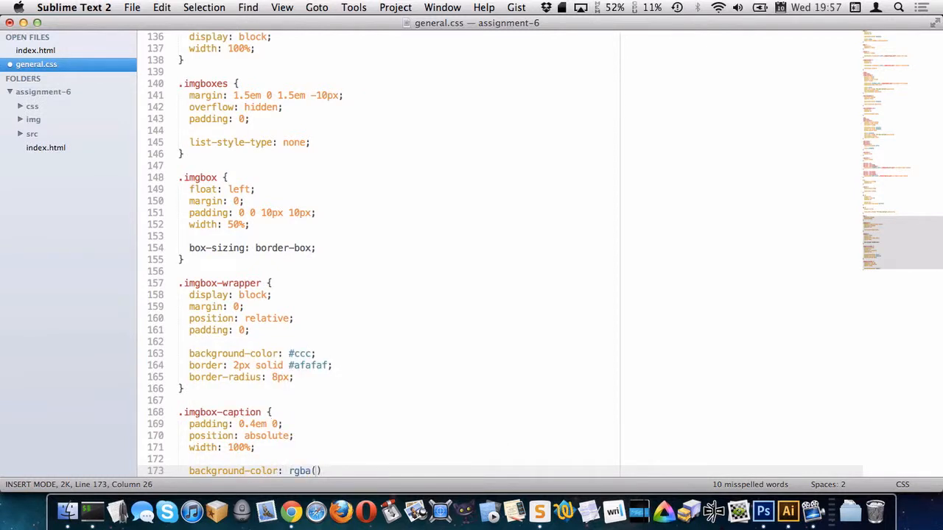
{"action": "type", "text": "0,0,0,0.1"}
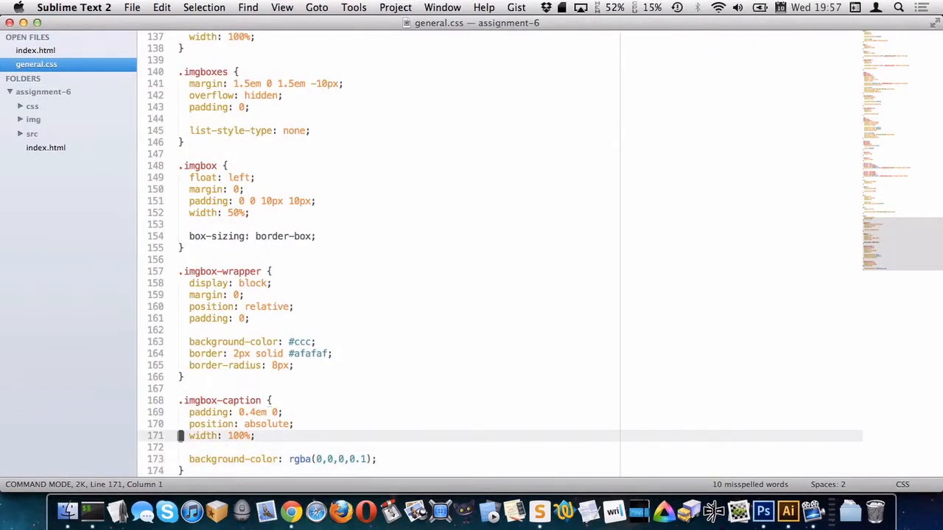
Anchor the caption at the bottom, set color #333 per the mockup, and save
{"action": "type", "text": "bottom:"}
{"action": "type", "text": "color:"}
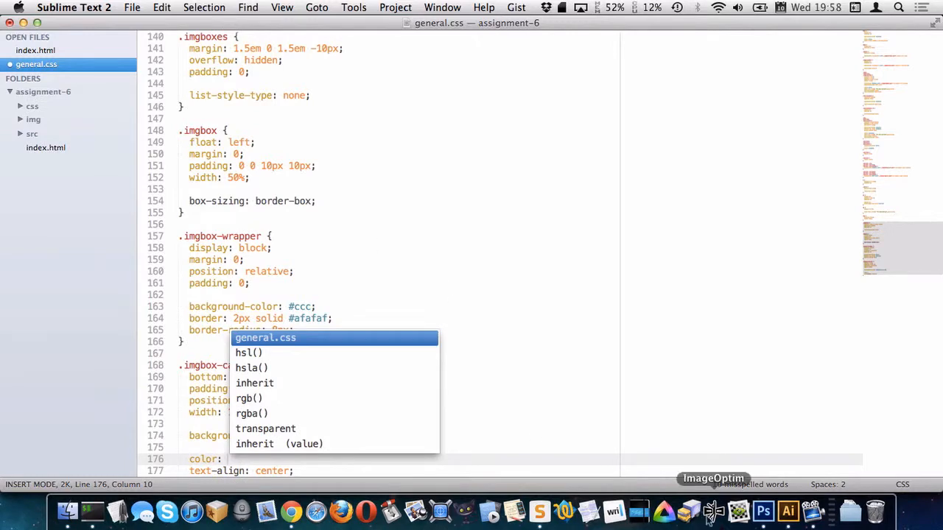
{"action": "left_click", "coordinate": [763, 510]}
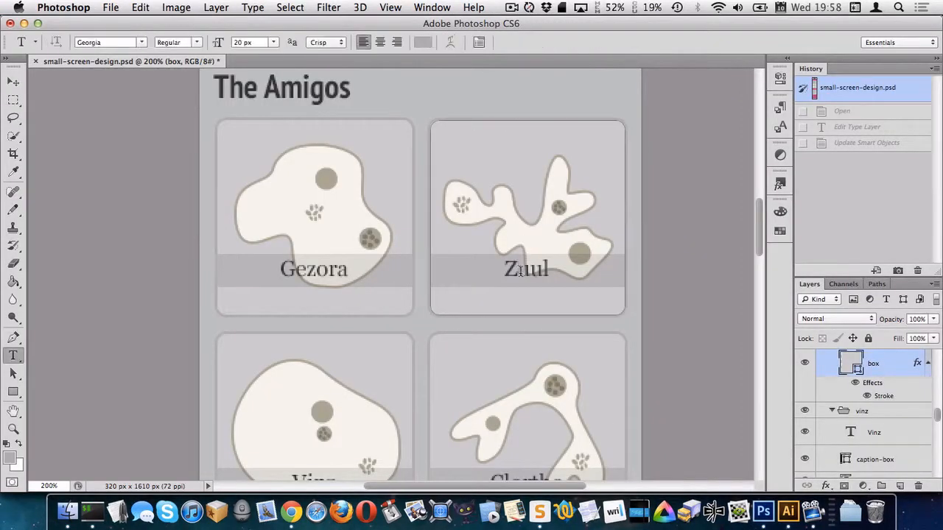
{"action": "left_click", "coordinate": [422, 41]}
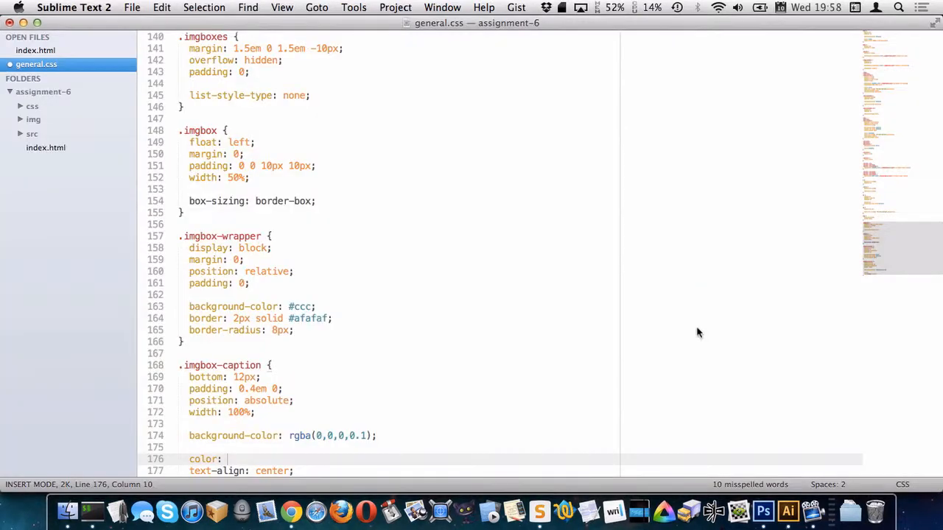
{"action": "type", "text": "#333;"}
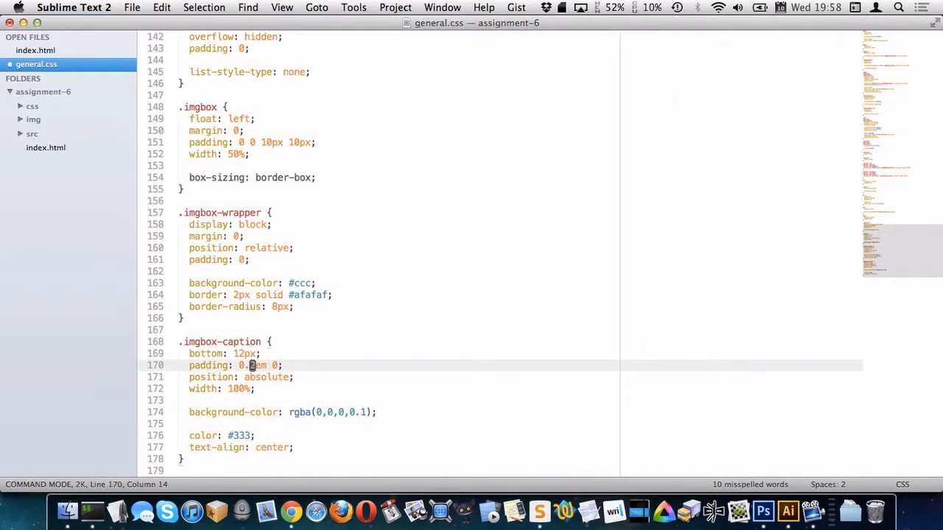
{"action": "key", "text": "cmd+s"}
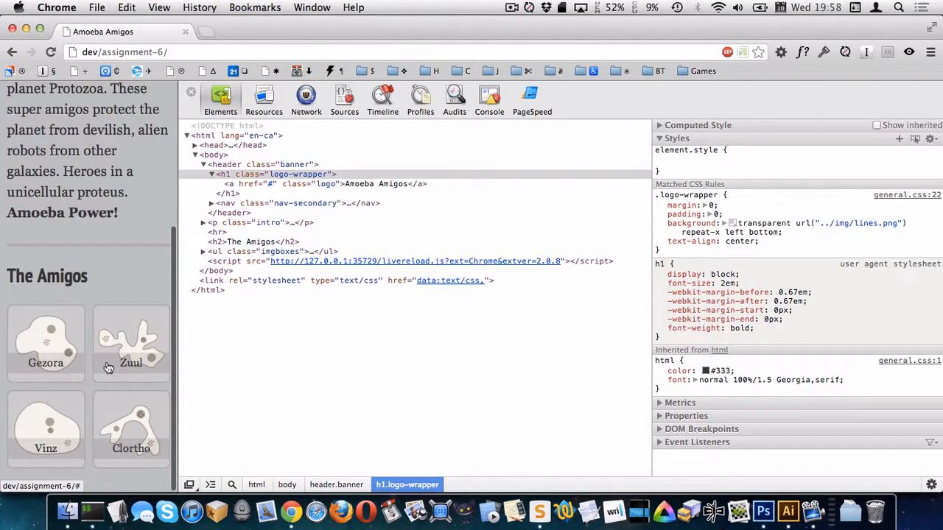
{"action": "mouse_move", "coordinate": [115, 353]}
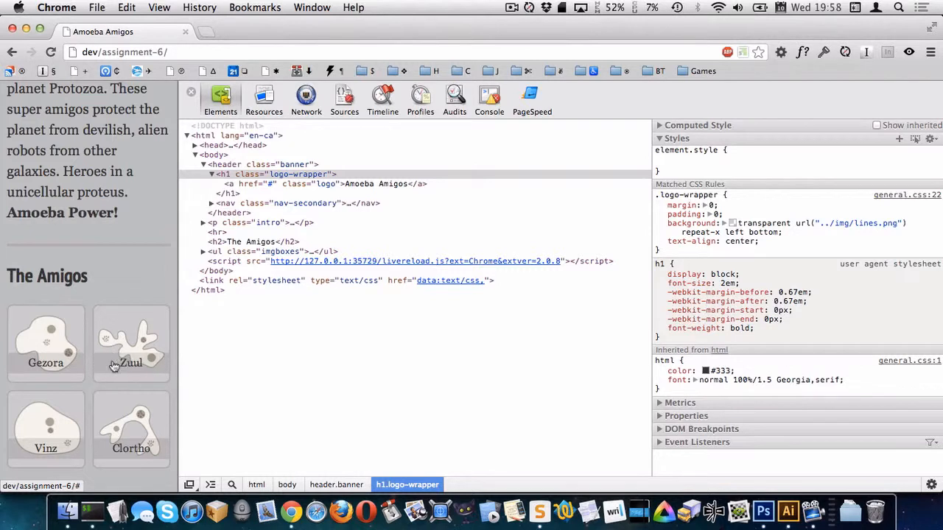
{"action": "mouse_move", "coordinate": [133, 351]}
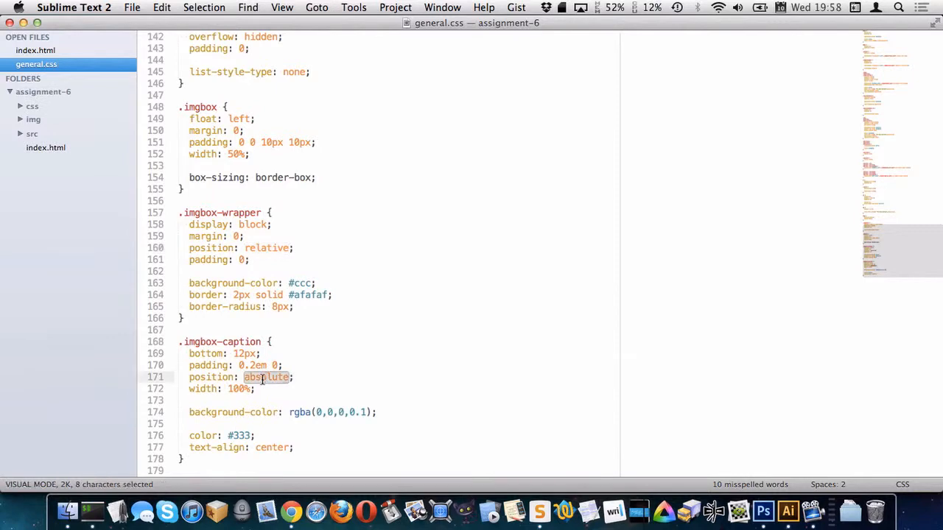
{"action": "mouse_move", "coordinate": [320, 354]}
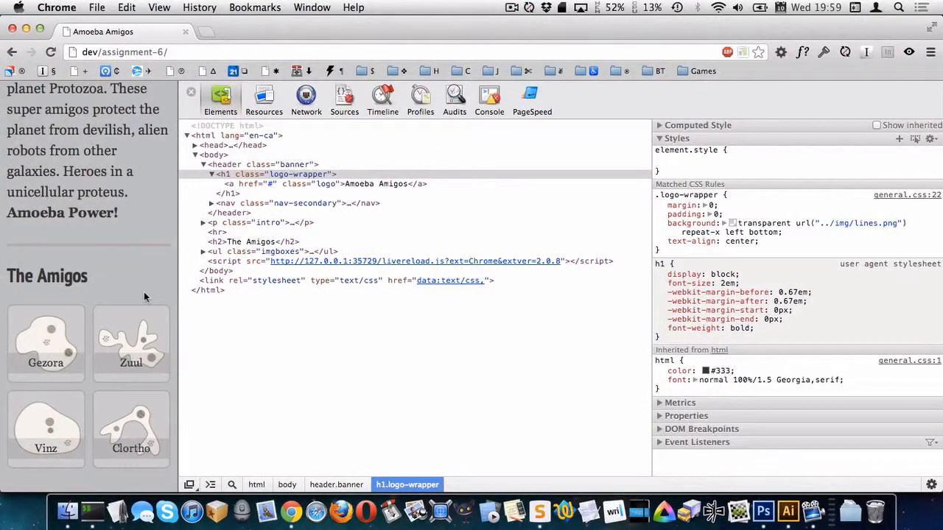
{"action": "mouse_move", "coordinate": [763, 509]}
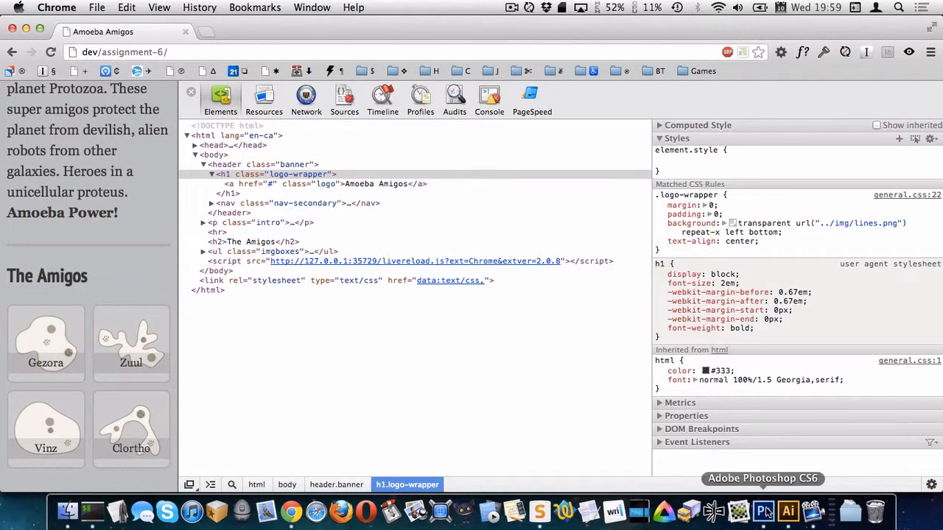
Compare the captioned preview with the Photoshop mockup, scrolling to the banner
{"action": "left_click", "coordinate": [763, 509]}
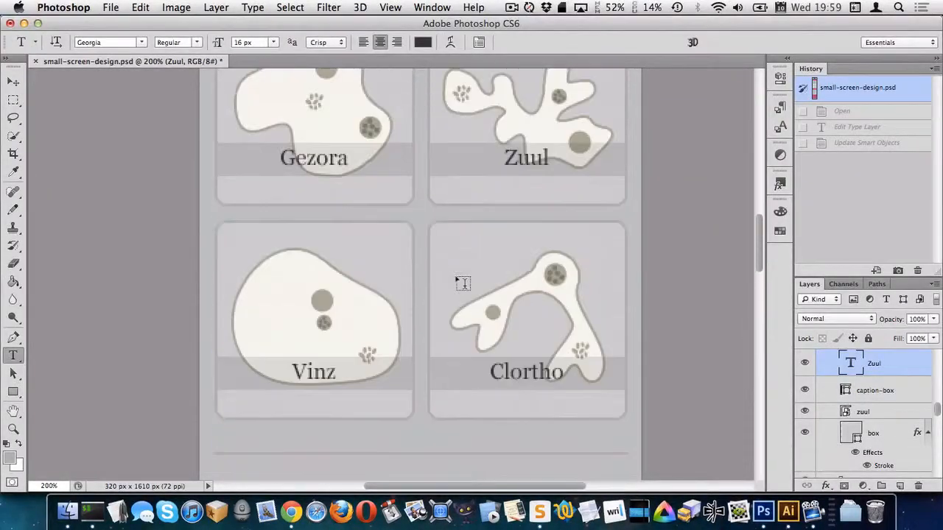
{"action": "scroll", "scroll_direction": "down", "scroll_amount": 3}
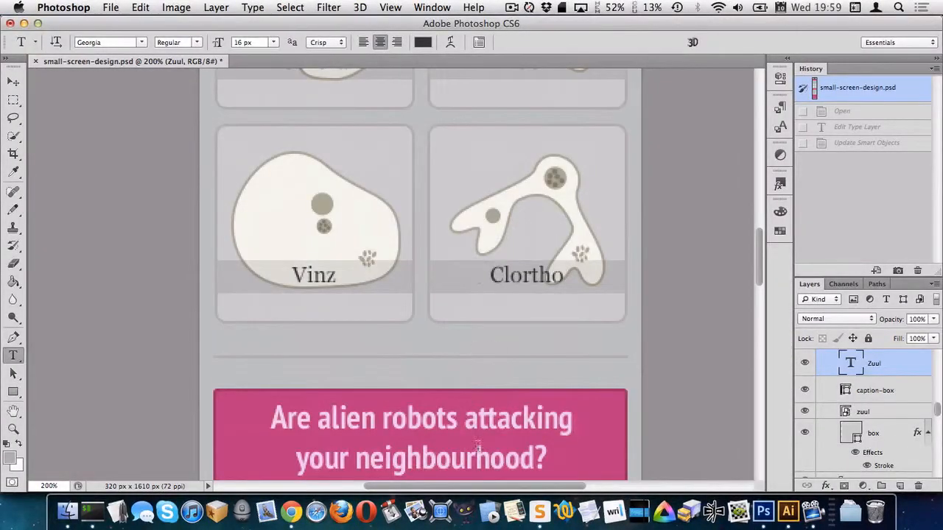